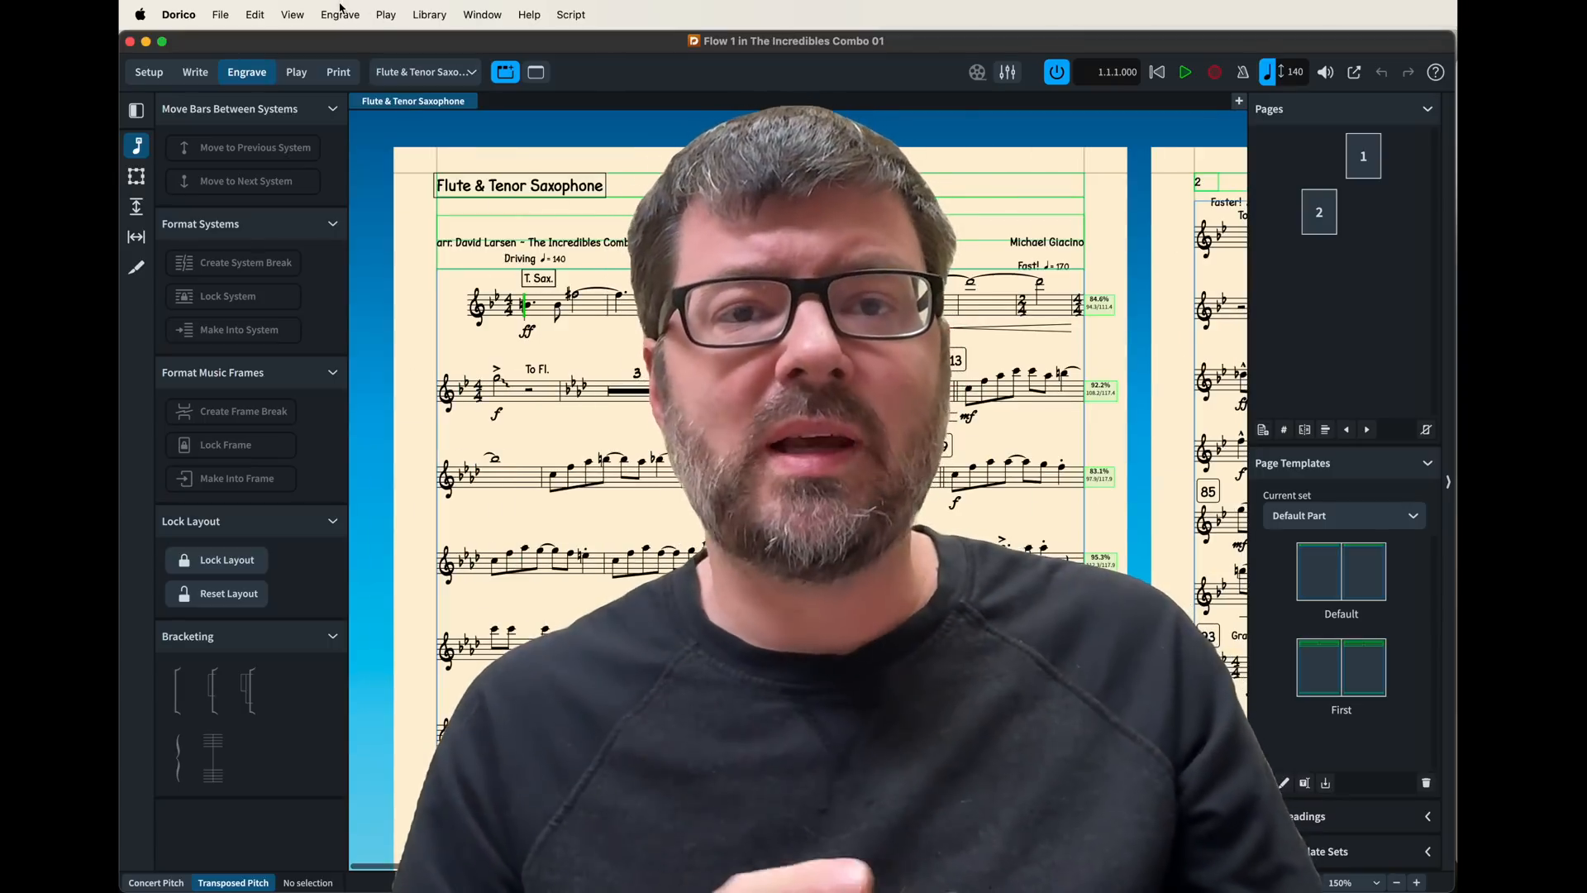
- Switch from the Flute & Tenor Saxophone part to the Full score layout
{"action": "left_click", "coordinate": [423, 71]}
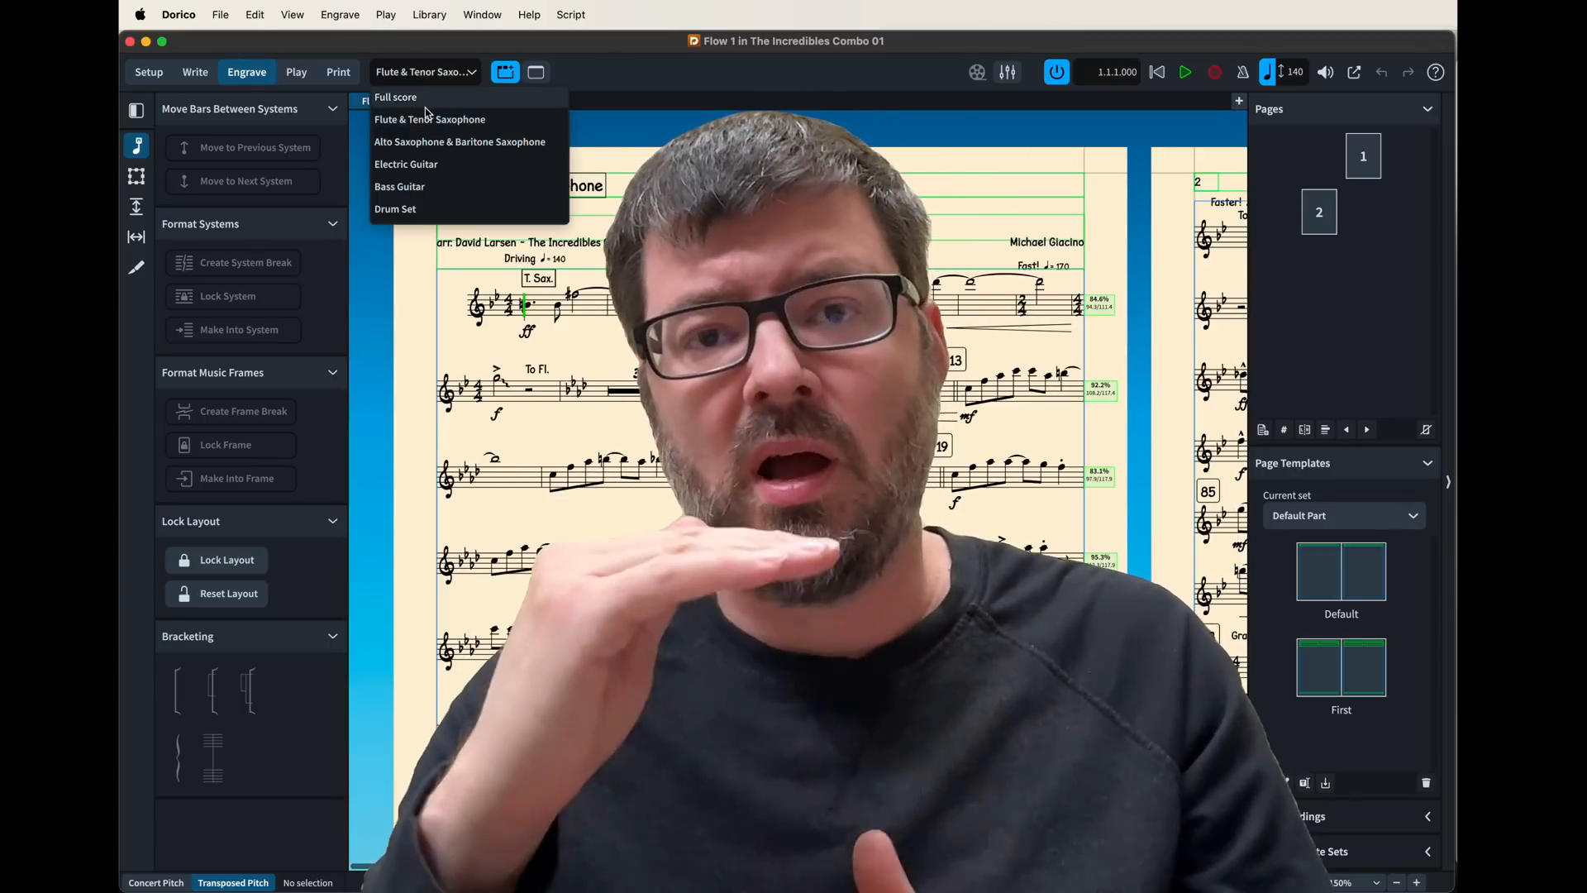
{"action": "left_click", "coordinate": [396, 96]}
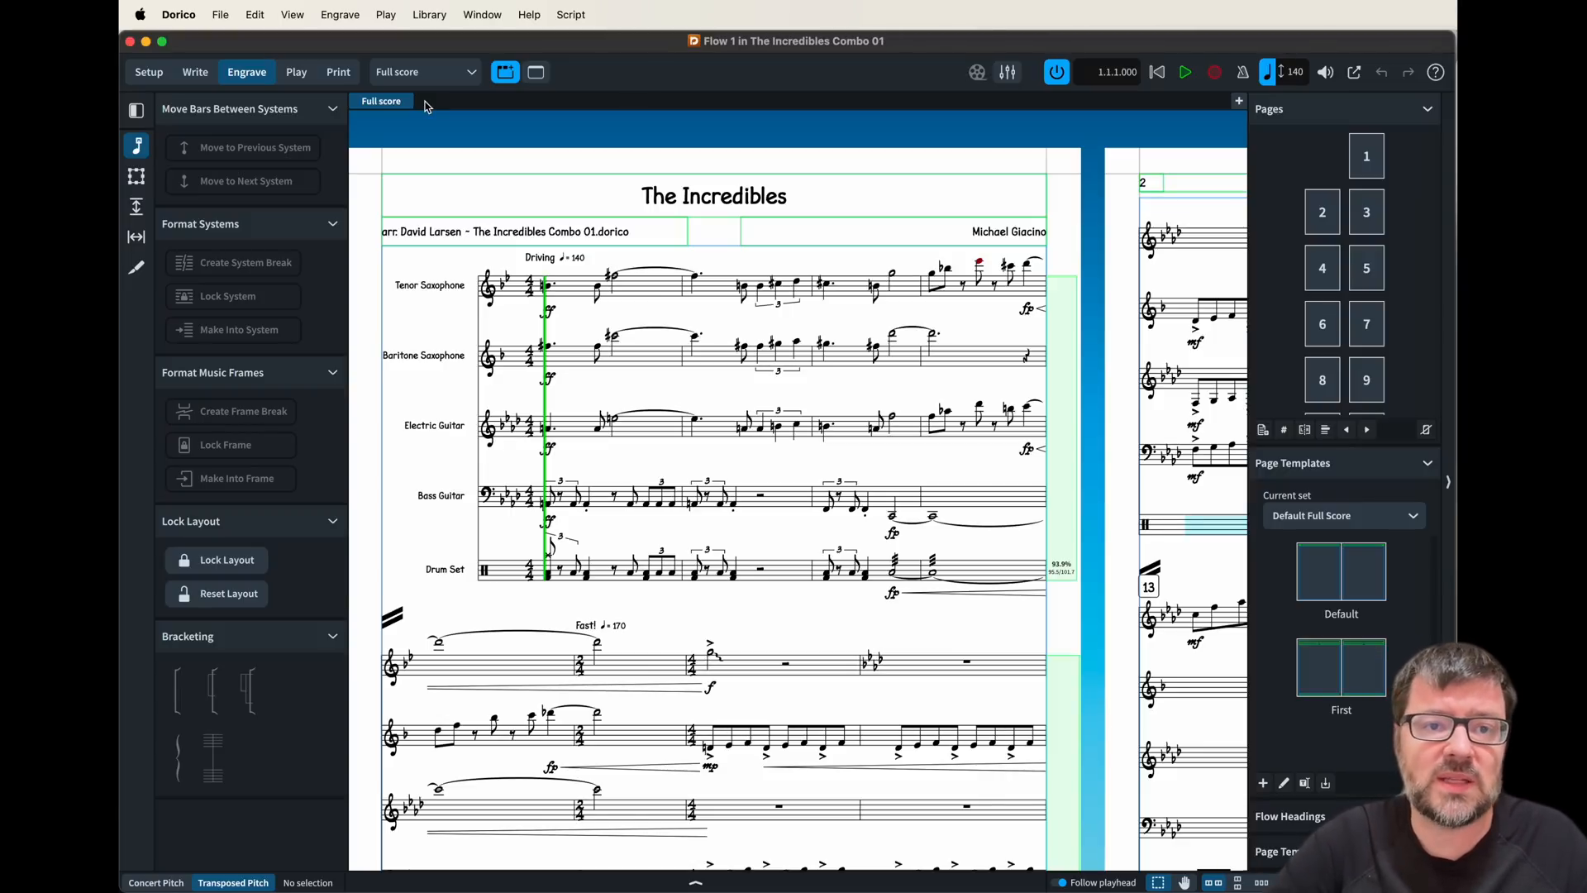
{"action": "left_click", "coordinate": [428, 15]}
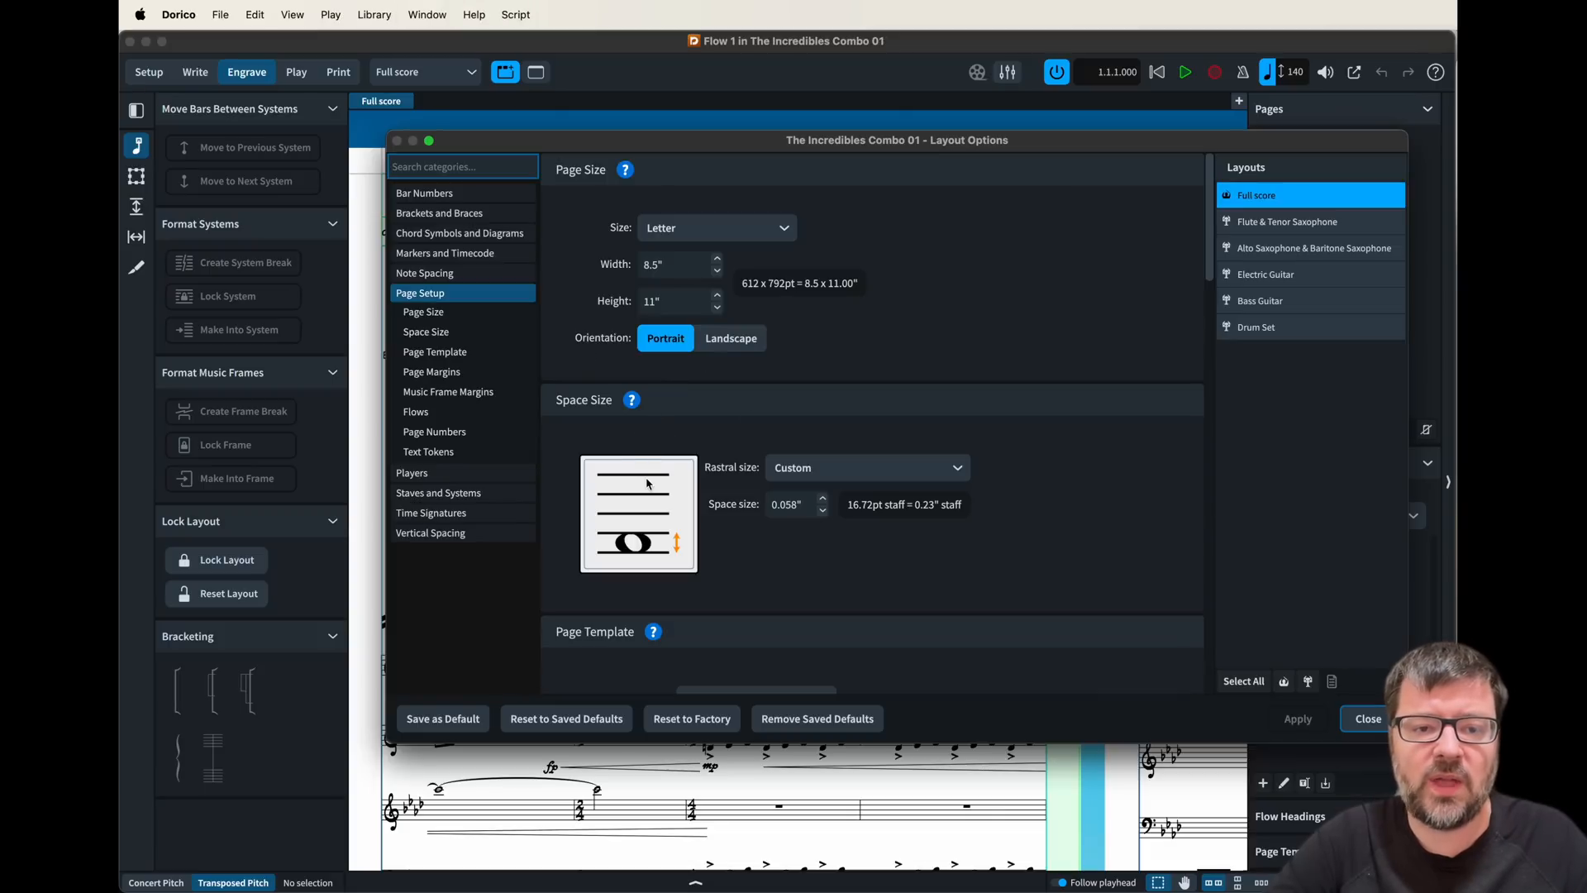
{"action": "mouse_move", "coordinate": [460, 294]}
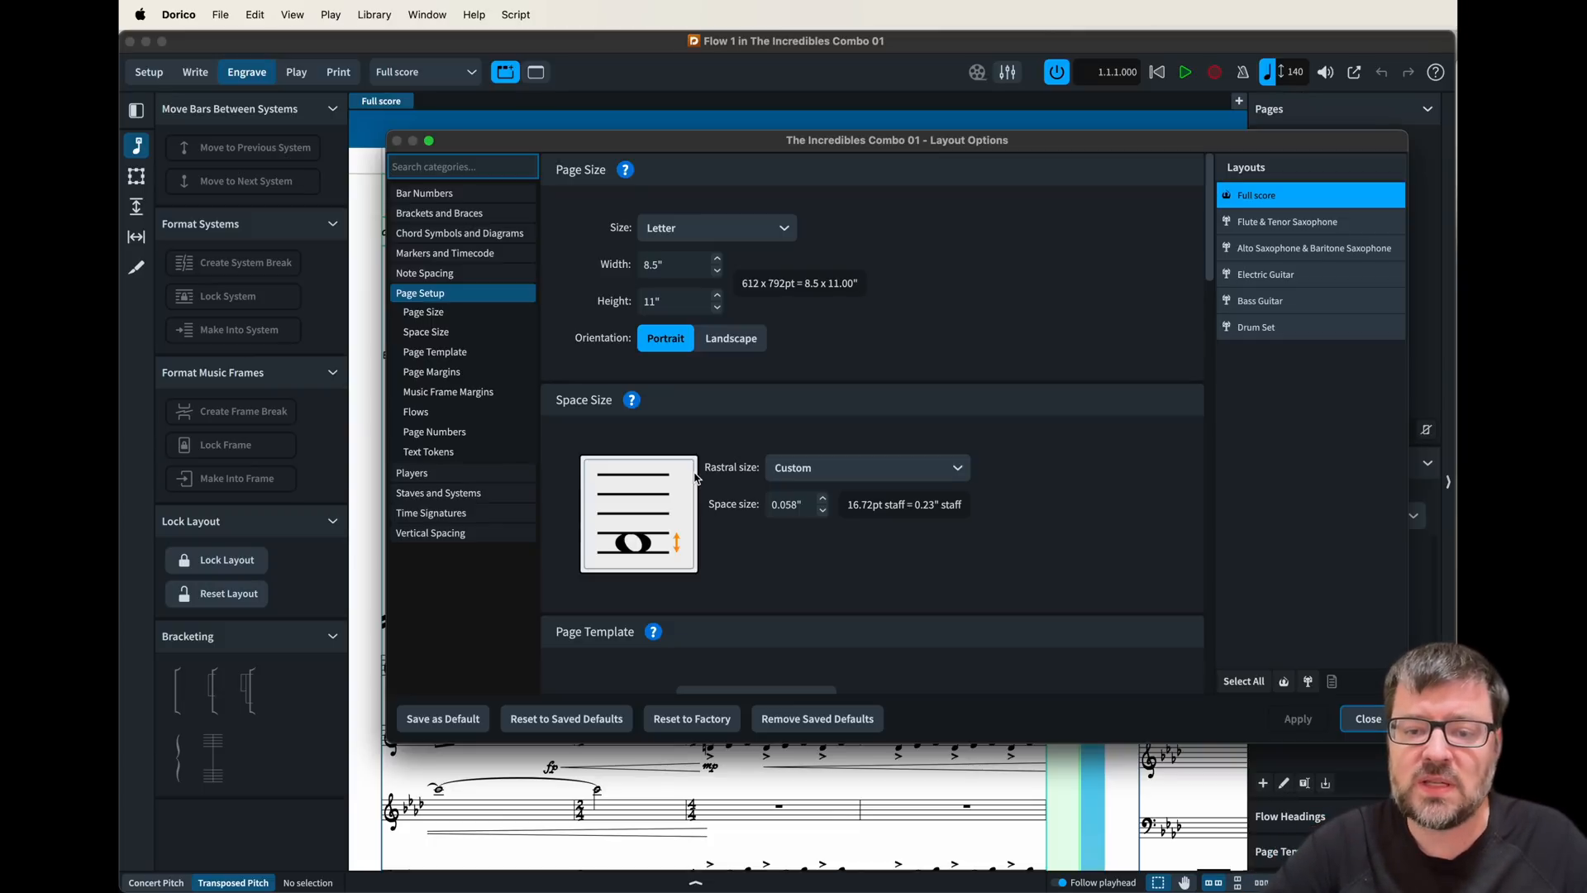
{"action": "mouse_move", "coordinate": [836, 496]}
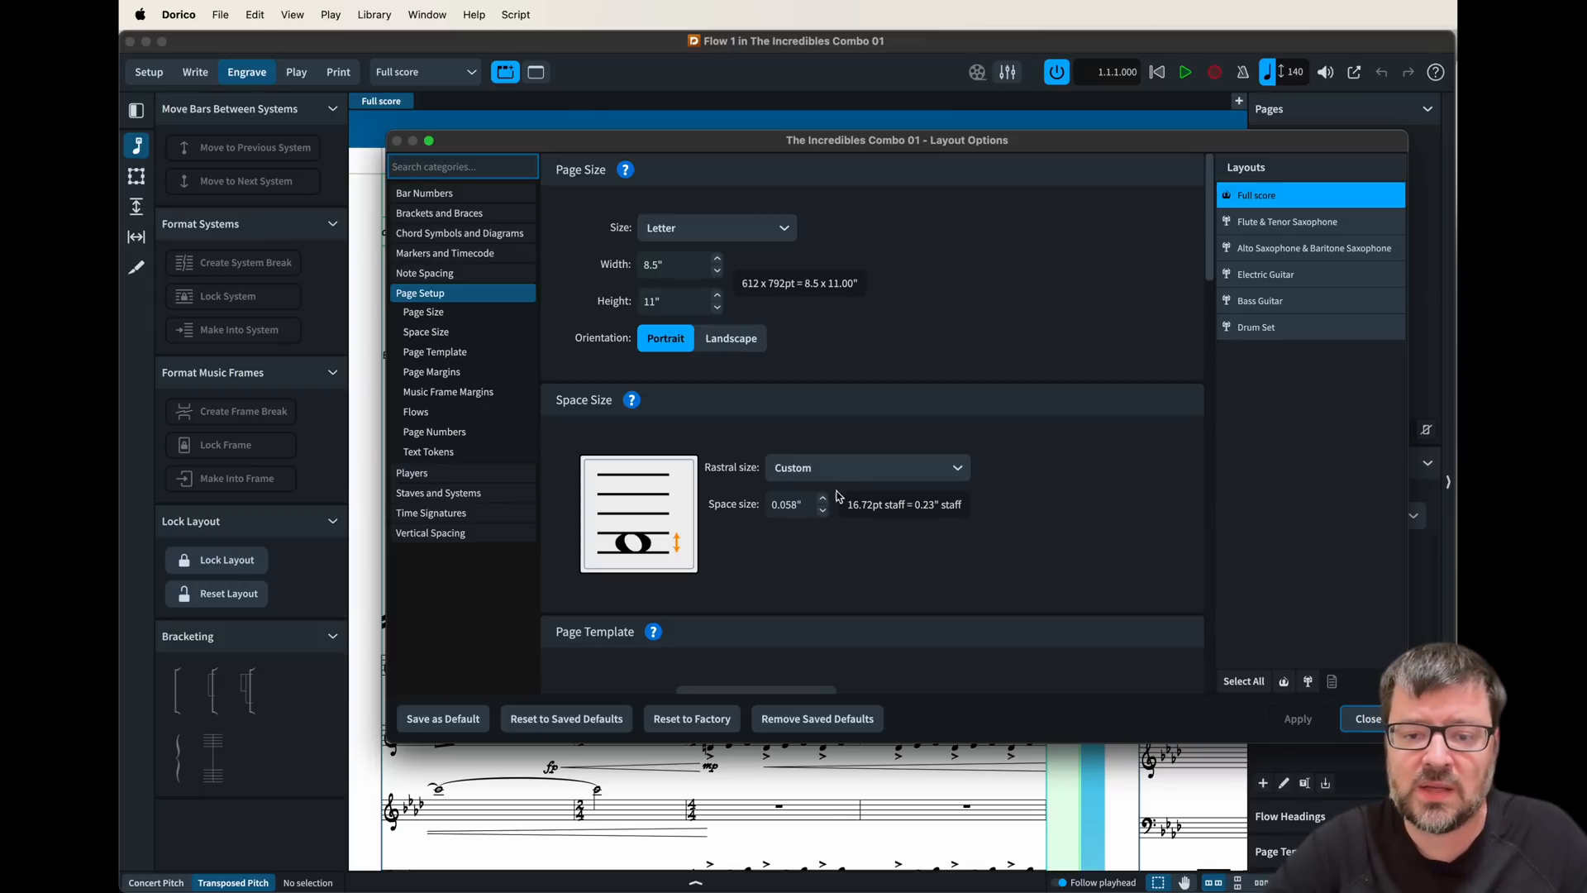
{"action": "left_click", "coordinate": [866, 466]}
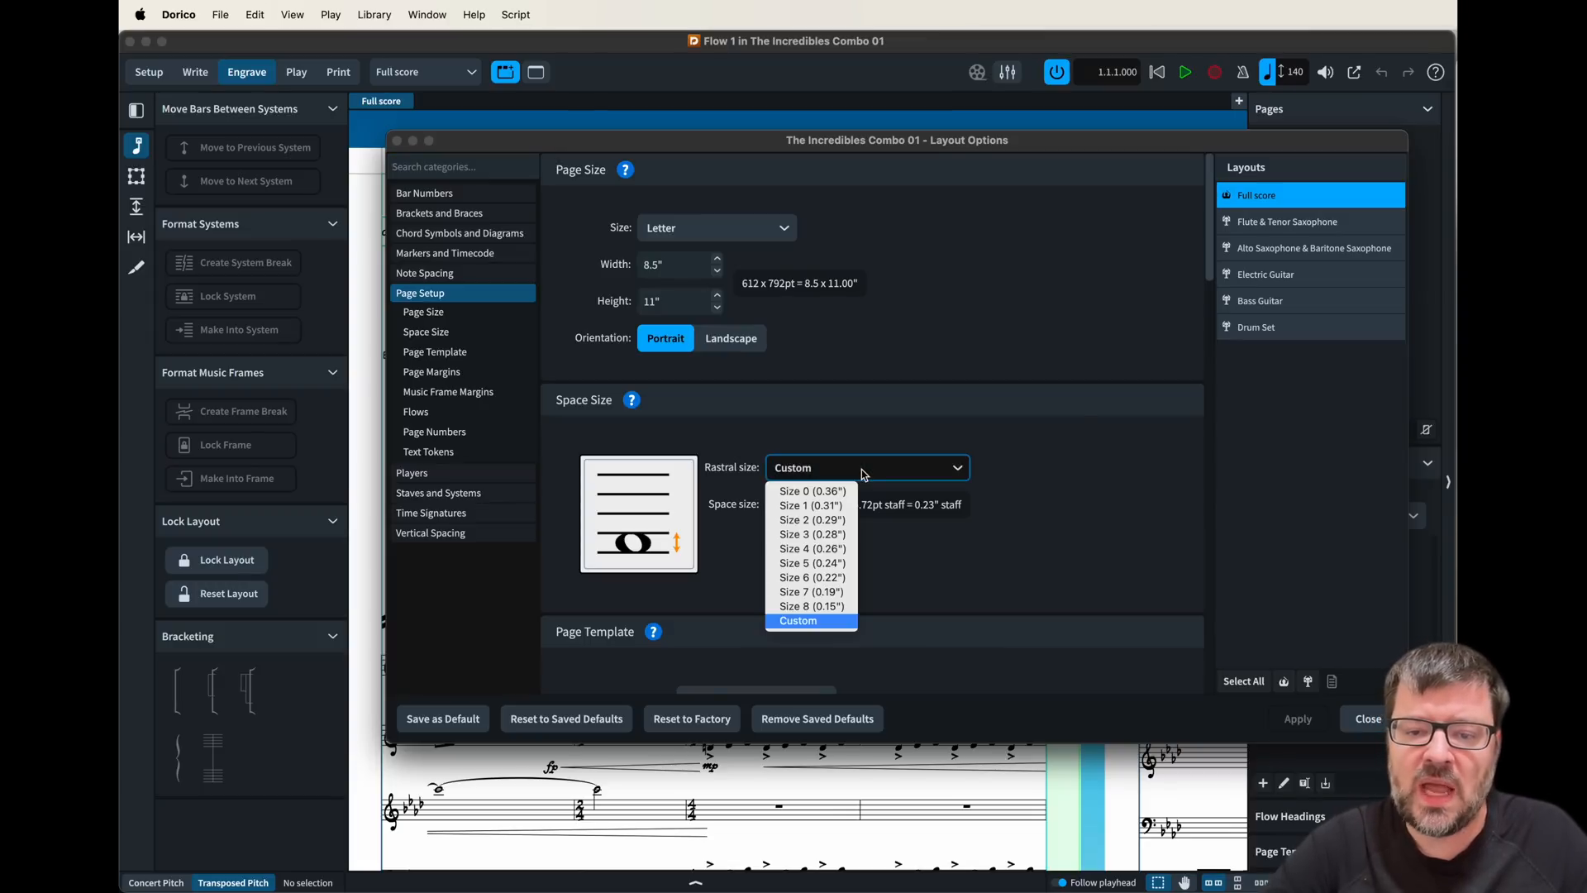
{"action": "mouse_move", "coordinate": [833, 605]}
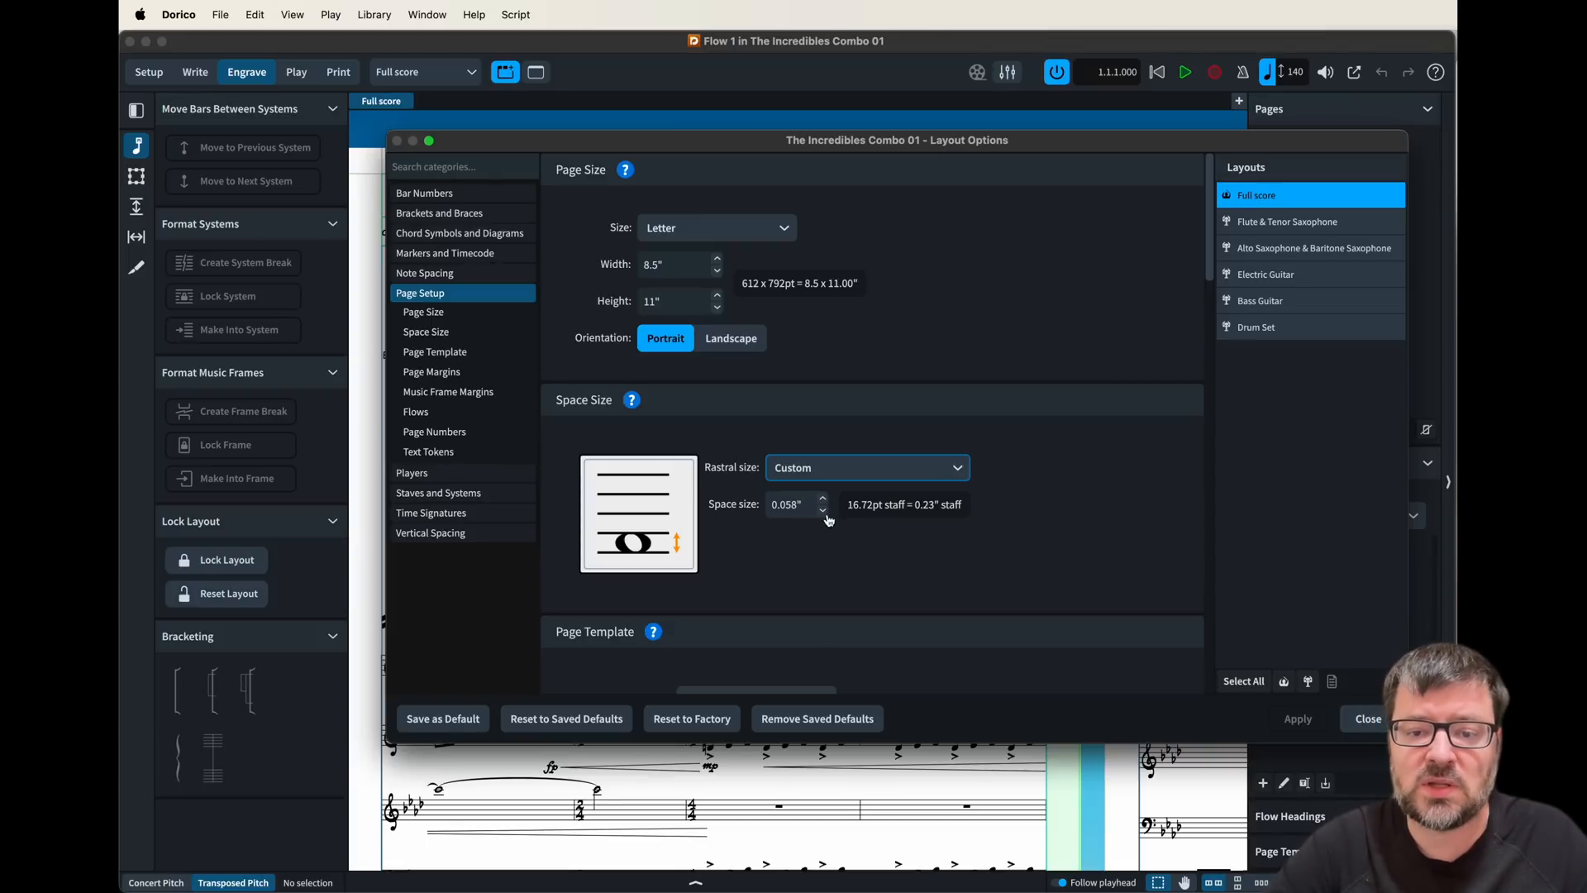
{"action": "left_click", "coordinate": [866, 468]}
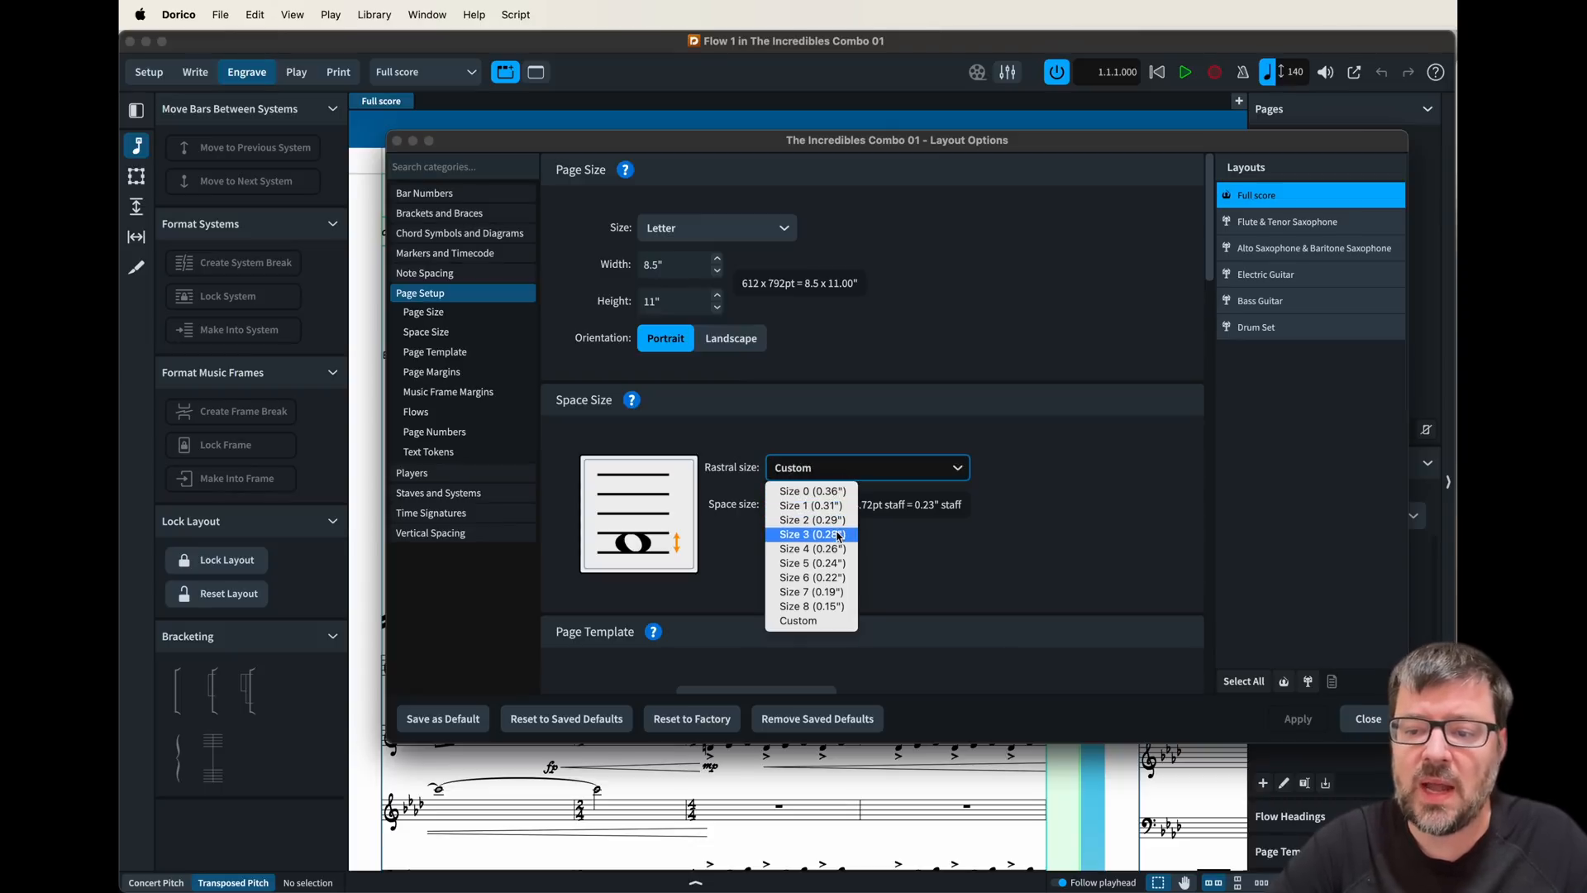
{"action": "left_click", "coordinate": [810, 534]}
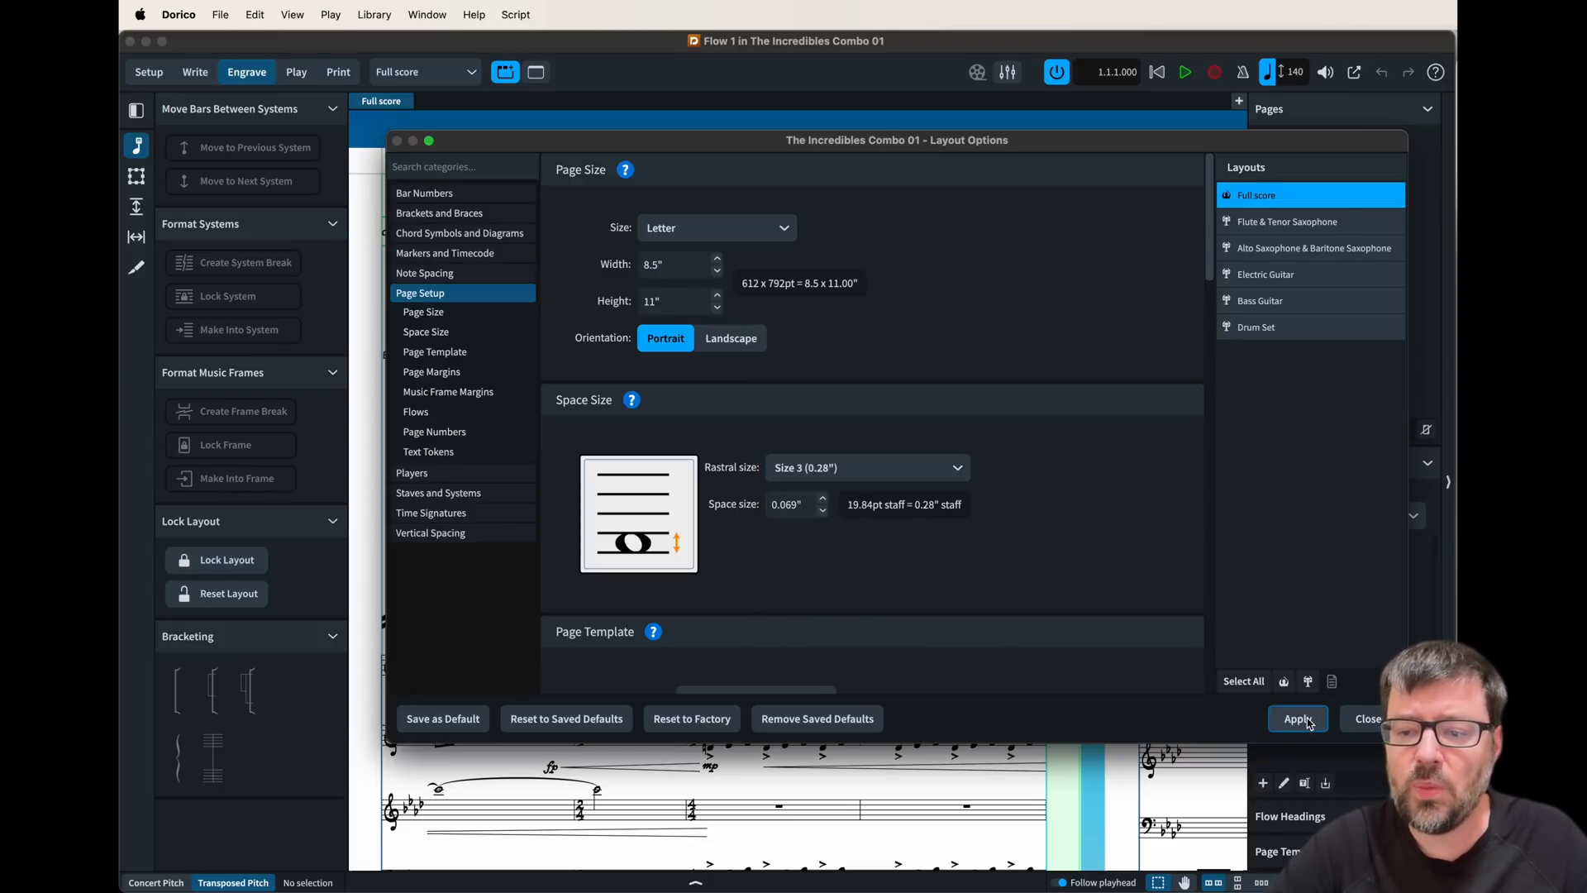
{"action": "left_click", "coordinate": [1297, 717]}
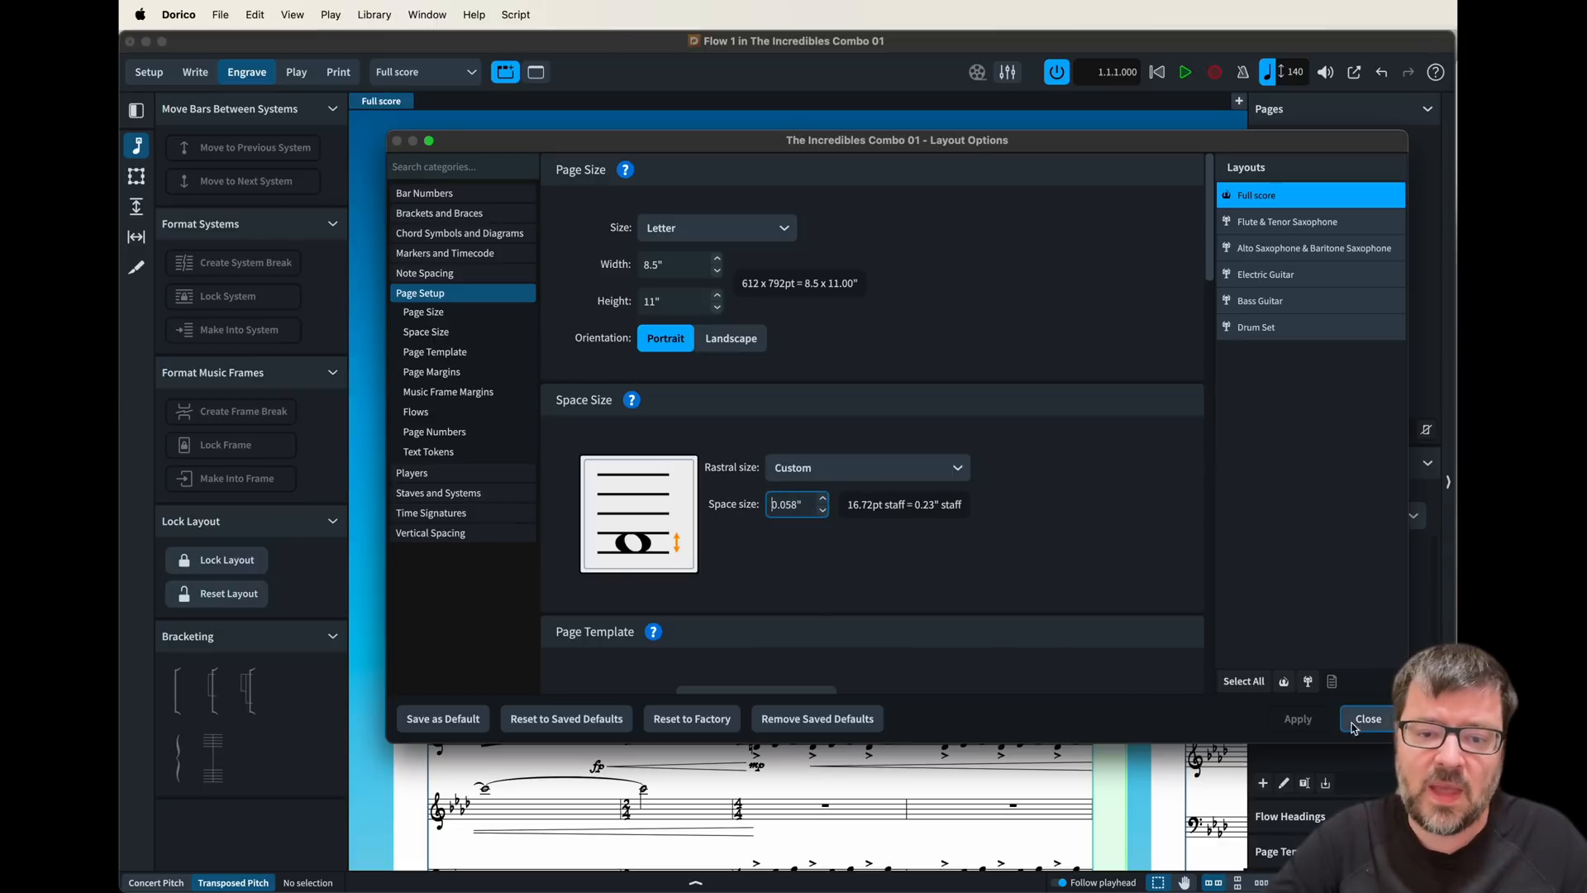
{"action": "left_click", "coordinate": [1367, 717]}
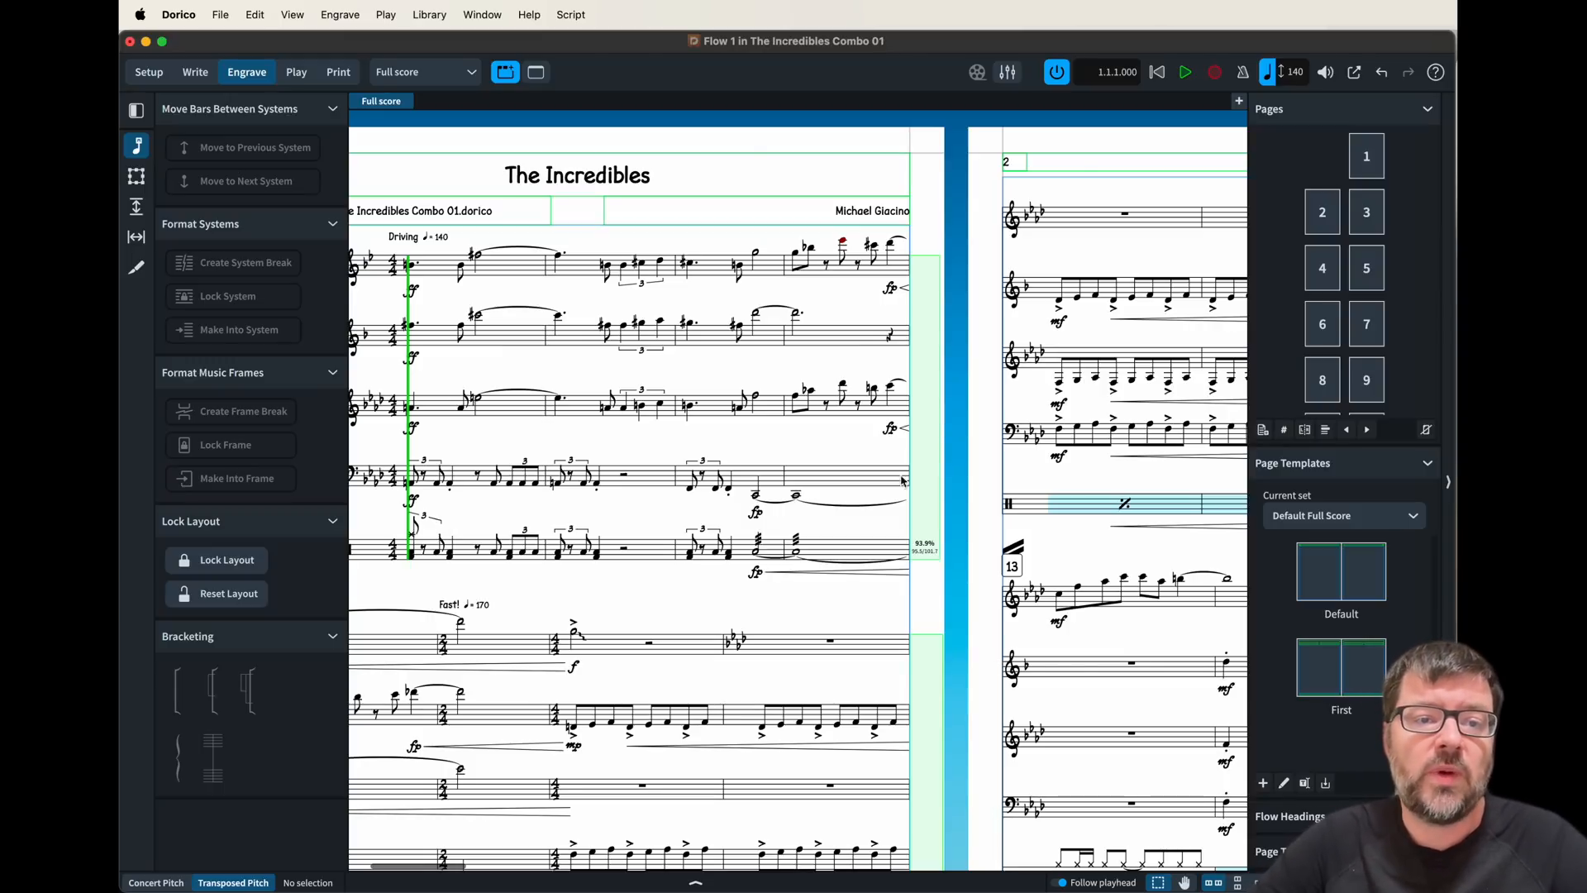
- In the Flute & Tenor Saxophone part, set Rastral size to Size 4 (0.26") and apply it
{"action": "left_click", "coordinate": [425, 72]}
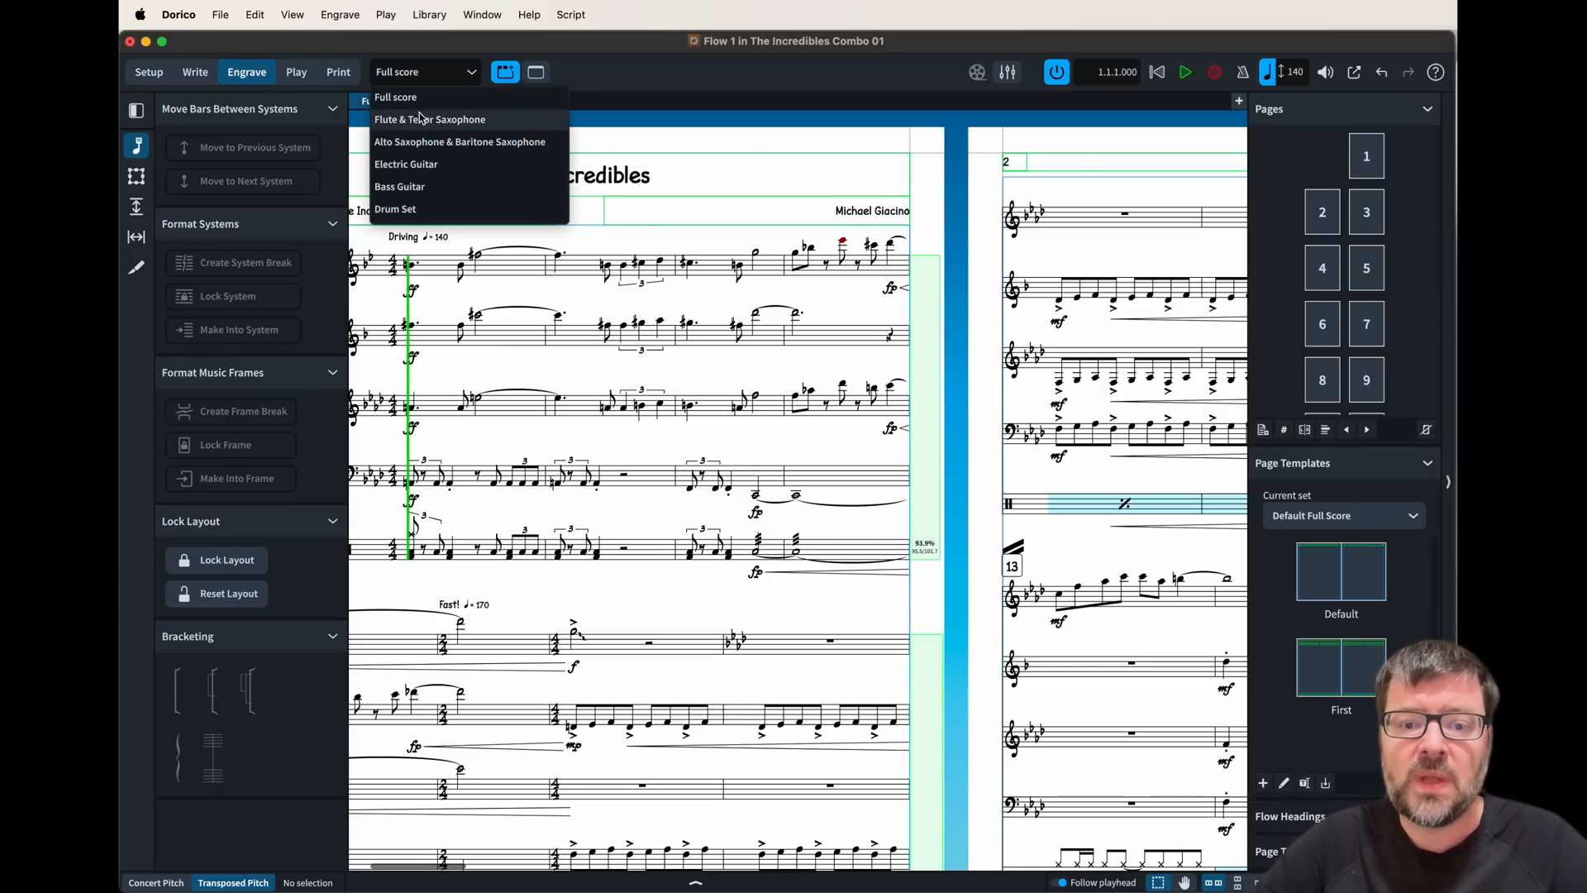
{"action": "left_click", "coordinate": [429, 119]}
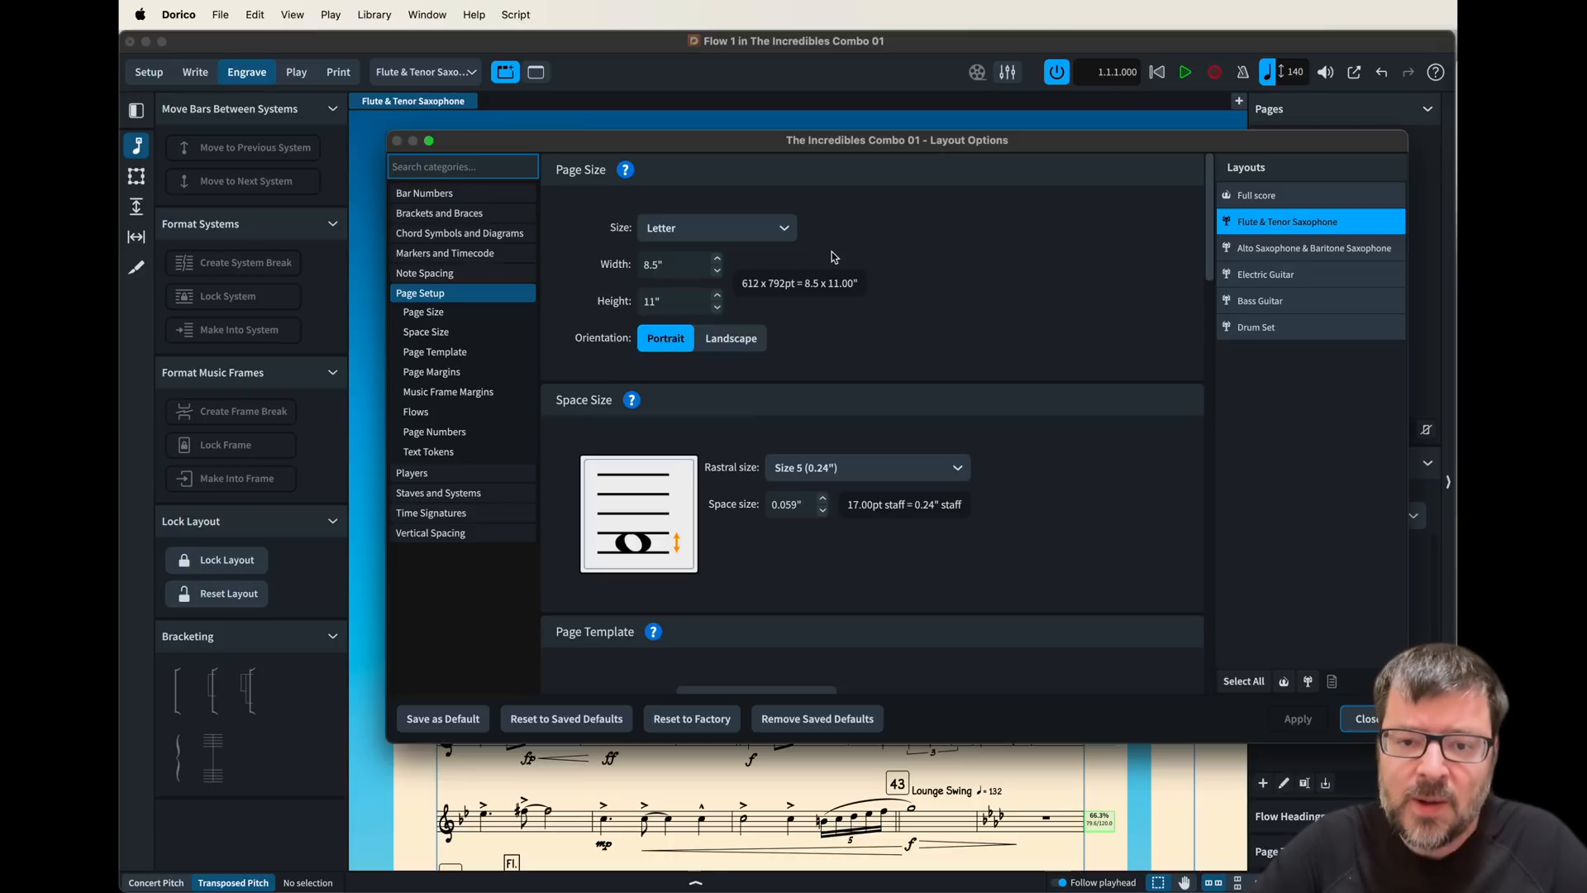
{"action": "left_click", "coordinate": [866, 466]}
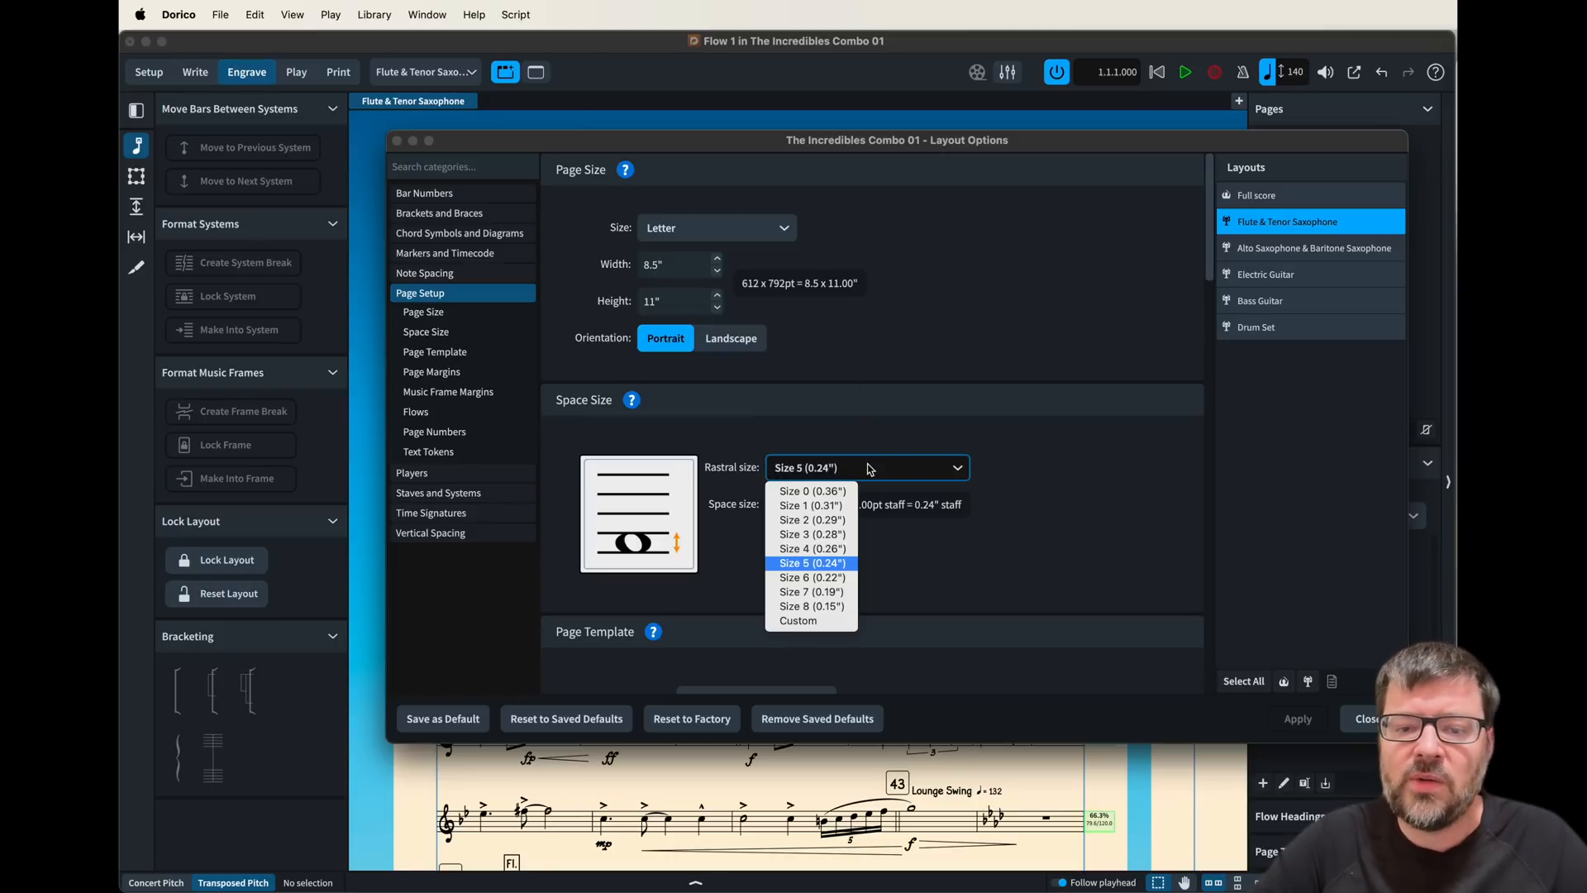
{"action": "mouse_move", "coordinate": [832, 568]}
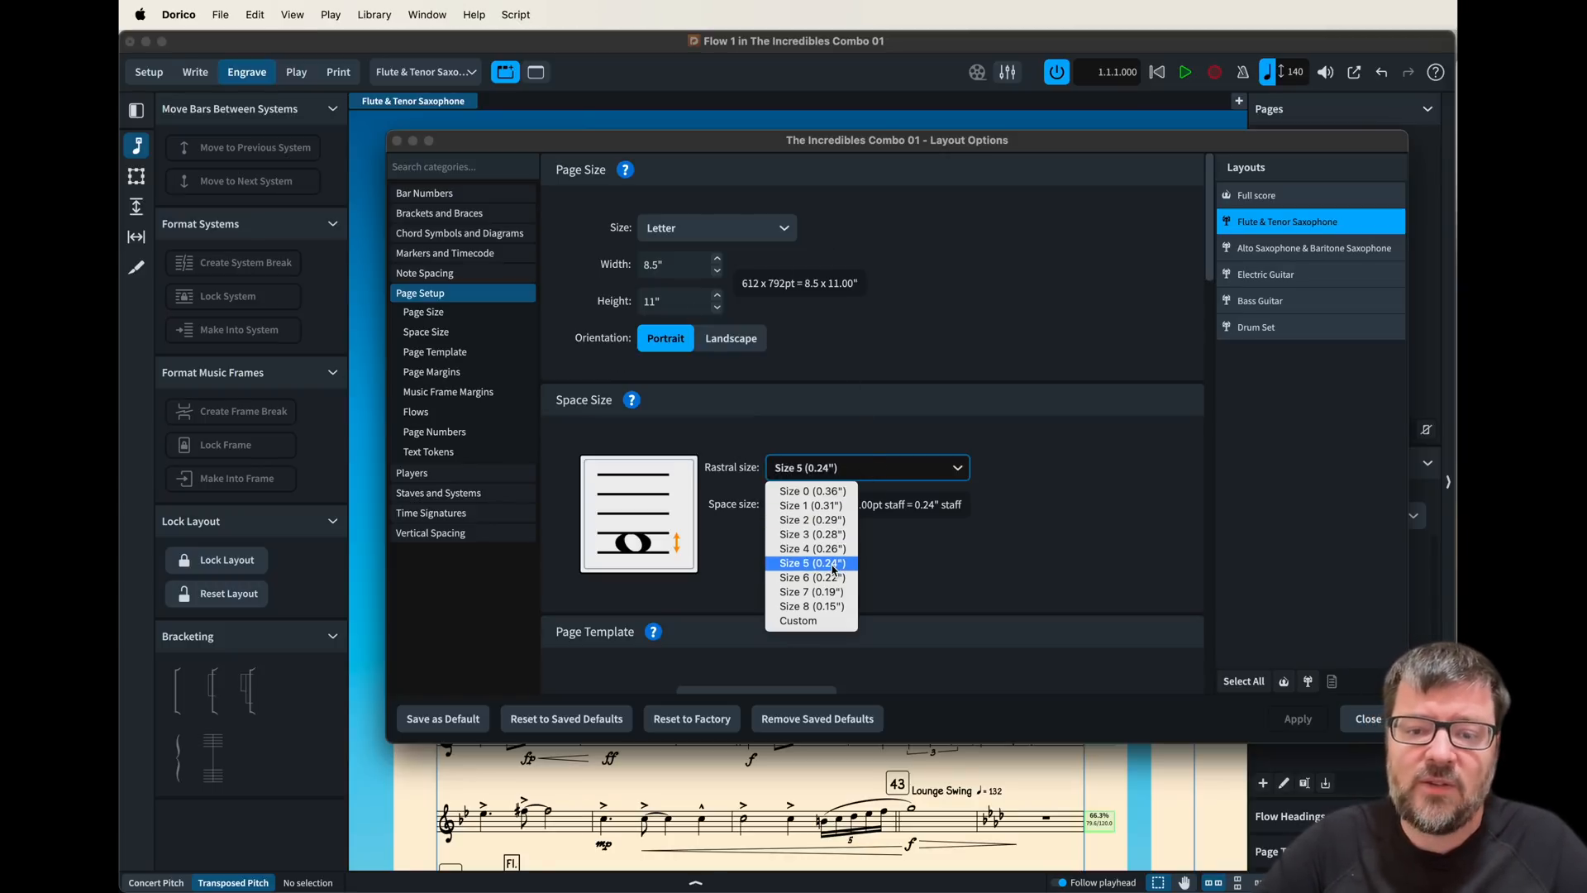
{"action": "left_click", "coordinate": [810, 547]}
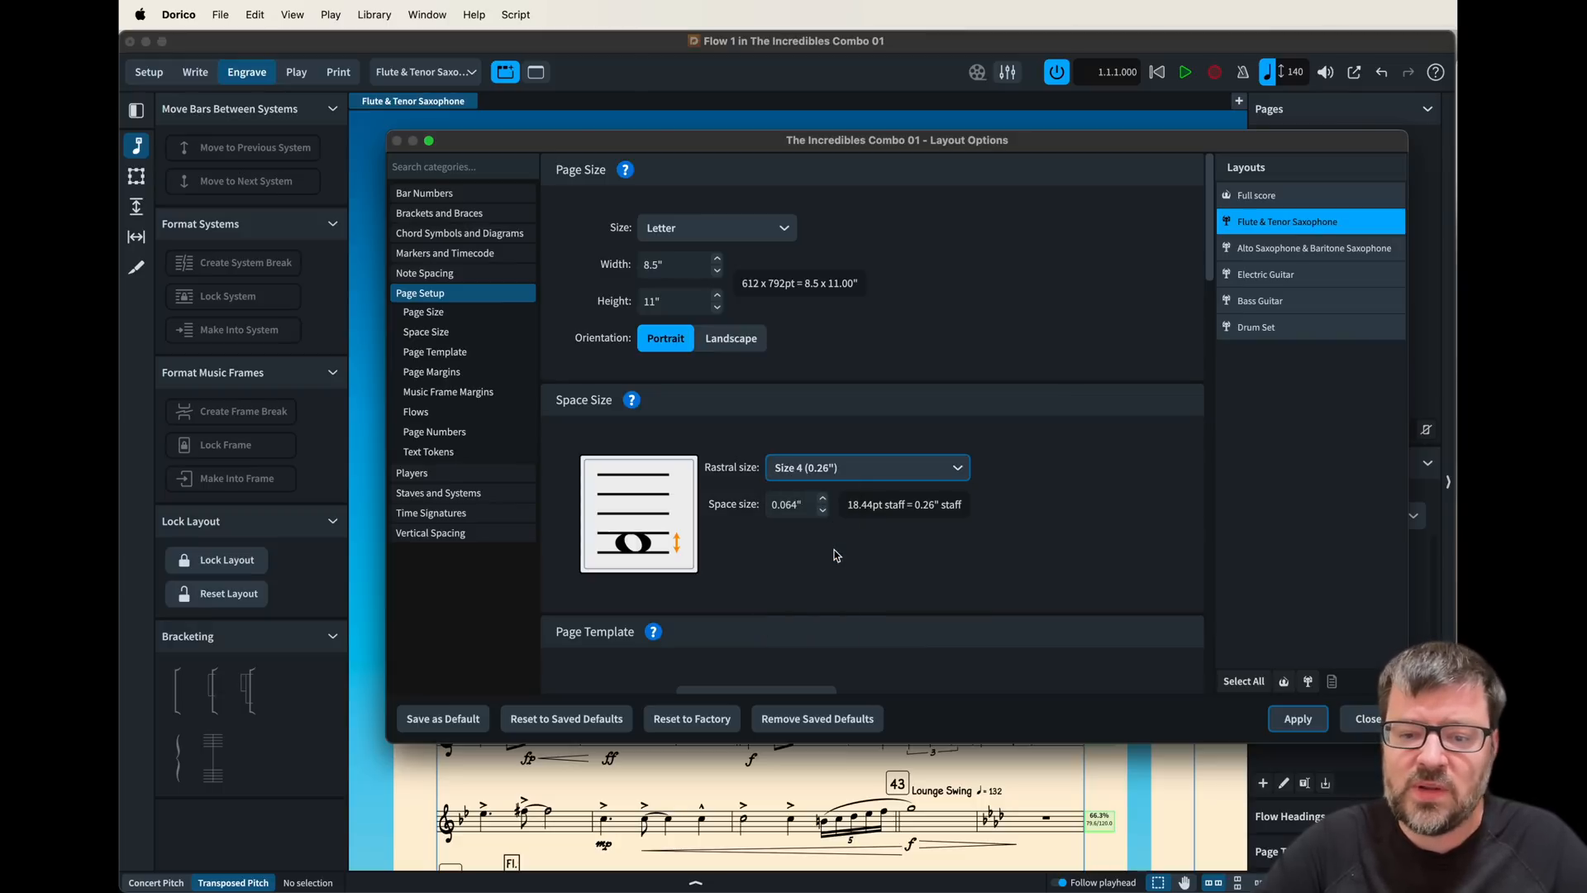
{"action": "left_click", "coordinate": [1298, 717]}
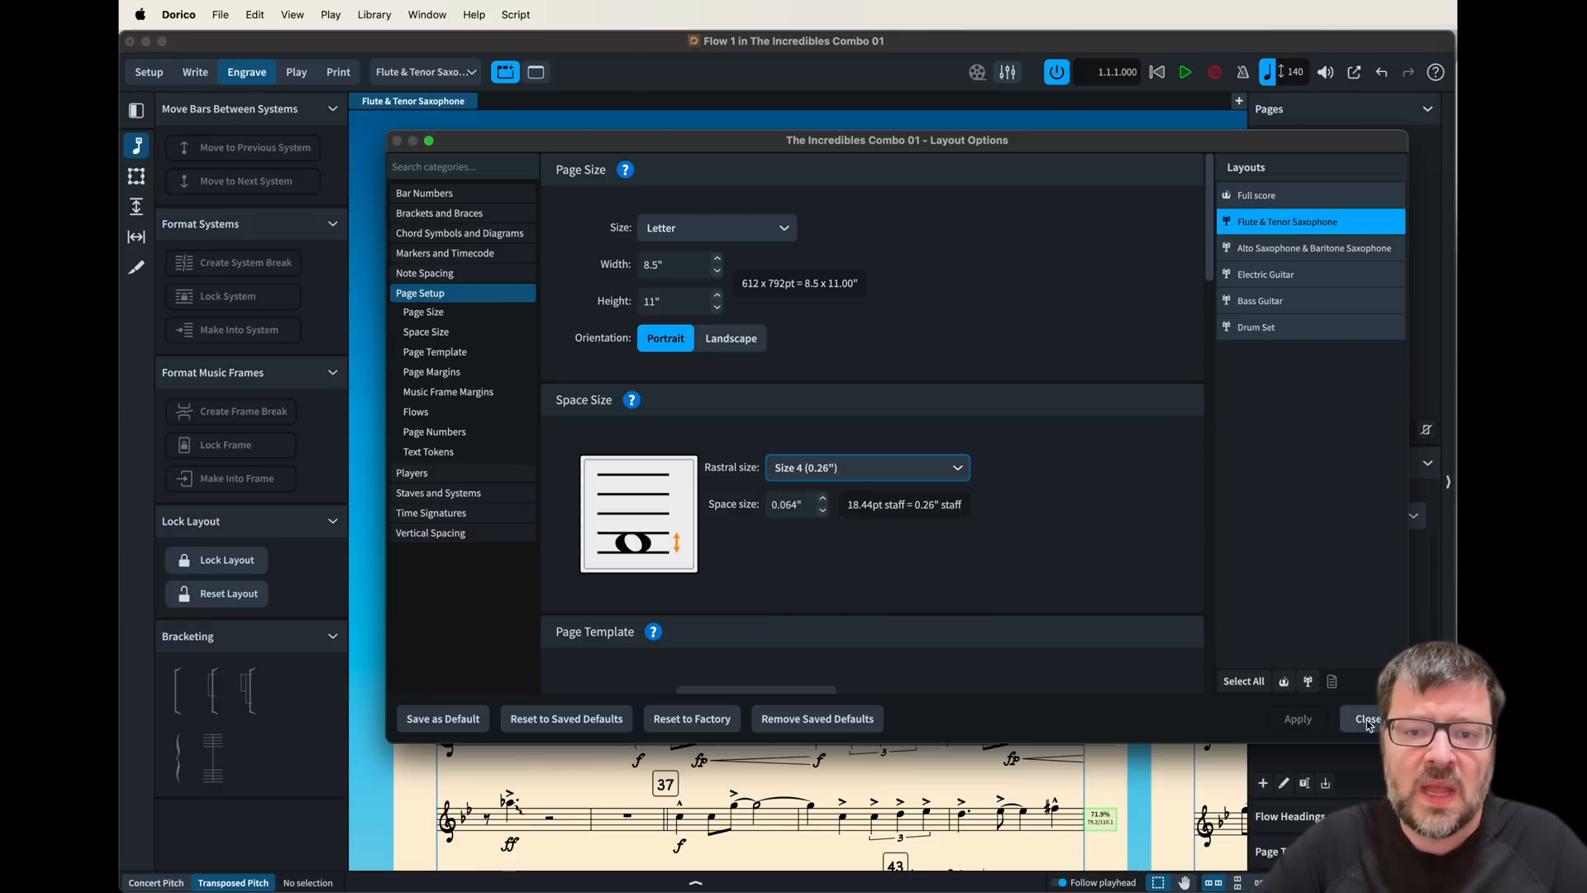
{"action": "left_click", "coordinate": [1367, 718]}
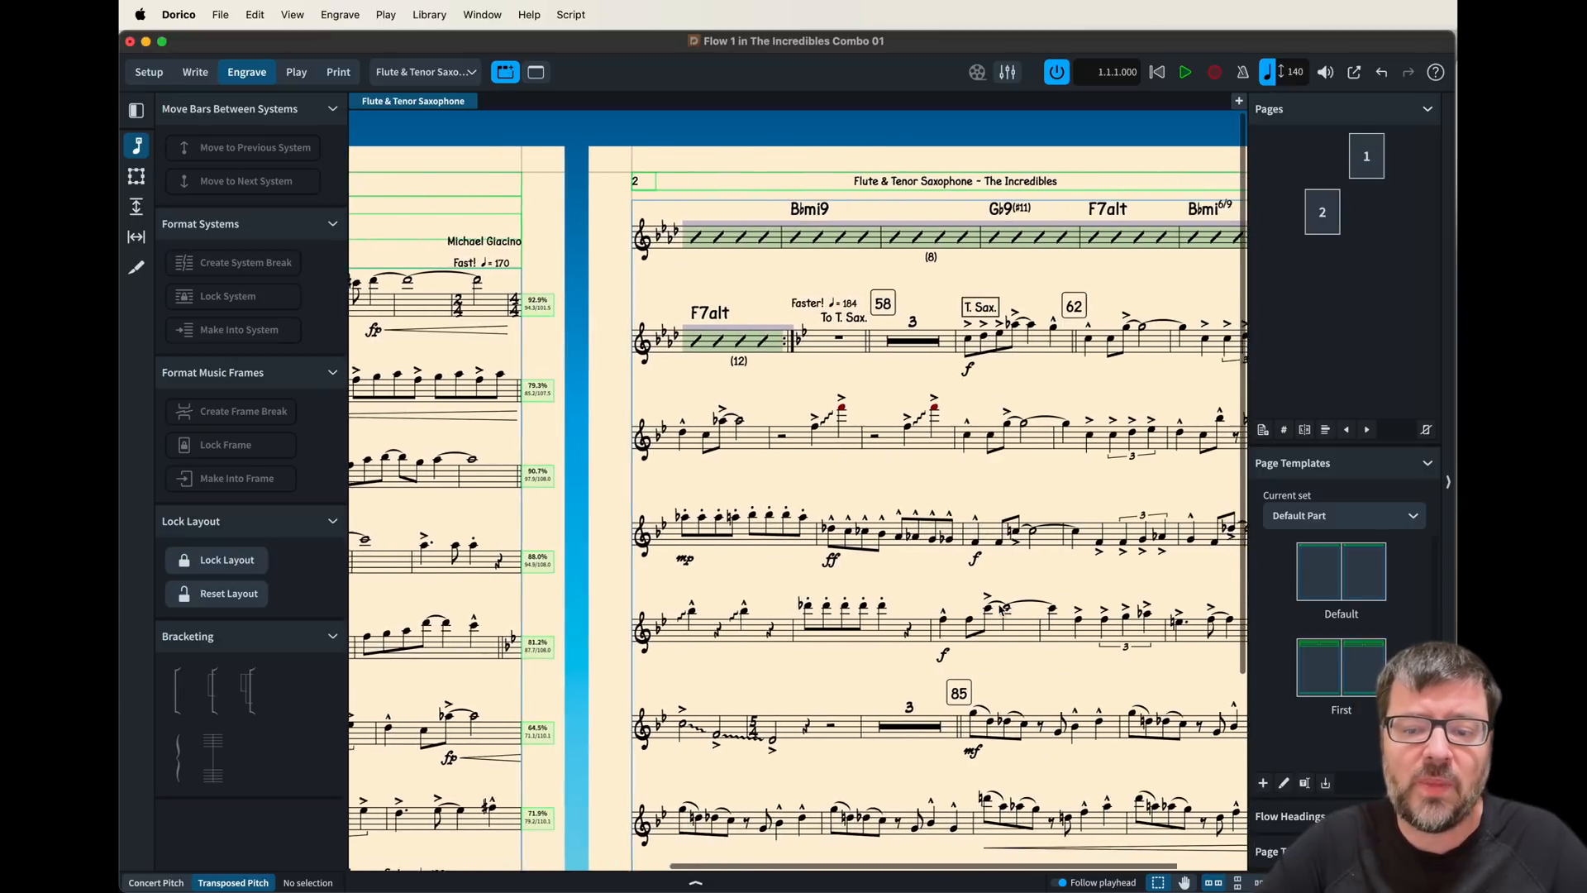
- Scroll through the Flute & Tenor Saxophone part to review its larger staves
{"action": "scroll", "scroll_direction": "down", "scroll_amount": 3}
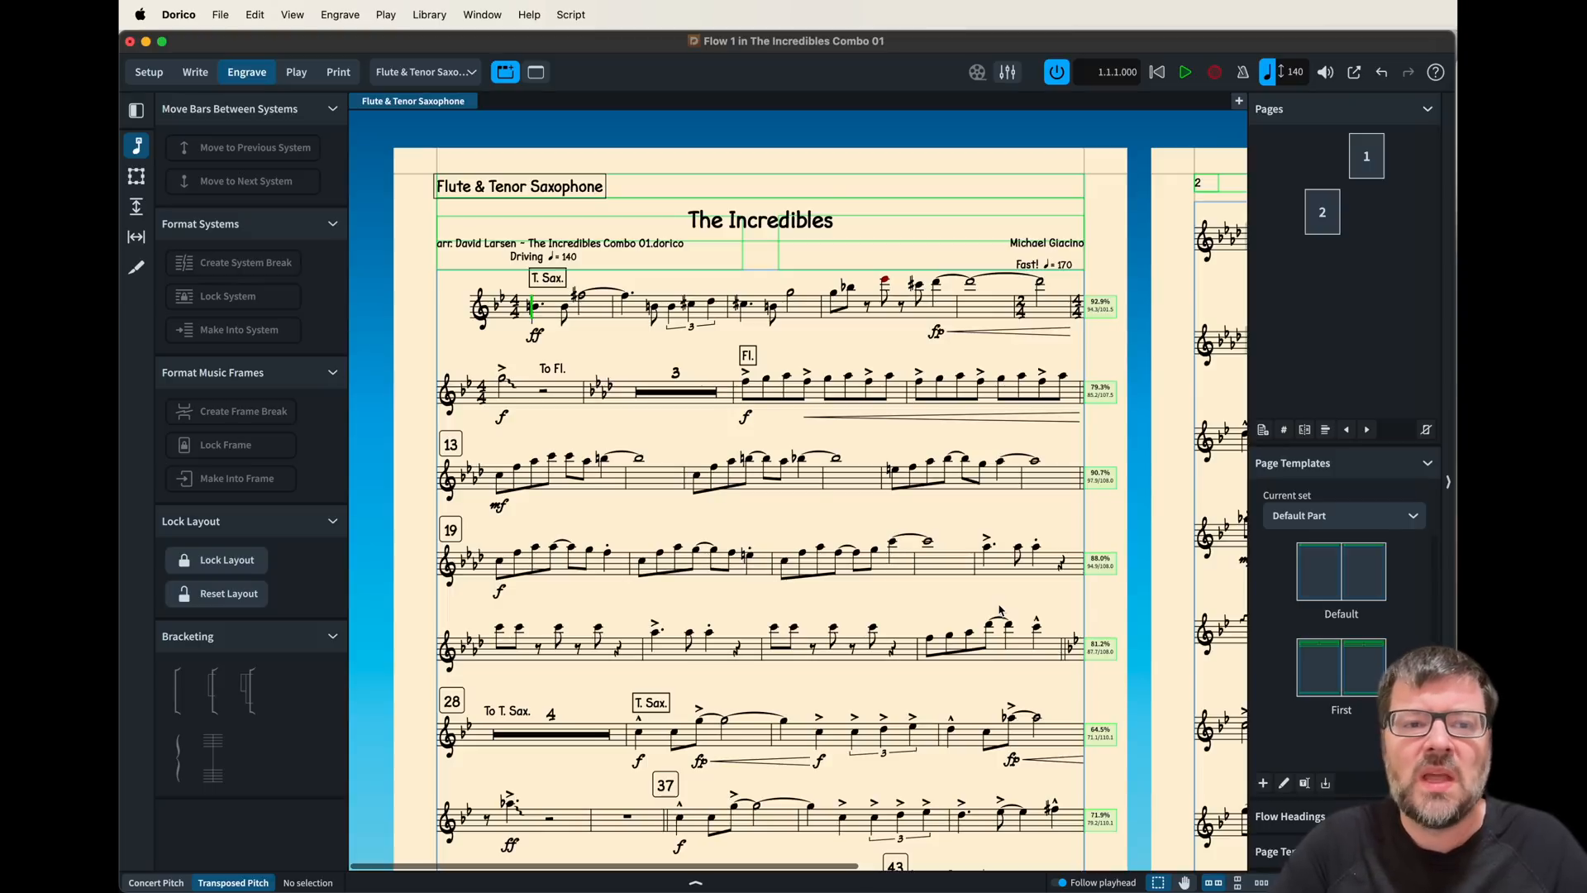
{"action": "mouse_move", "coordinate": [658, 414]}
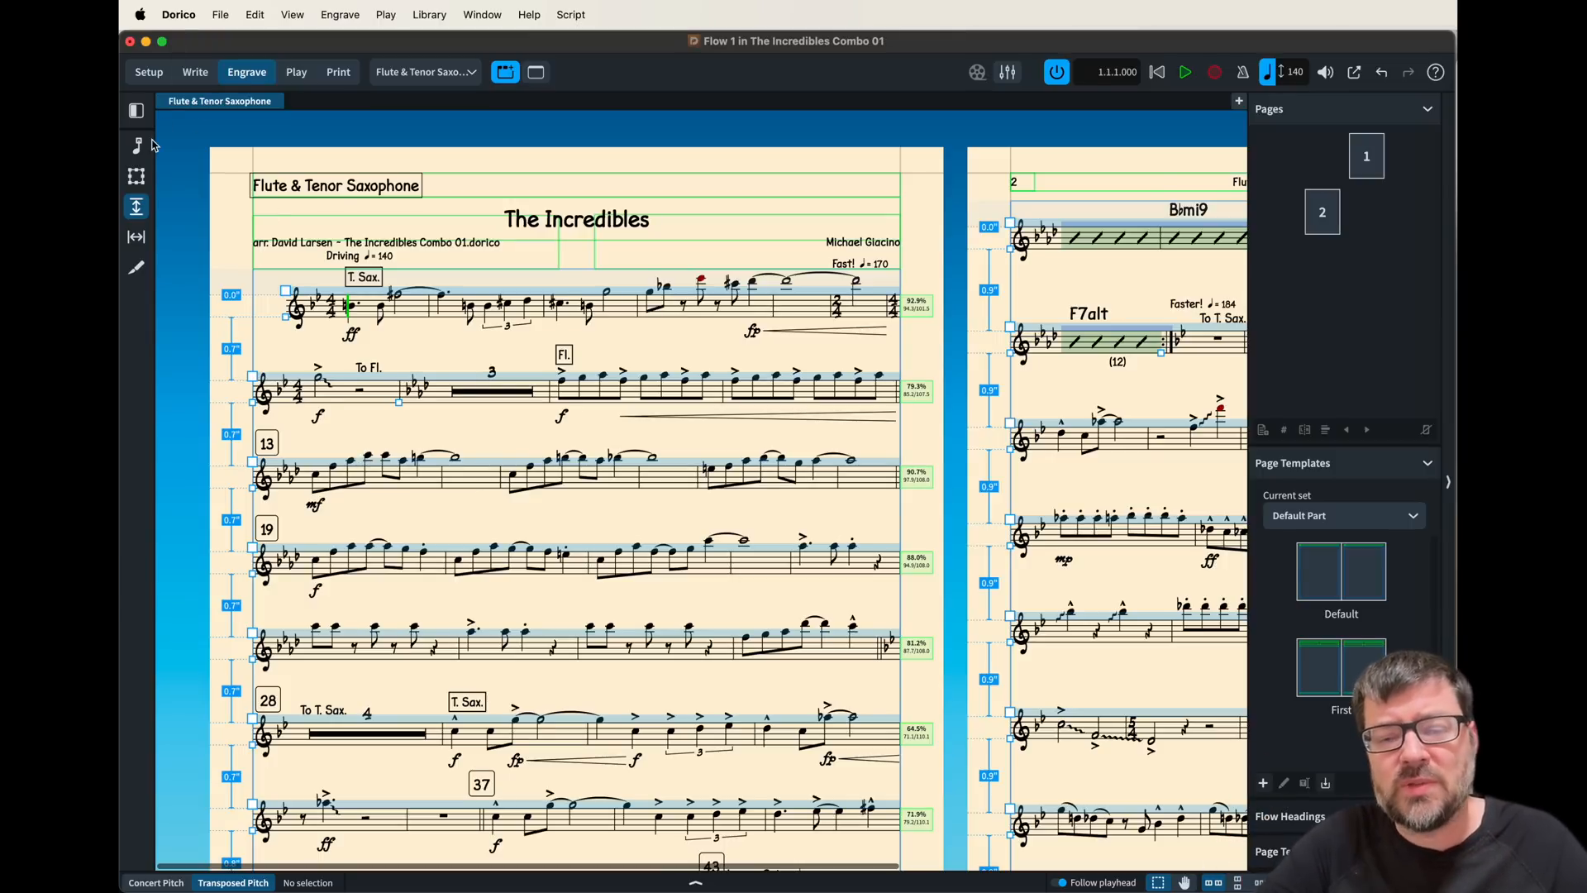
- Review the Vertical Spacing gaps for the saxophone part and apply the tighter spacing
{"action": "left_click", "coordinate": [135, 145]}
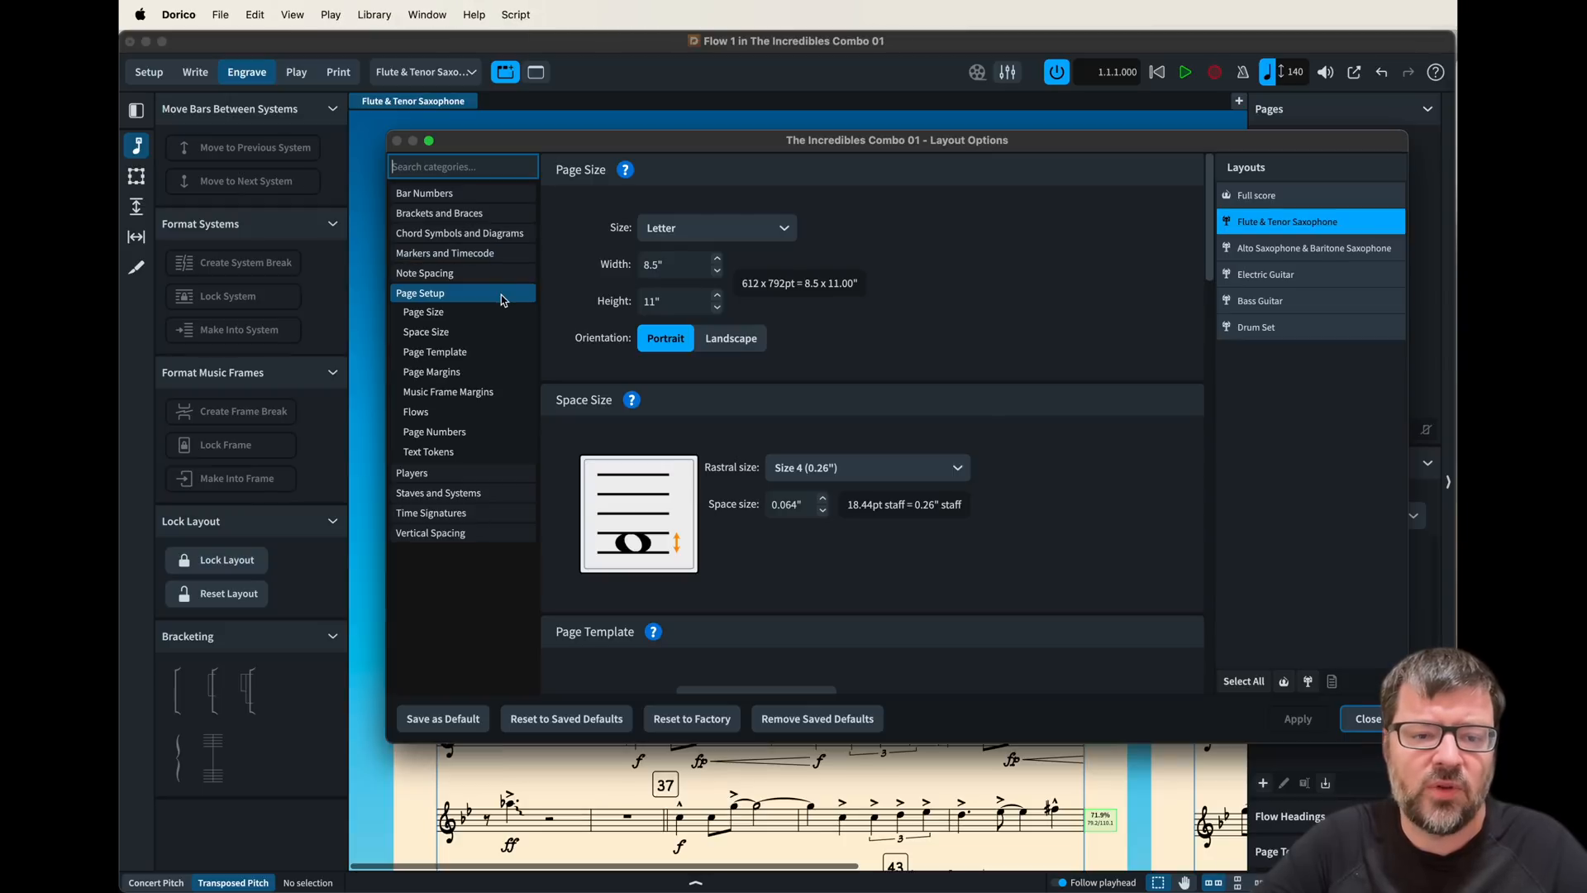
{"action": "left_click", "coordinate": [430, 372]}
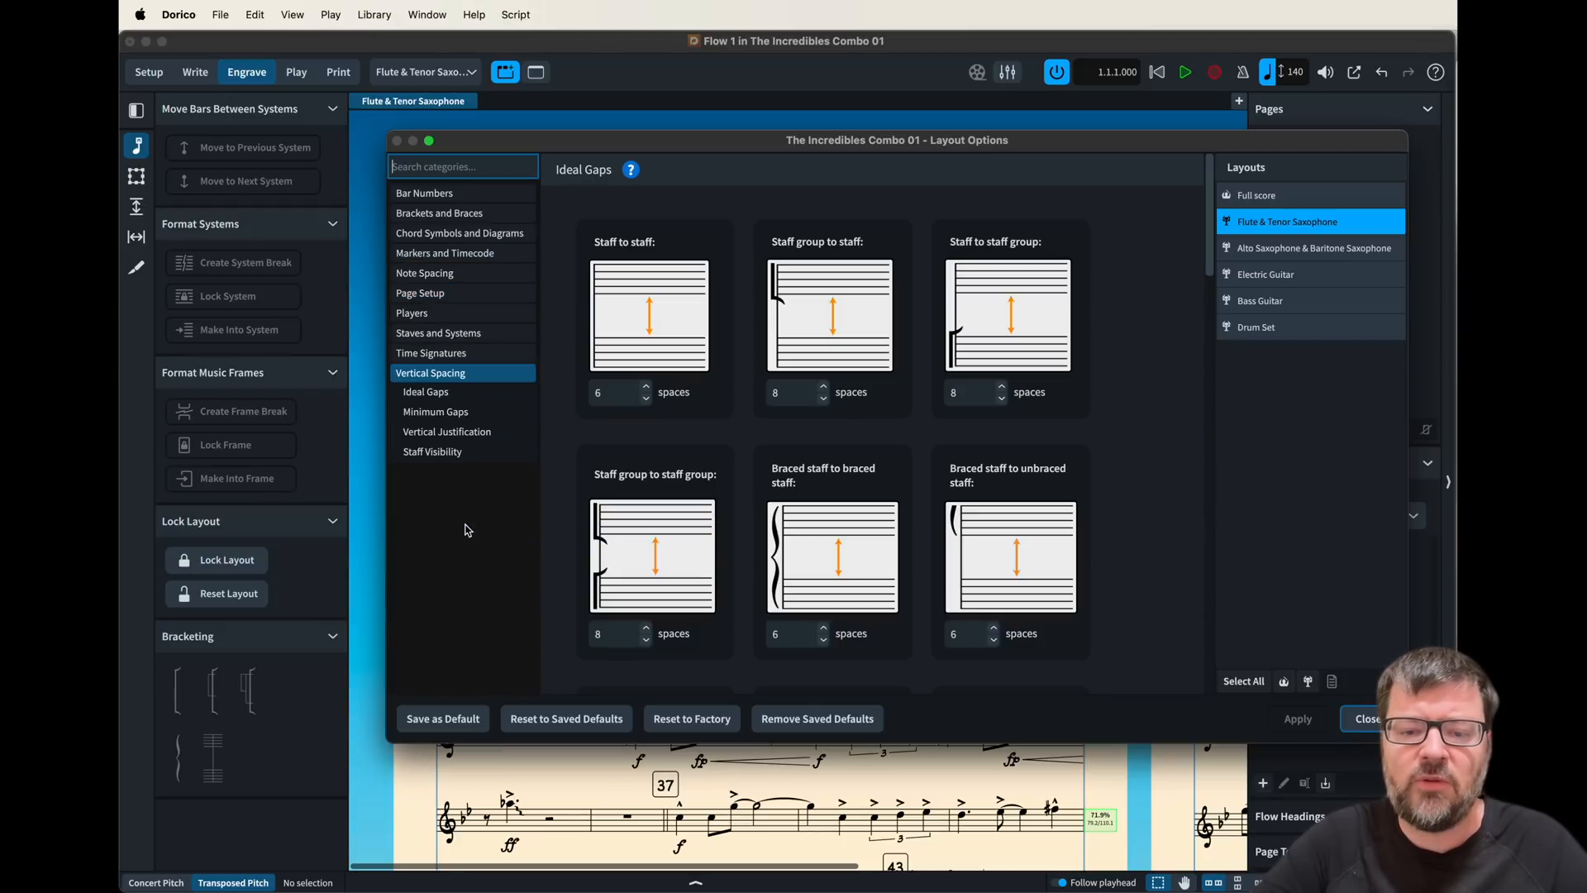
{"action": "scroll", "scroll_direction": "down", "scroll_amount": 3}
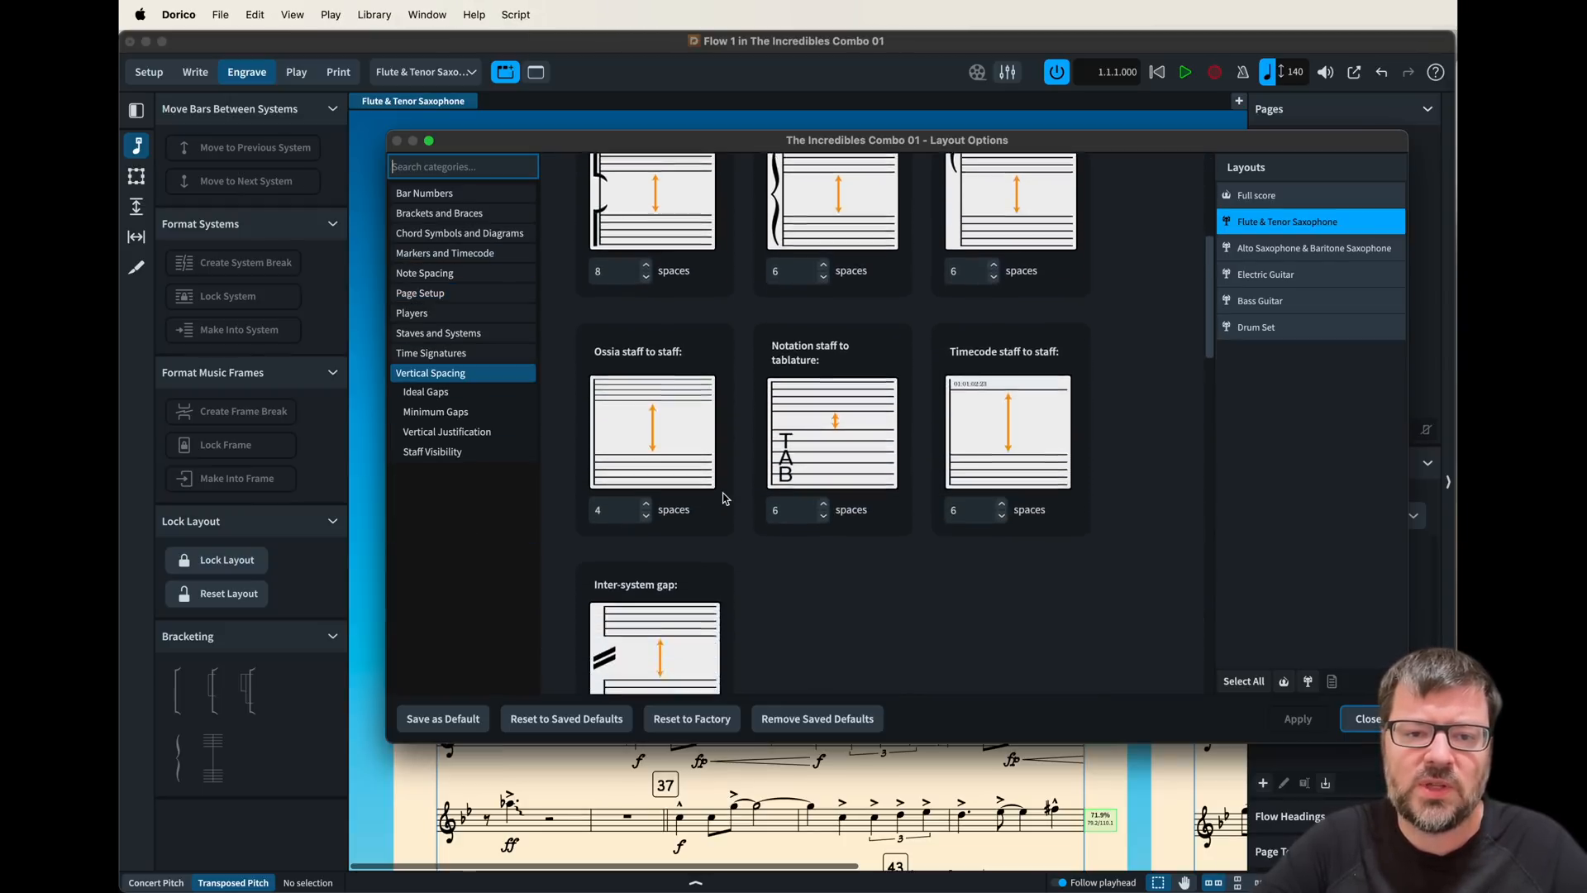
{"action": "scroll", "scroll_direction": "down", "scroll_amount": 3}
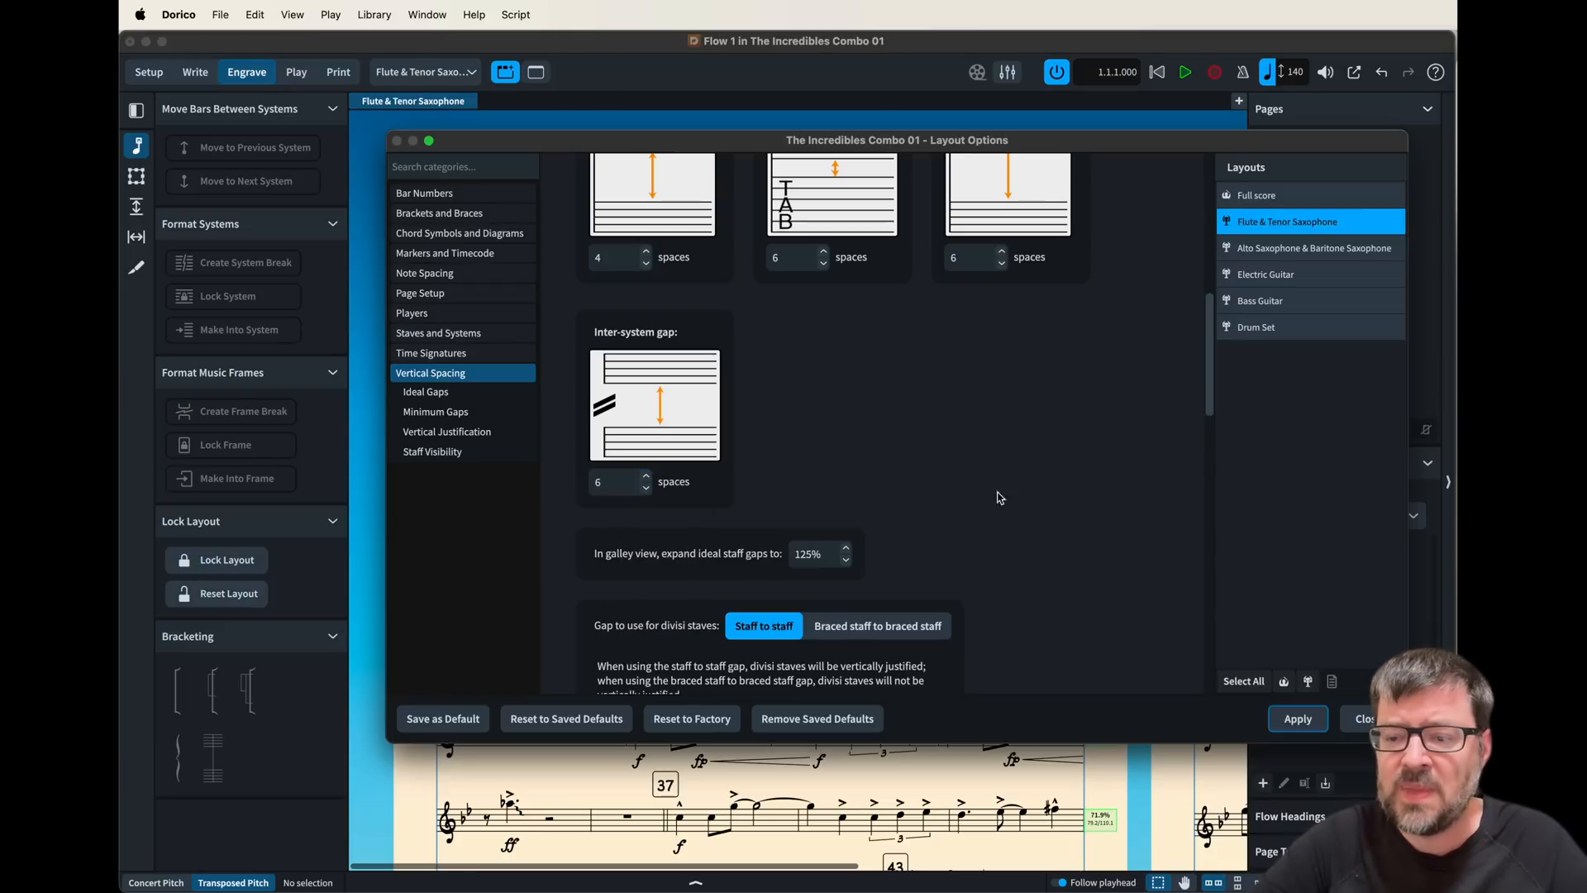
{"action": "left_click", "coordinate": [1297, 717]}
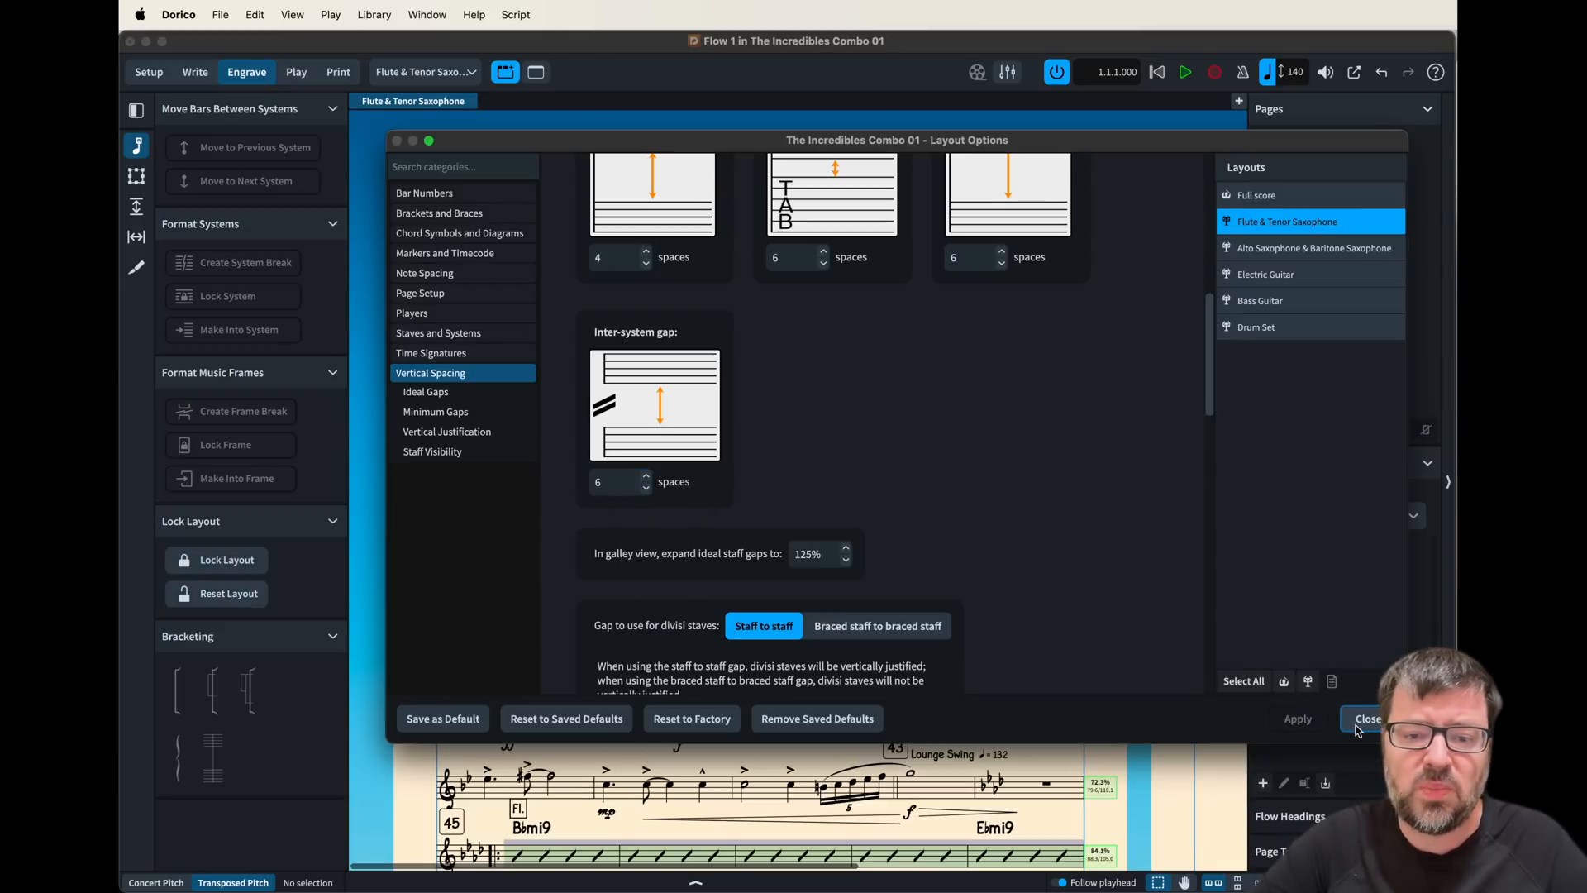
{"action": "left_click", "coordinate": [1367, 717]}
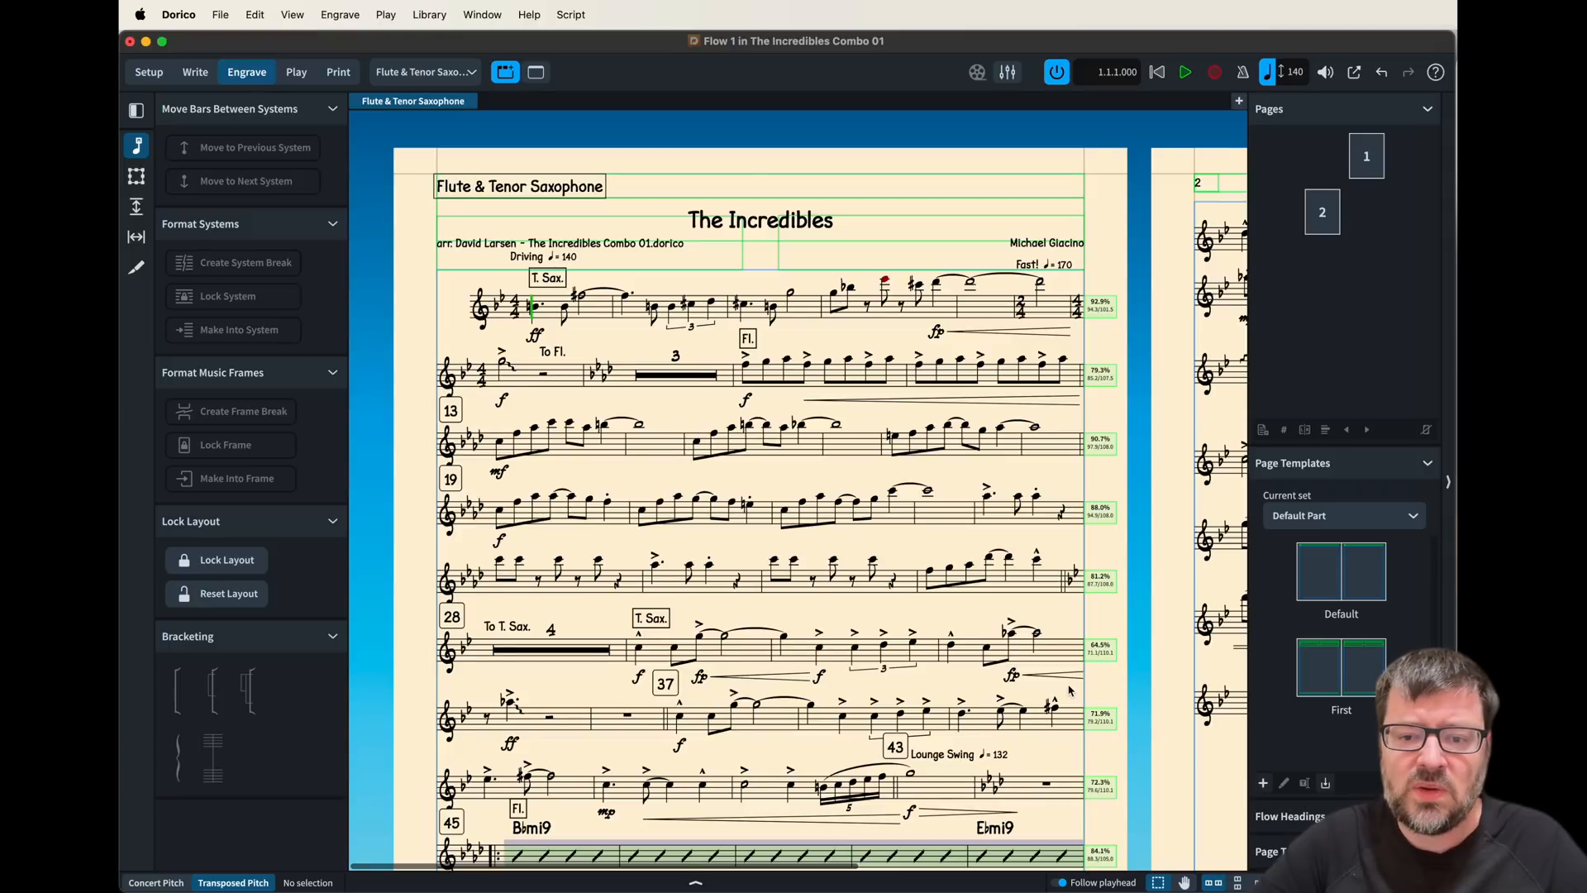
{"action": "scroll", "scroll_direction": "down", "scroll_amount": 3}
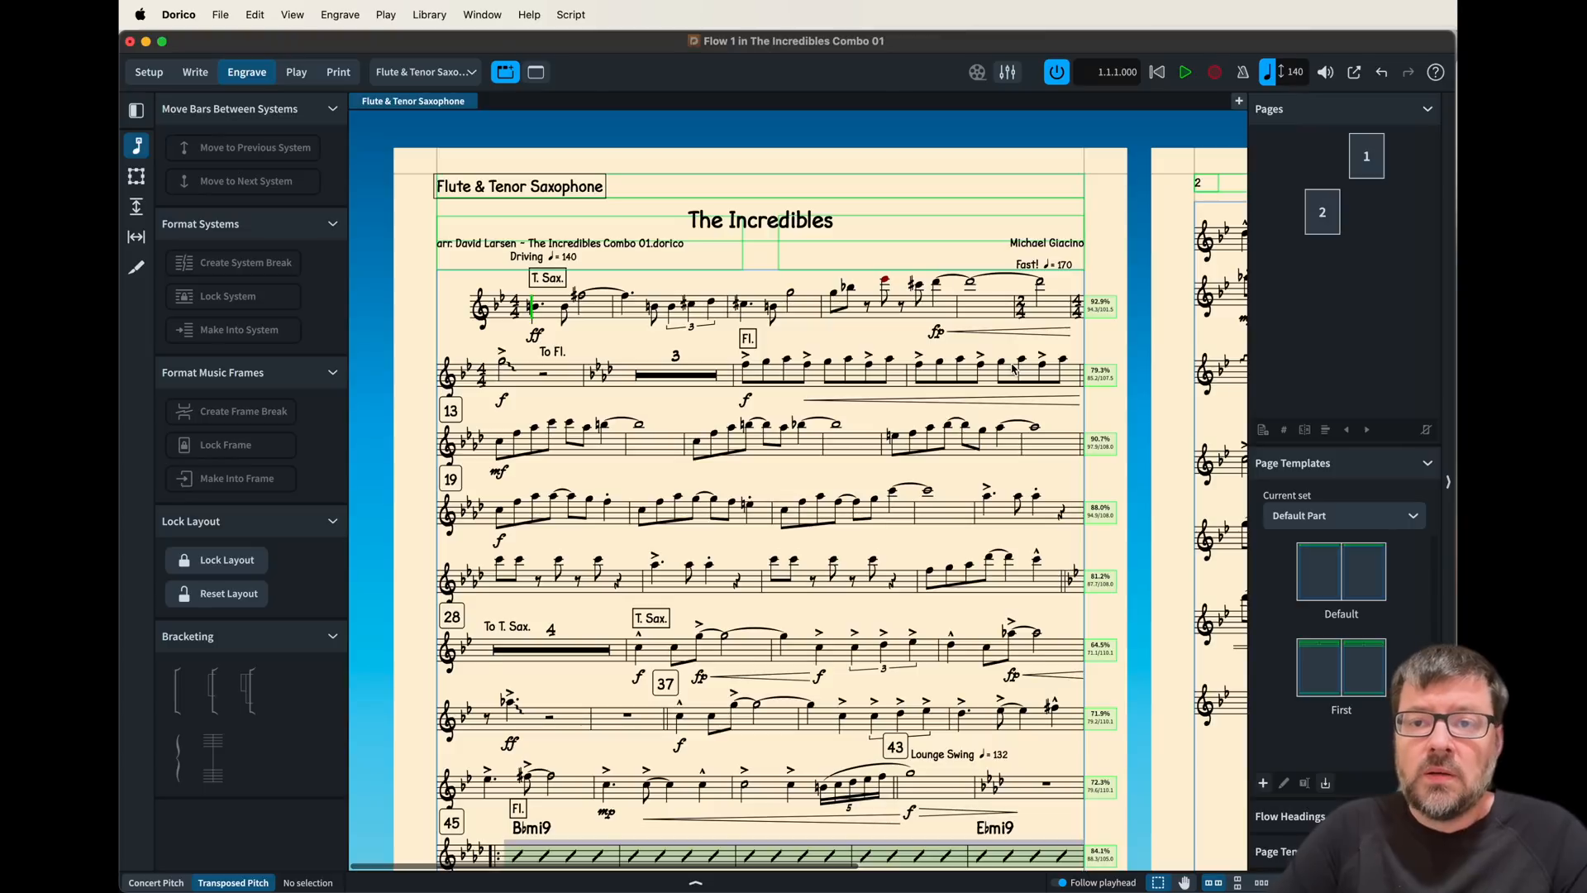
{"action": "mouse_move", "coordinate": [929, 479]}
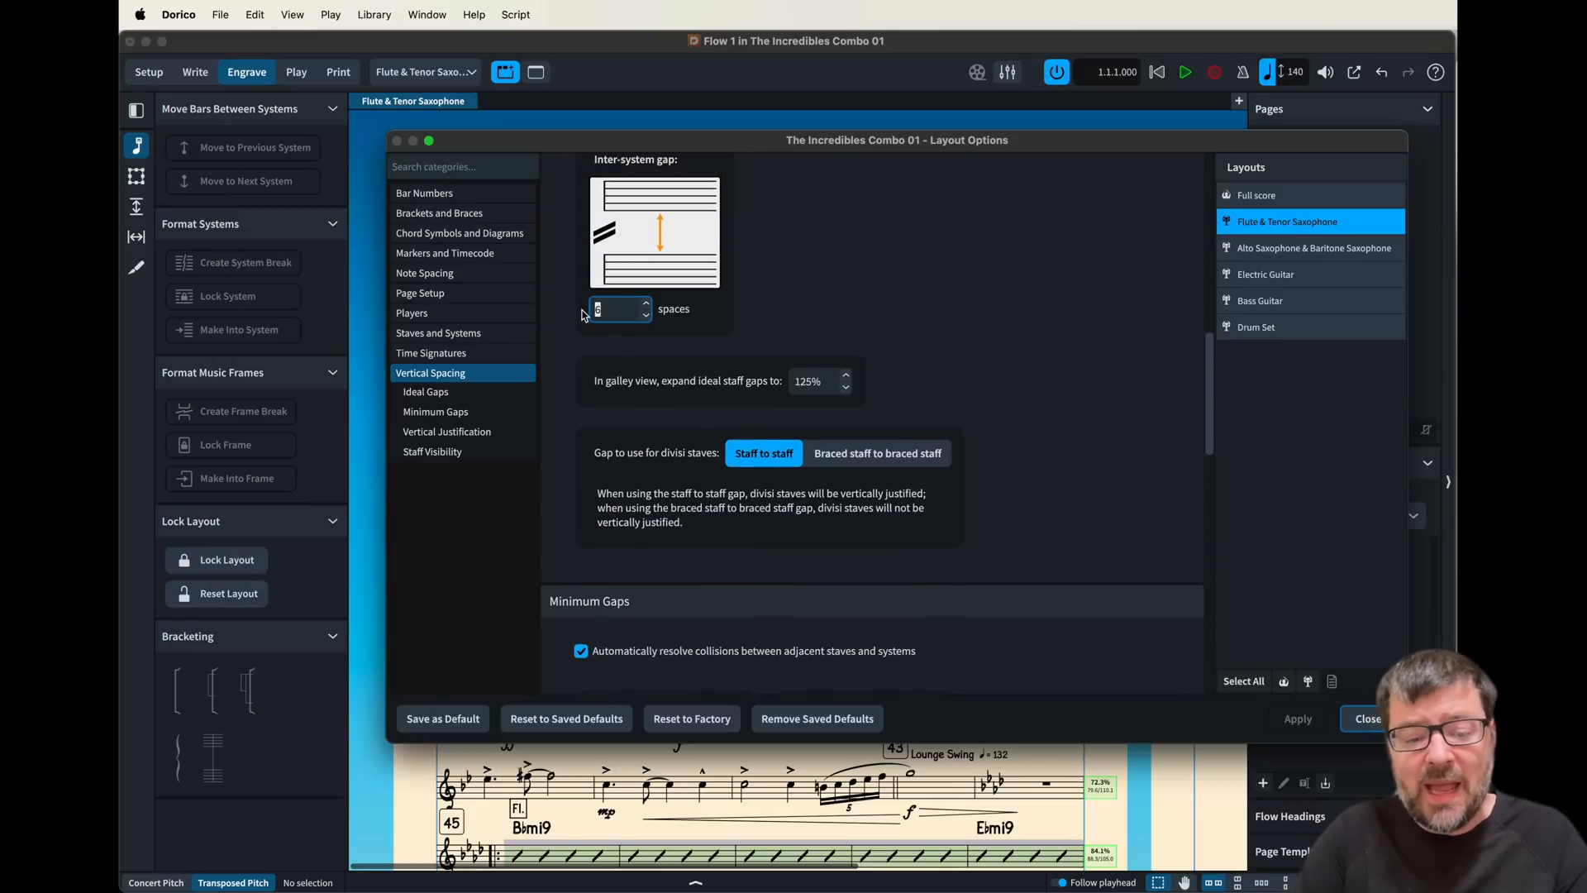
- Set the Flute & Tenor Saxophone inter-system gap to 10 spaces and apply it
{"action": "type", "text": "10"}
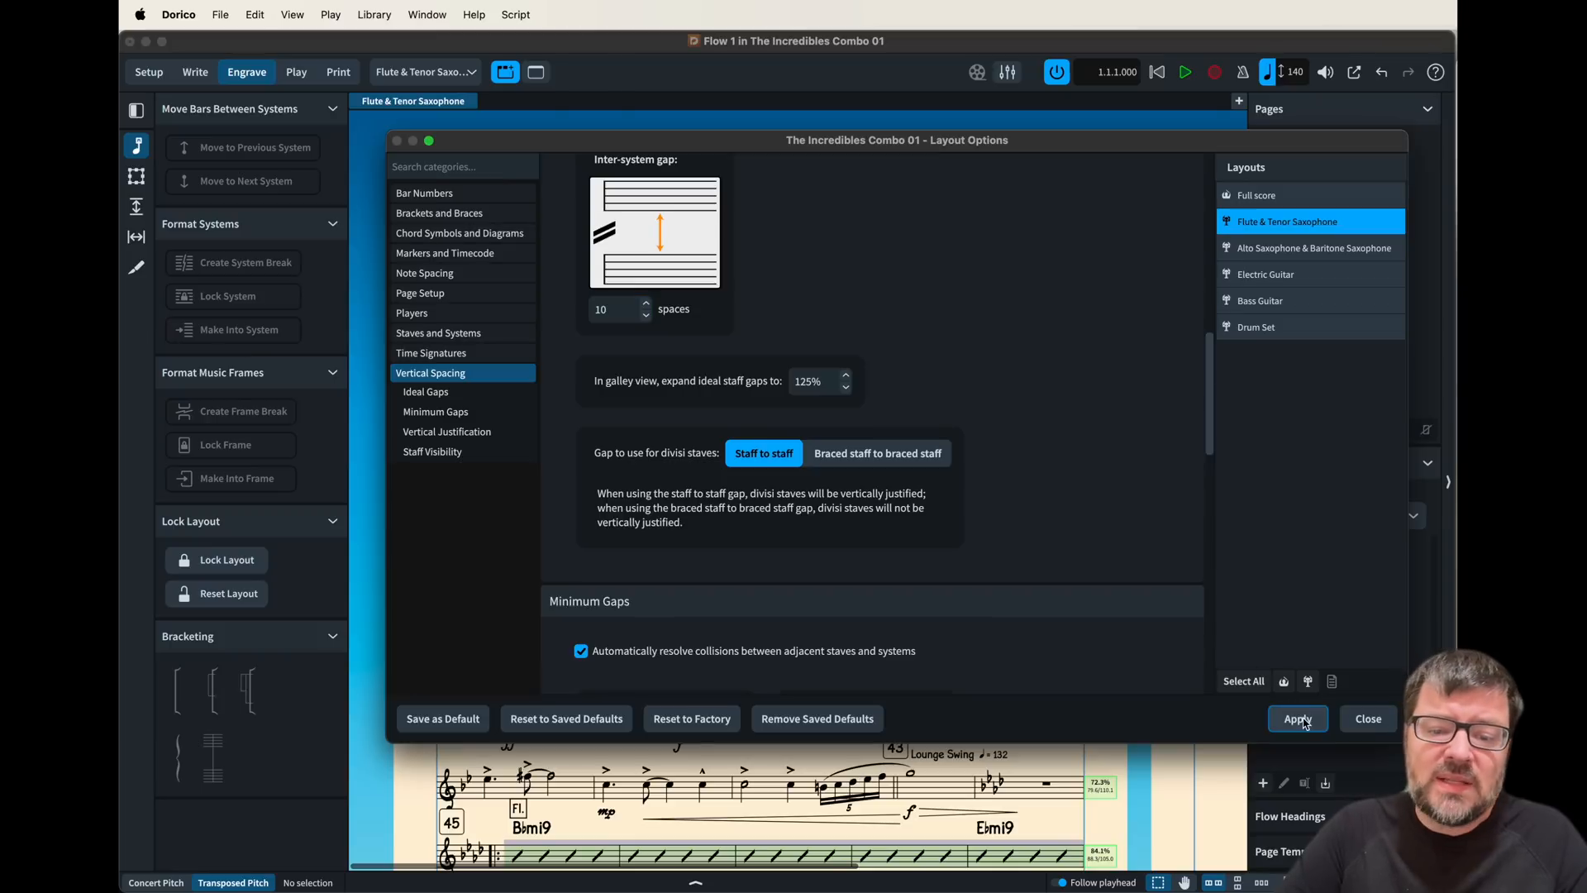
{"action": "left_click", "coordinate": [1297, 717]}
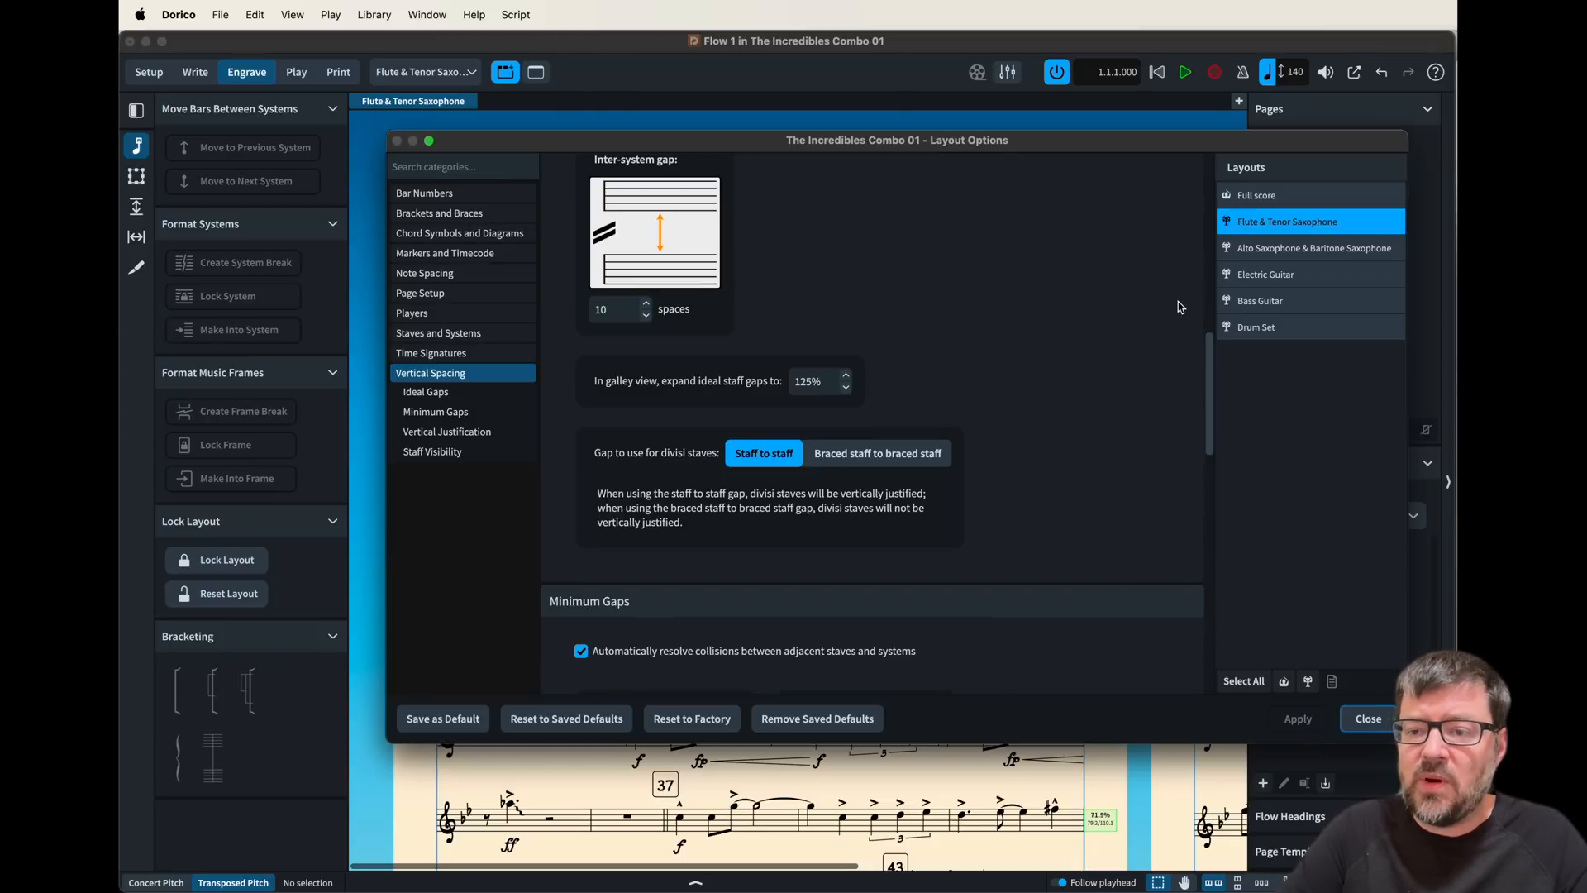
{"action": "mouse_move", "coordinate": [1256, 336]}
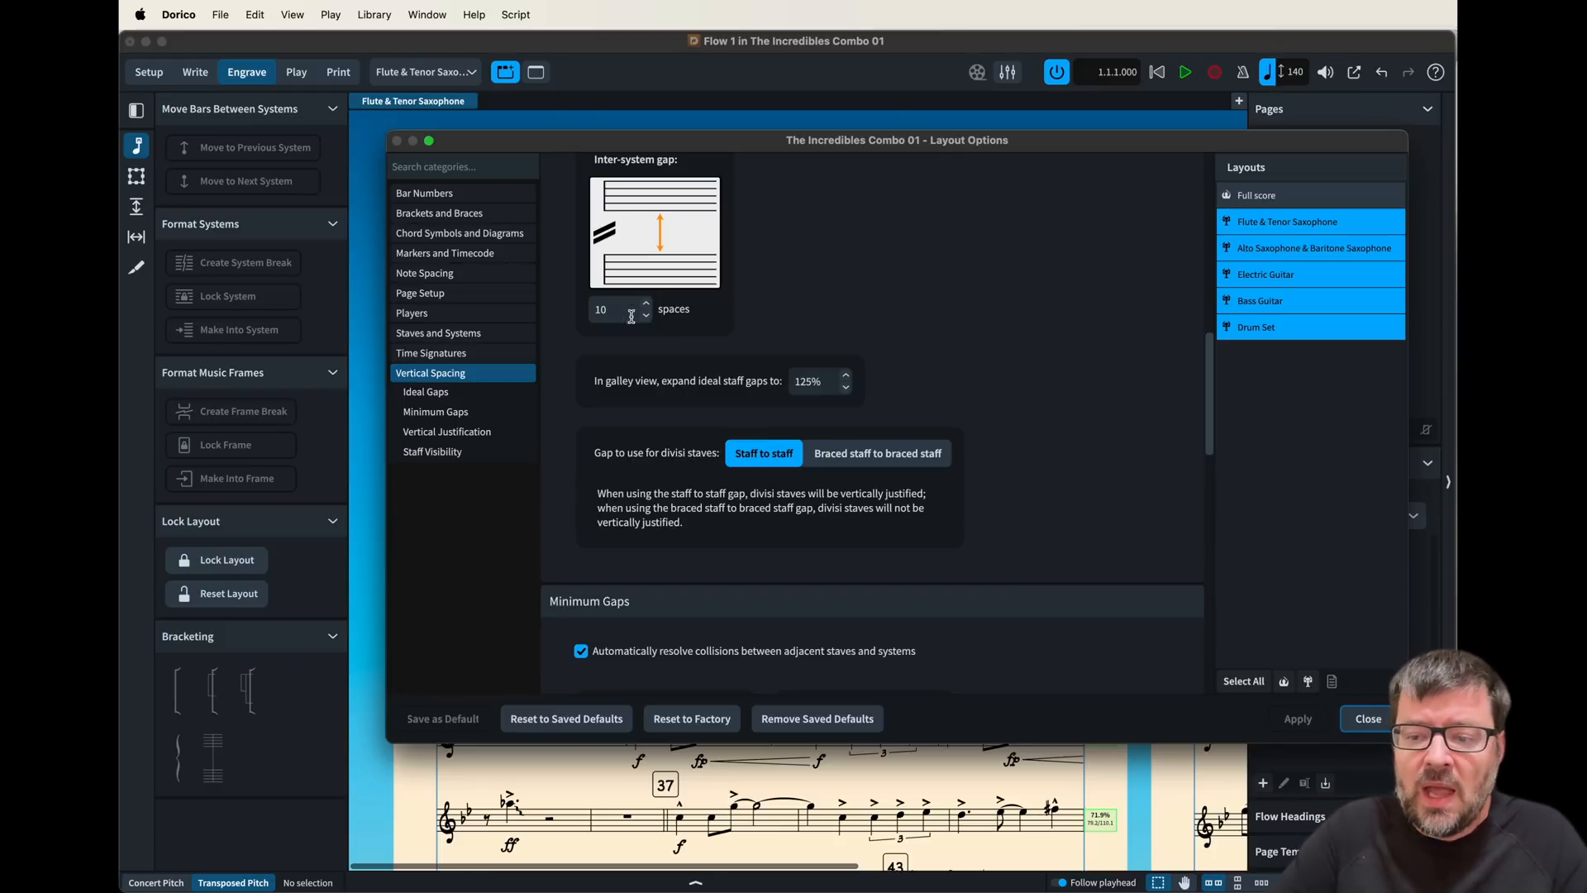
{"action": "left_click", "coordinate": [1366, 717]}
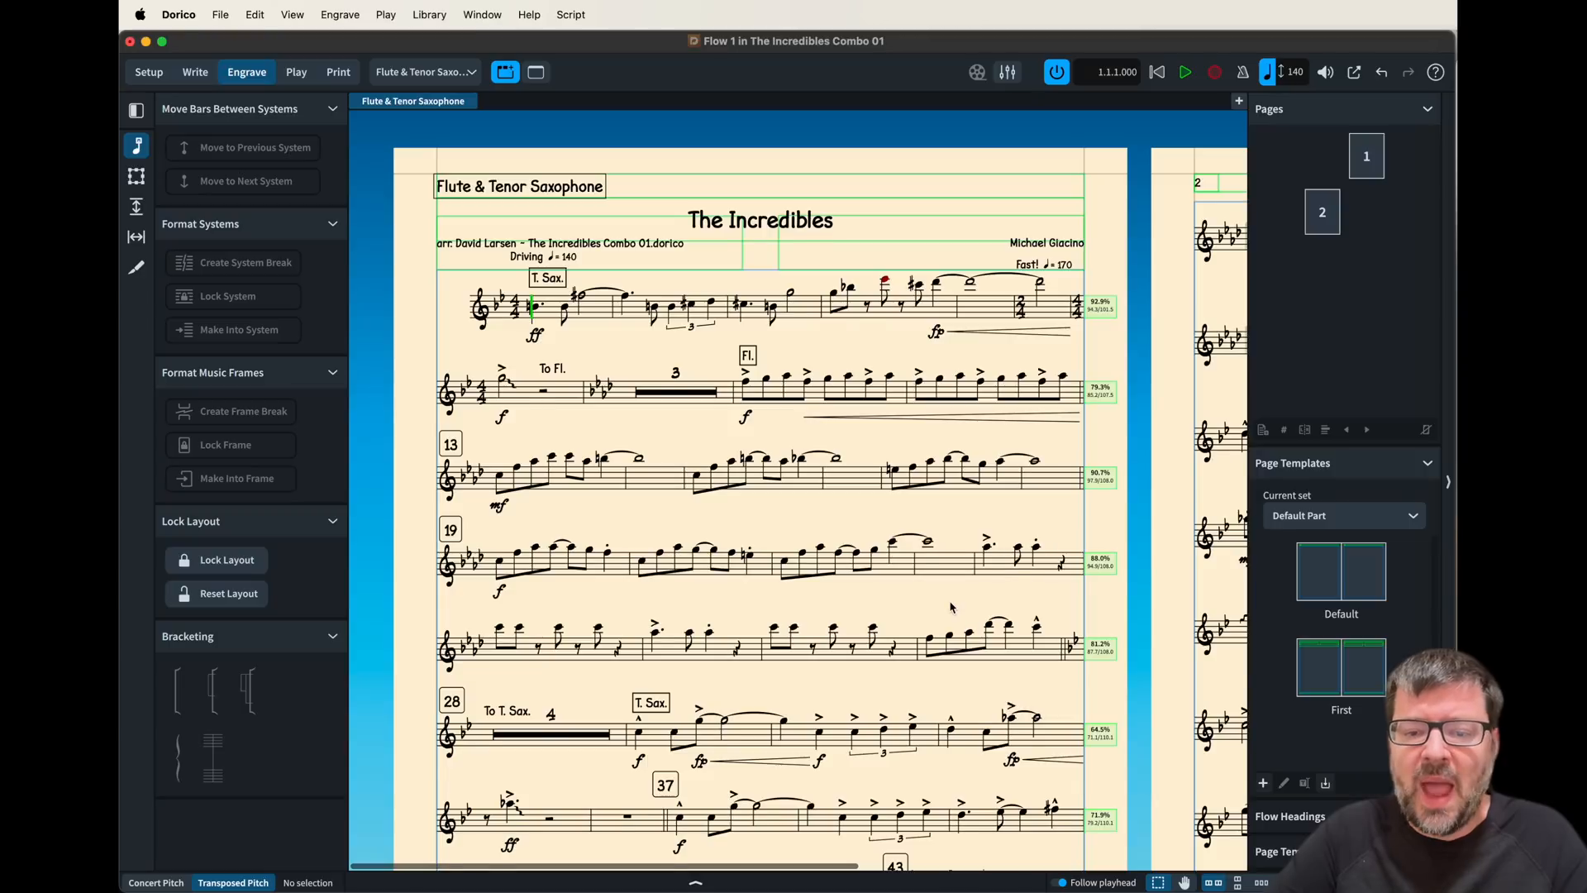
- Switch the view to the Electric Guitar part
{"action": "scroll", "scroll_direction": "down", "scroll_amount": 3}
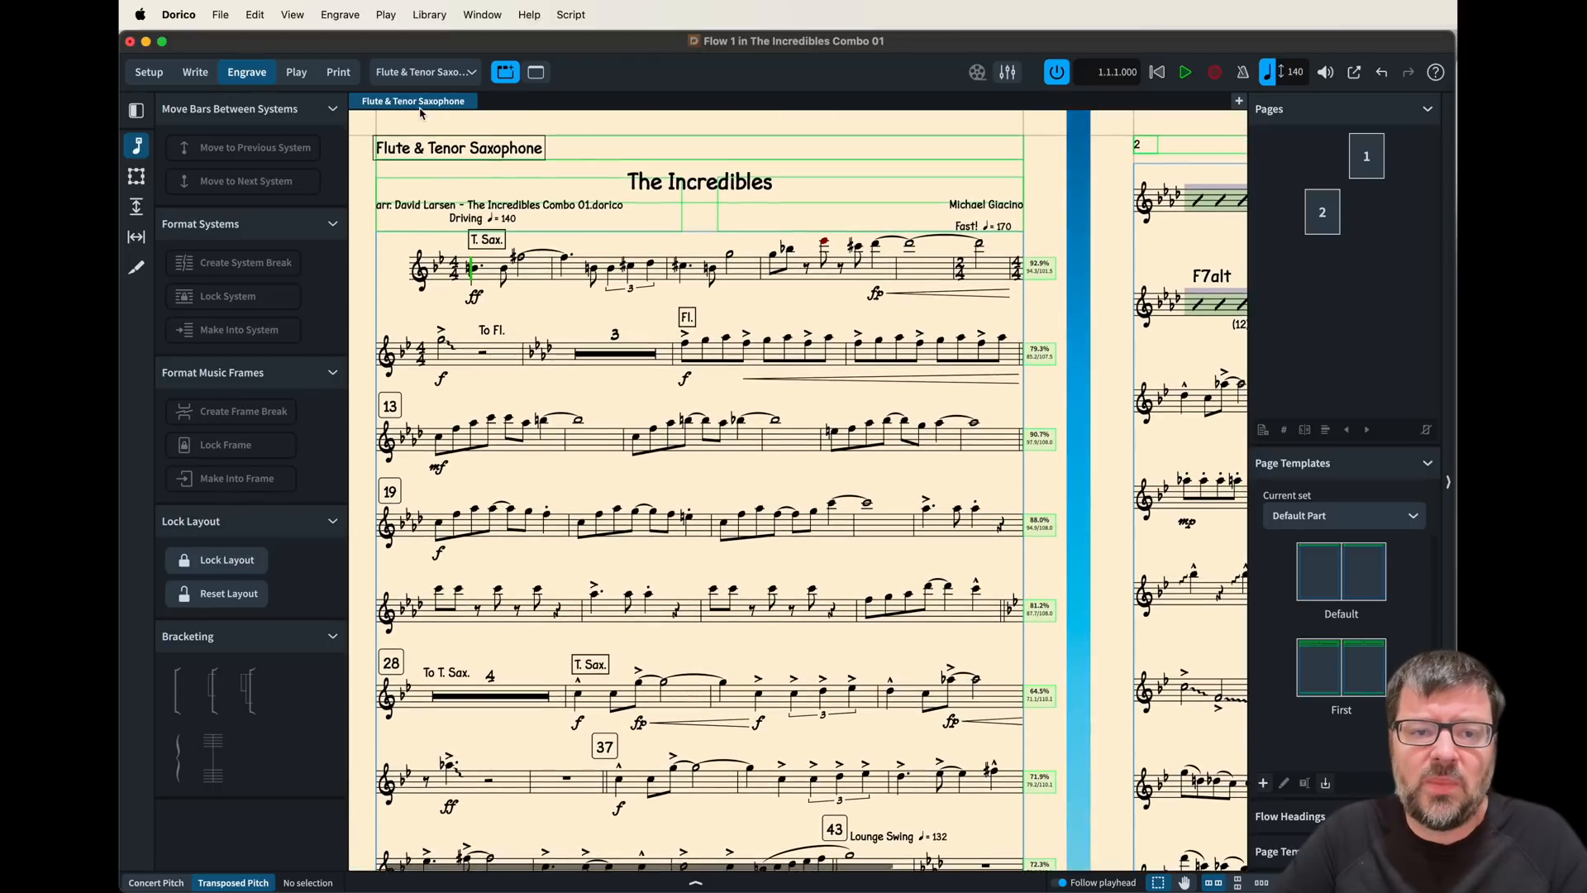
{"action": "left_click", "coordinate": [424, 71]}
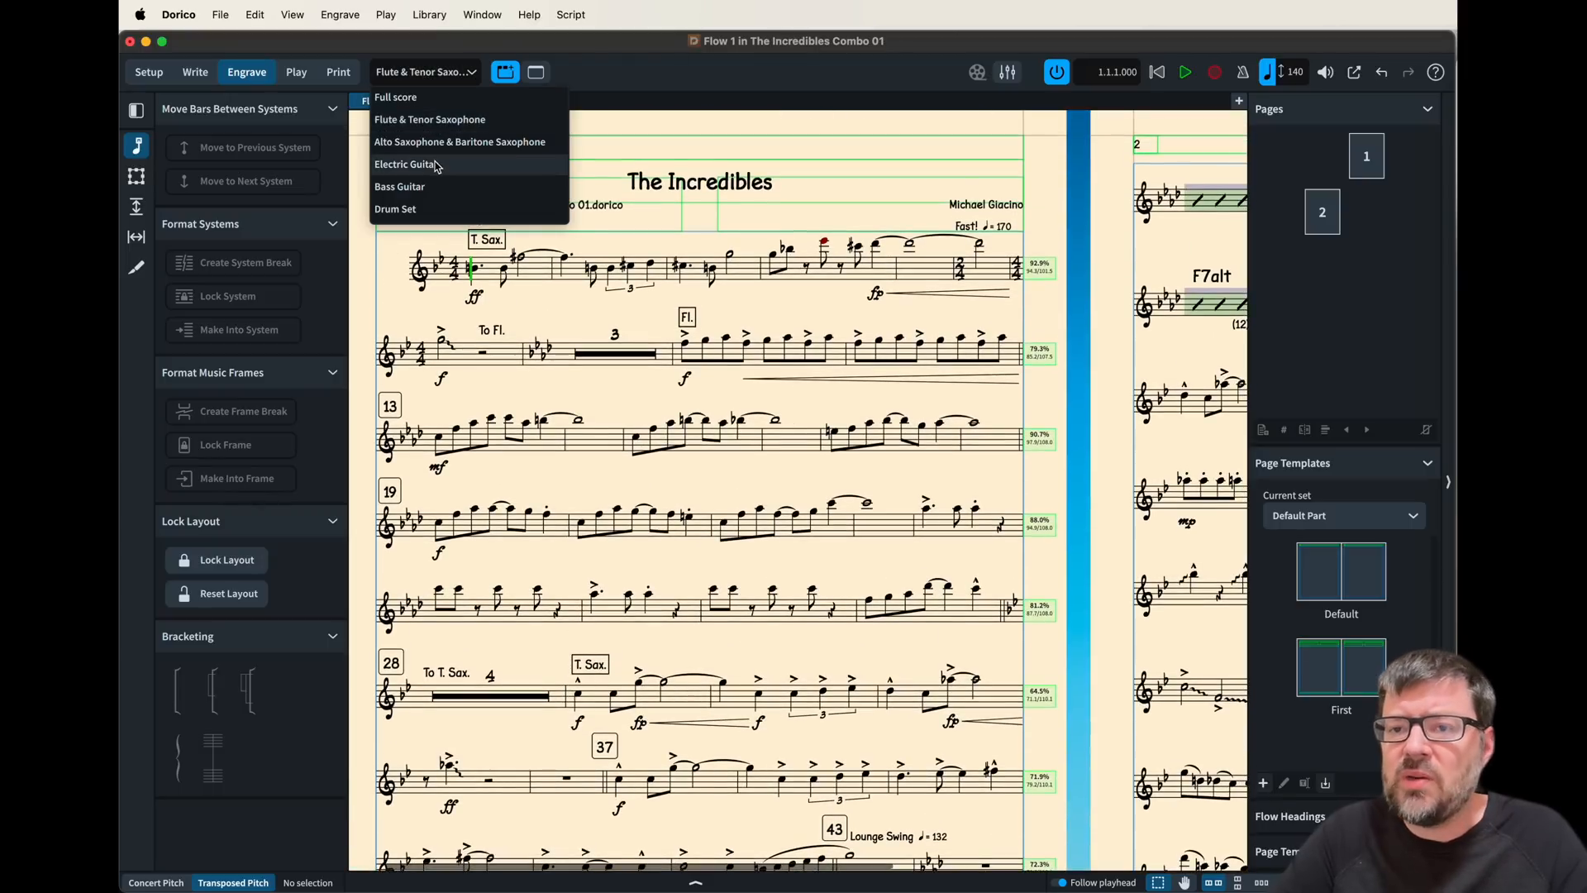
{"action": "left_click", "coordinate": [405, 164]}
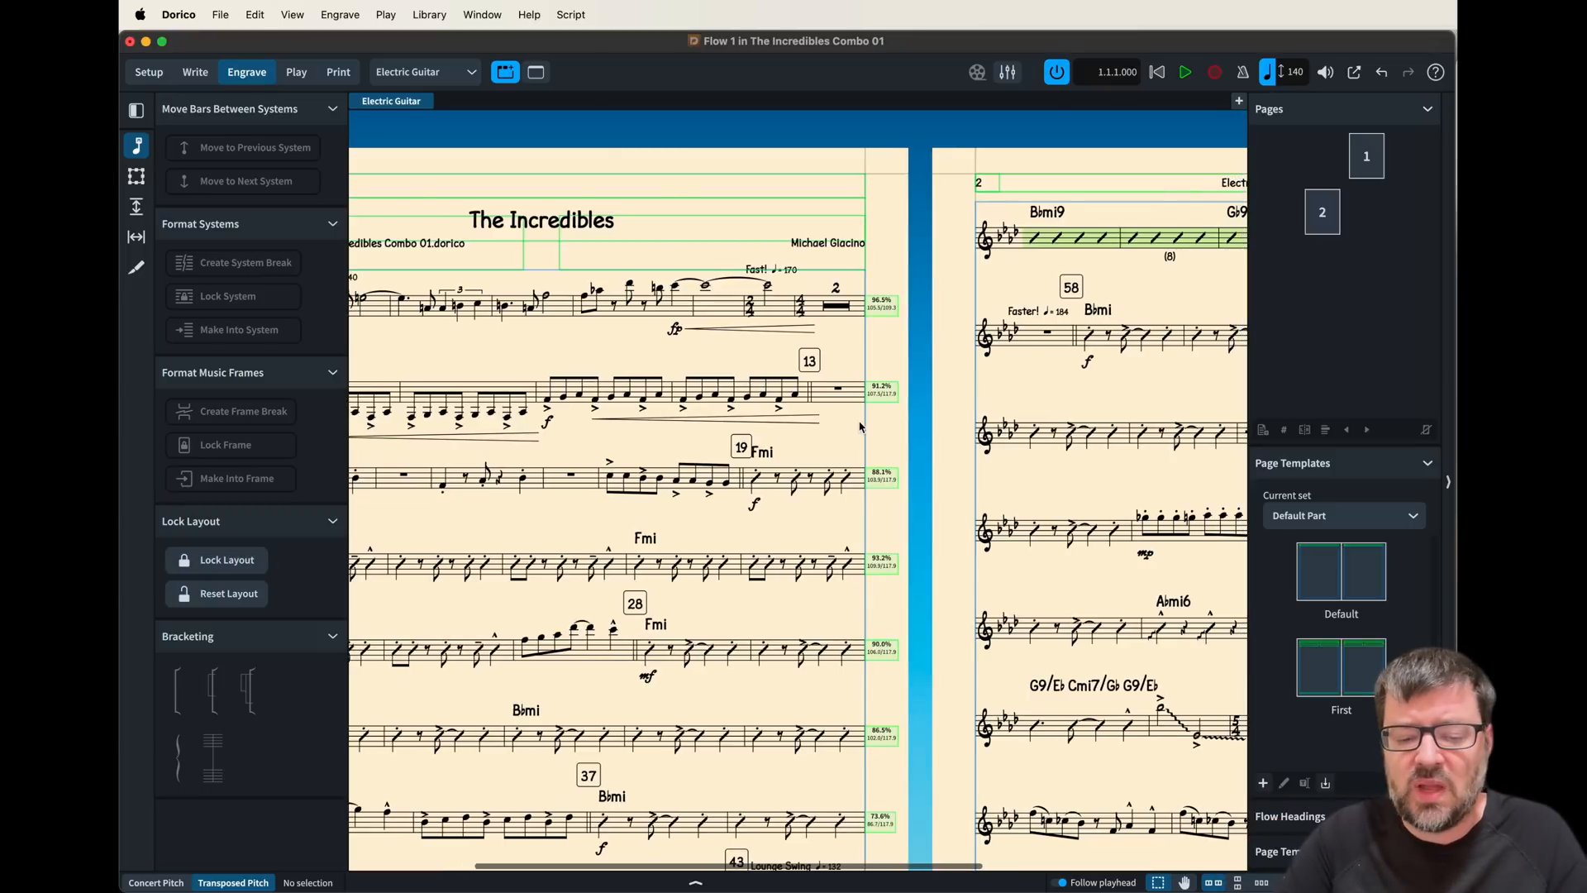
{"action": "mouse_move", "coordinate": [864, 432]}
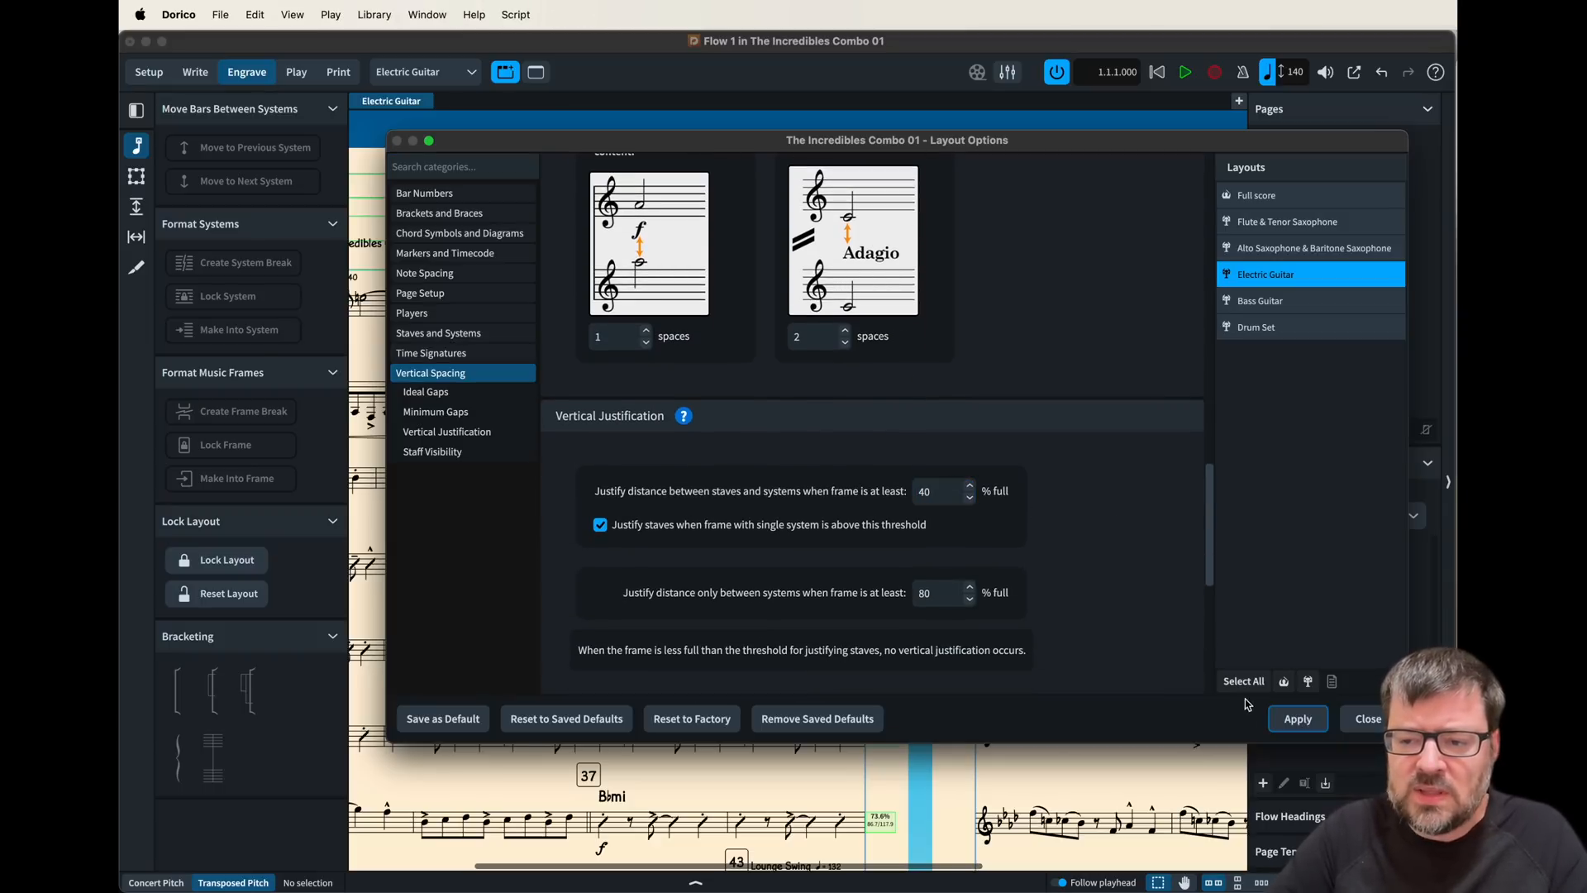
- Set the Electric Guitar staves-and-systems justification threshold to 90% full and apply it
{"action": "left_click", "coordinate": [1298, 717]}
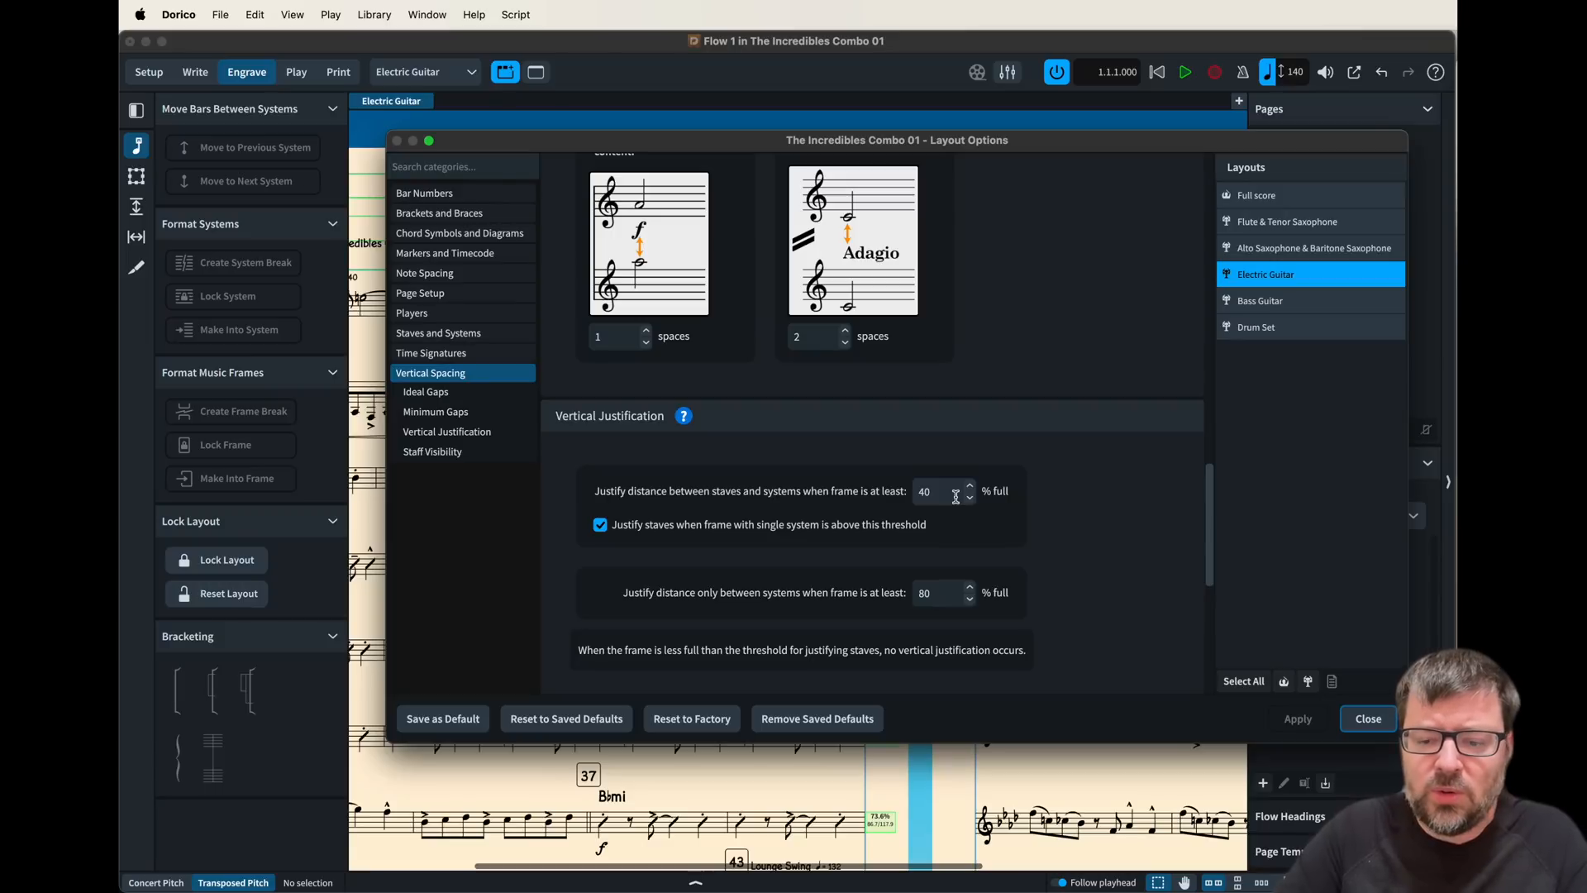
{"action": "type", "text": "90"}
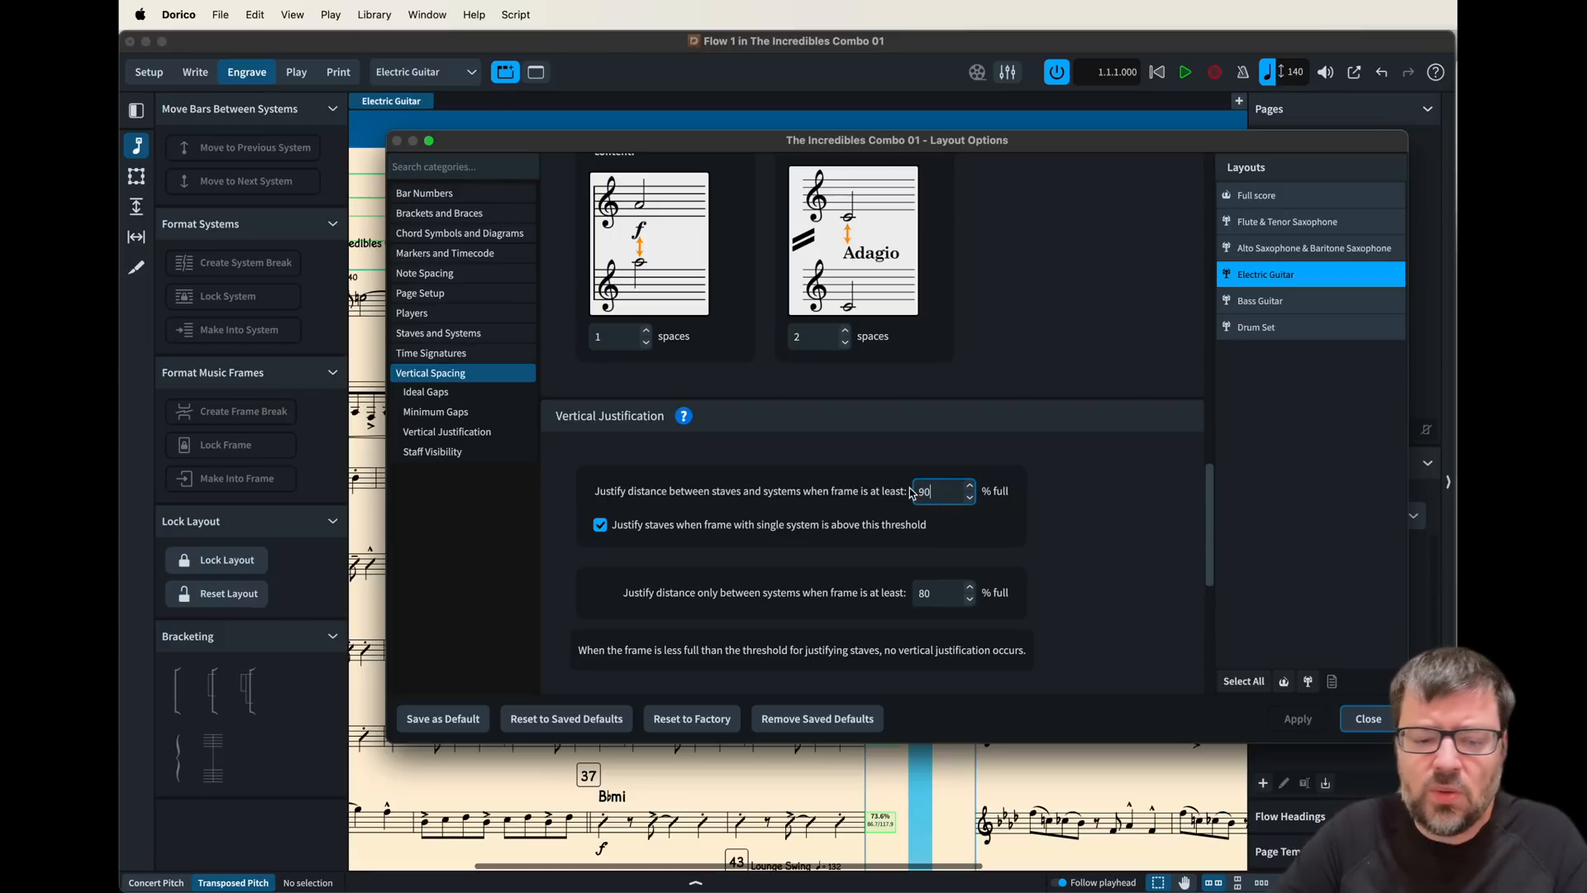
{"action": "left_click", "coordinate": [934, 592]}
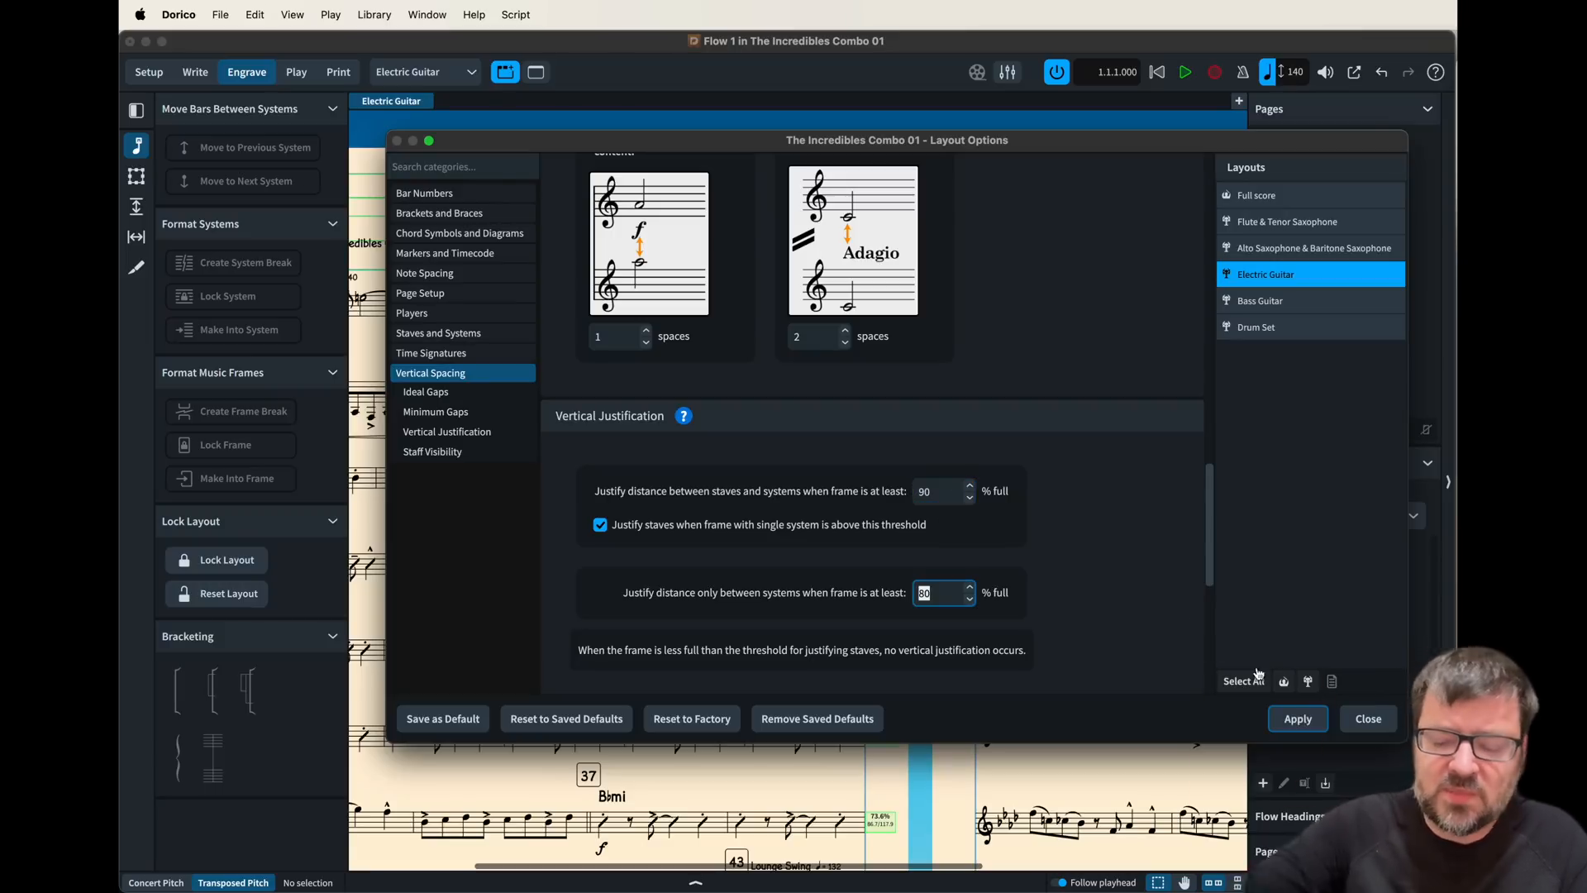
{"action": "left_click", "coordinate": [1297, 717]}
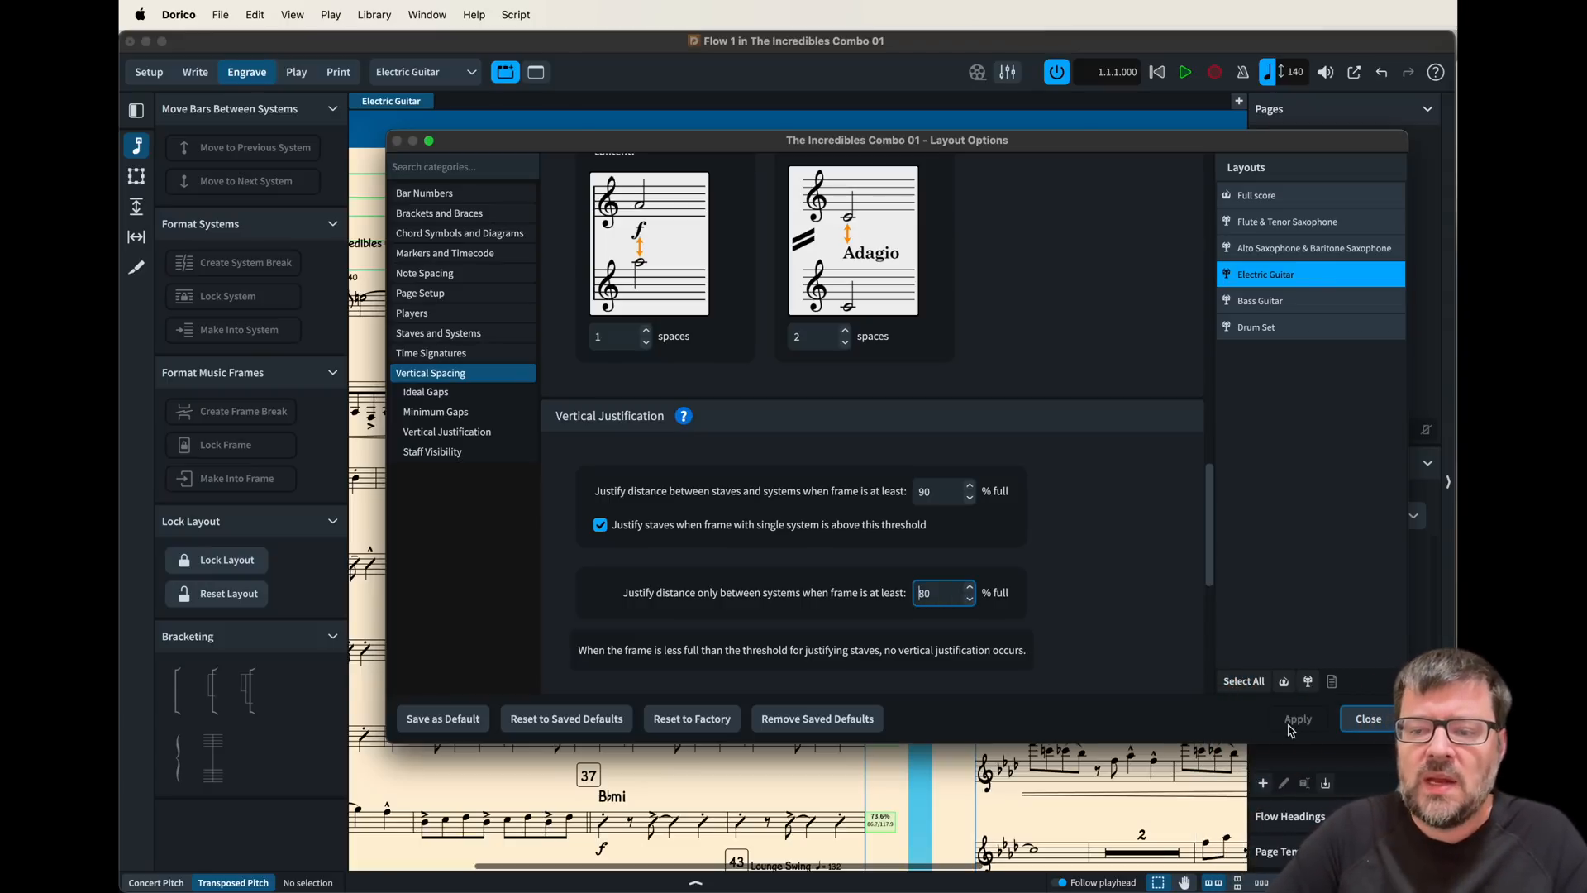
{"action": "left_click", "coordinate": [1369, 717]}
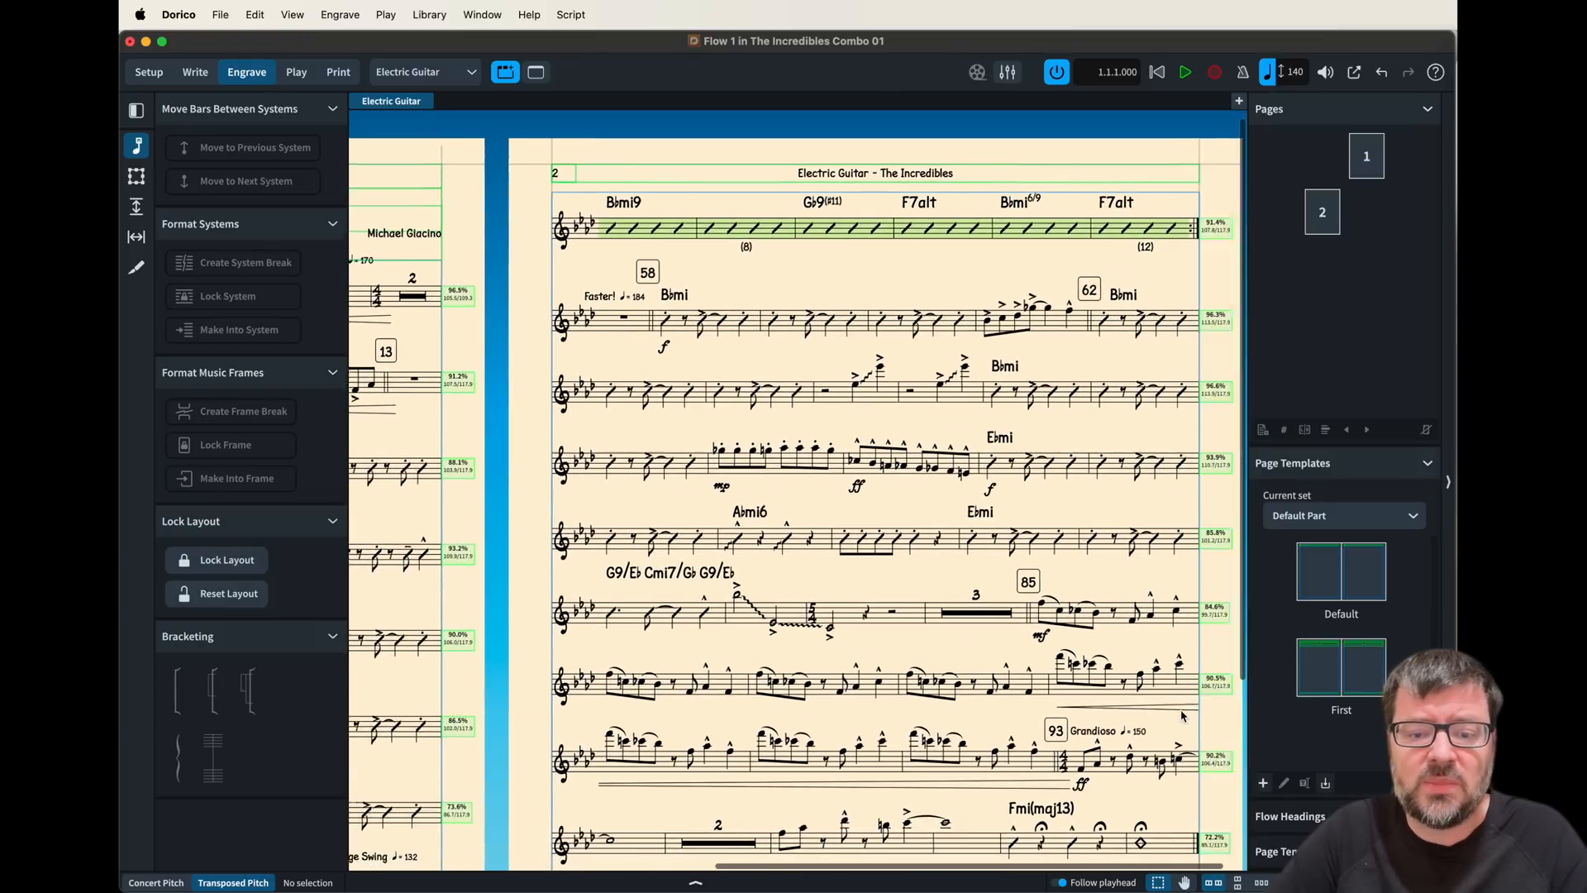
- Scroll through the Electric Guitar part to check its spacing
{"action": "scroll", "scroll_direction": "down", "scroll_amount": 3}
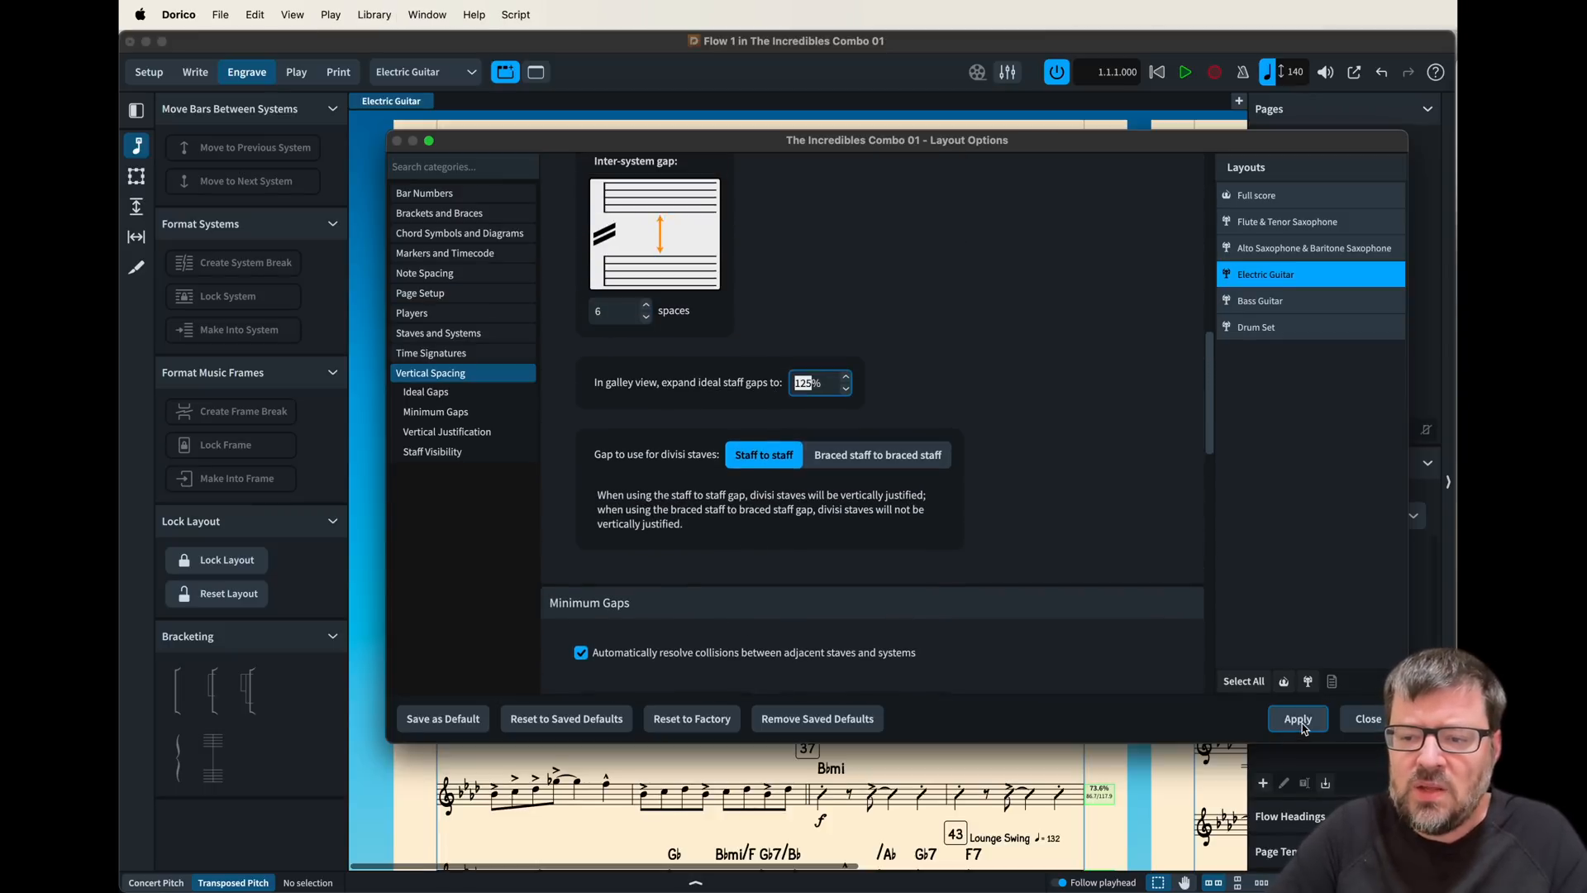
- Apply the 80% justification thresholds to the Electric Guitar part and check page 2
{"action": "left_click", "coordinate": [1297, 717]}
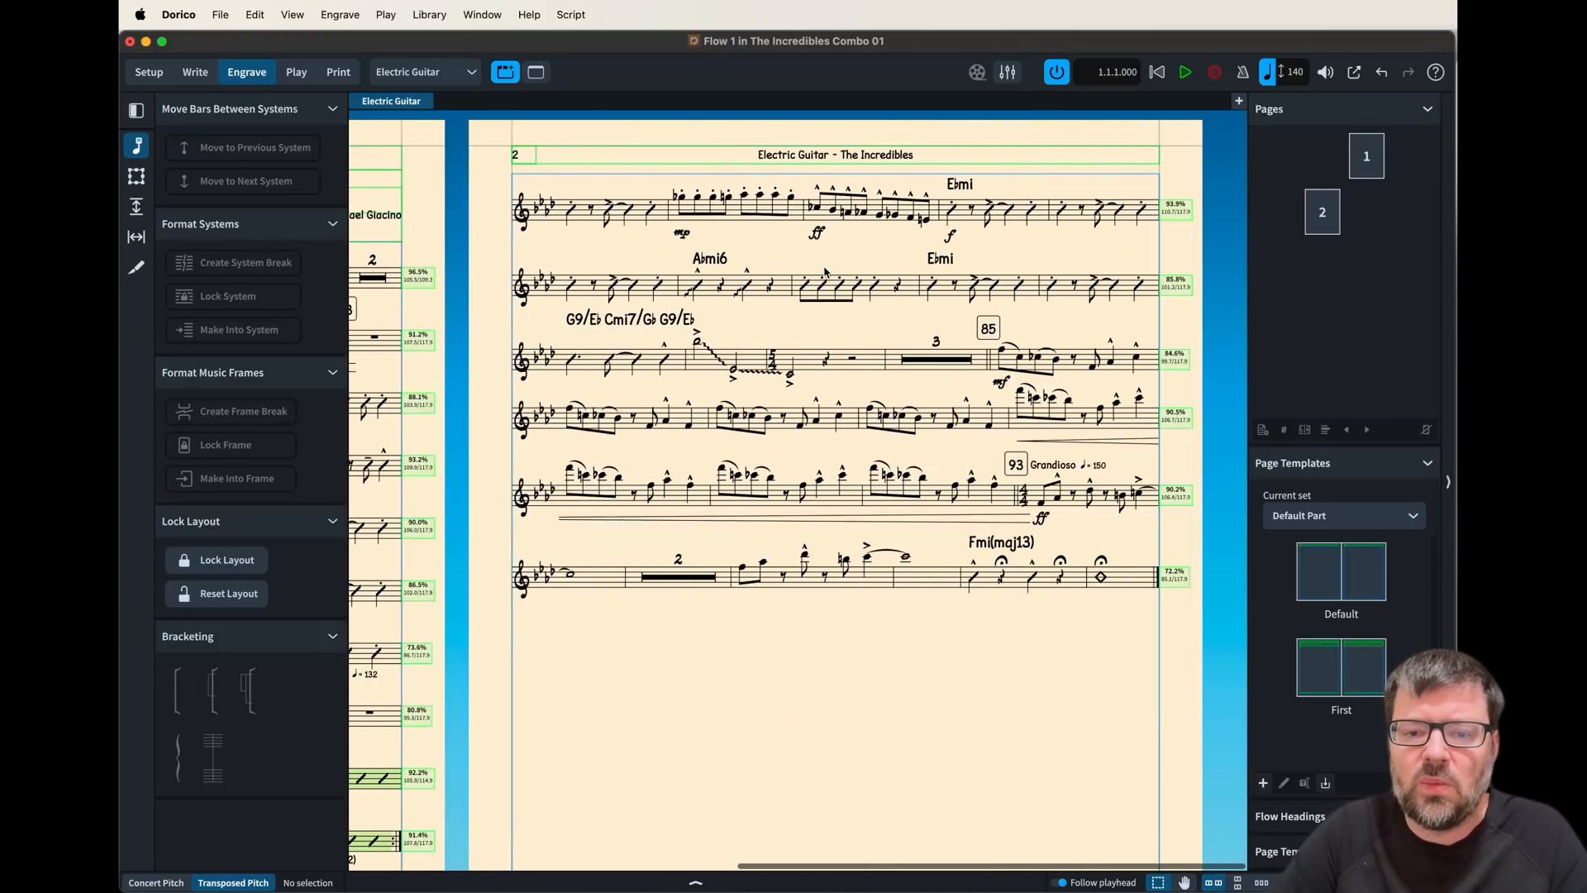
{"action": "scroll", "scroll_direction": "down", "scroll_amount": 3}
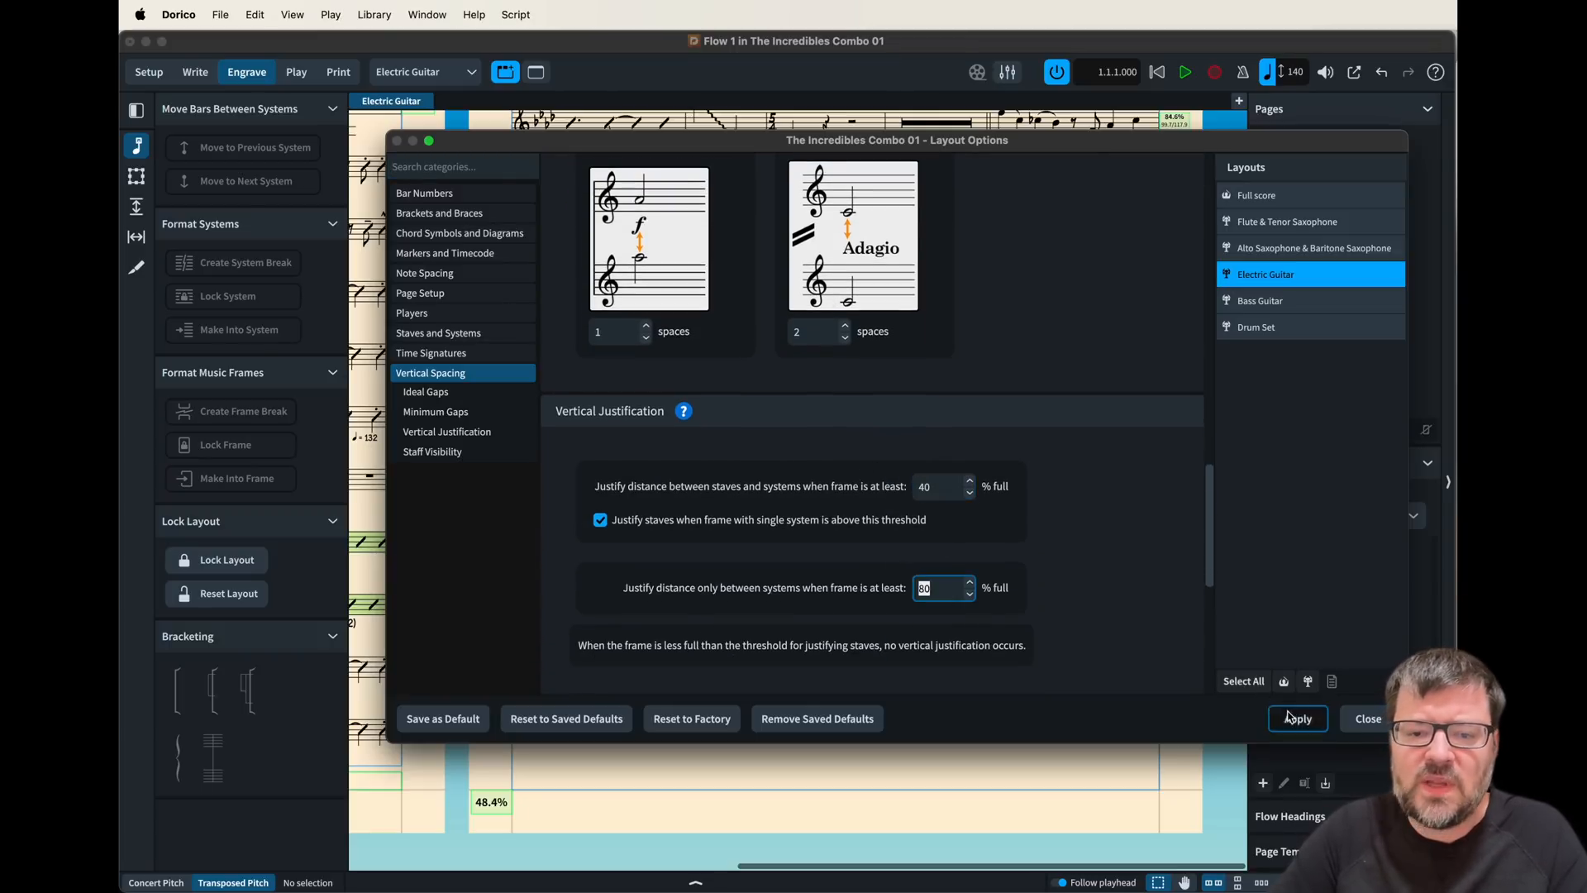
{"action": "left_click", "coordinate": [1368, 717]}
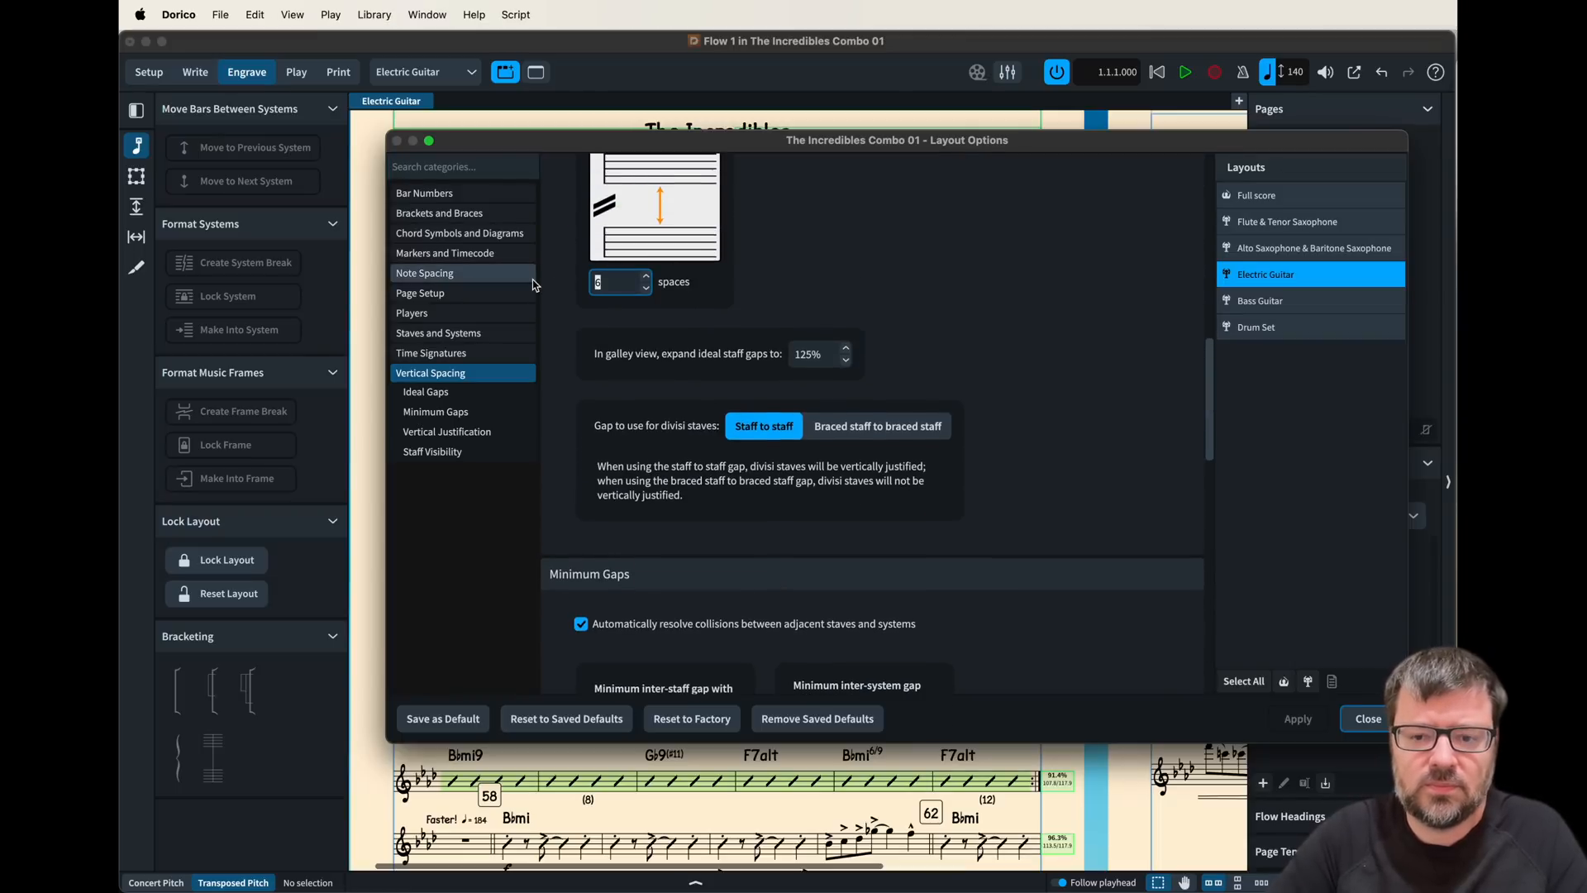
{"action": "scroll", "scroll_direction": "down", "scroll_amount": 3}
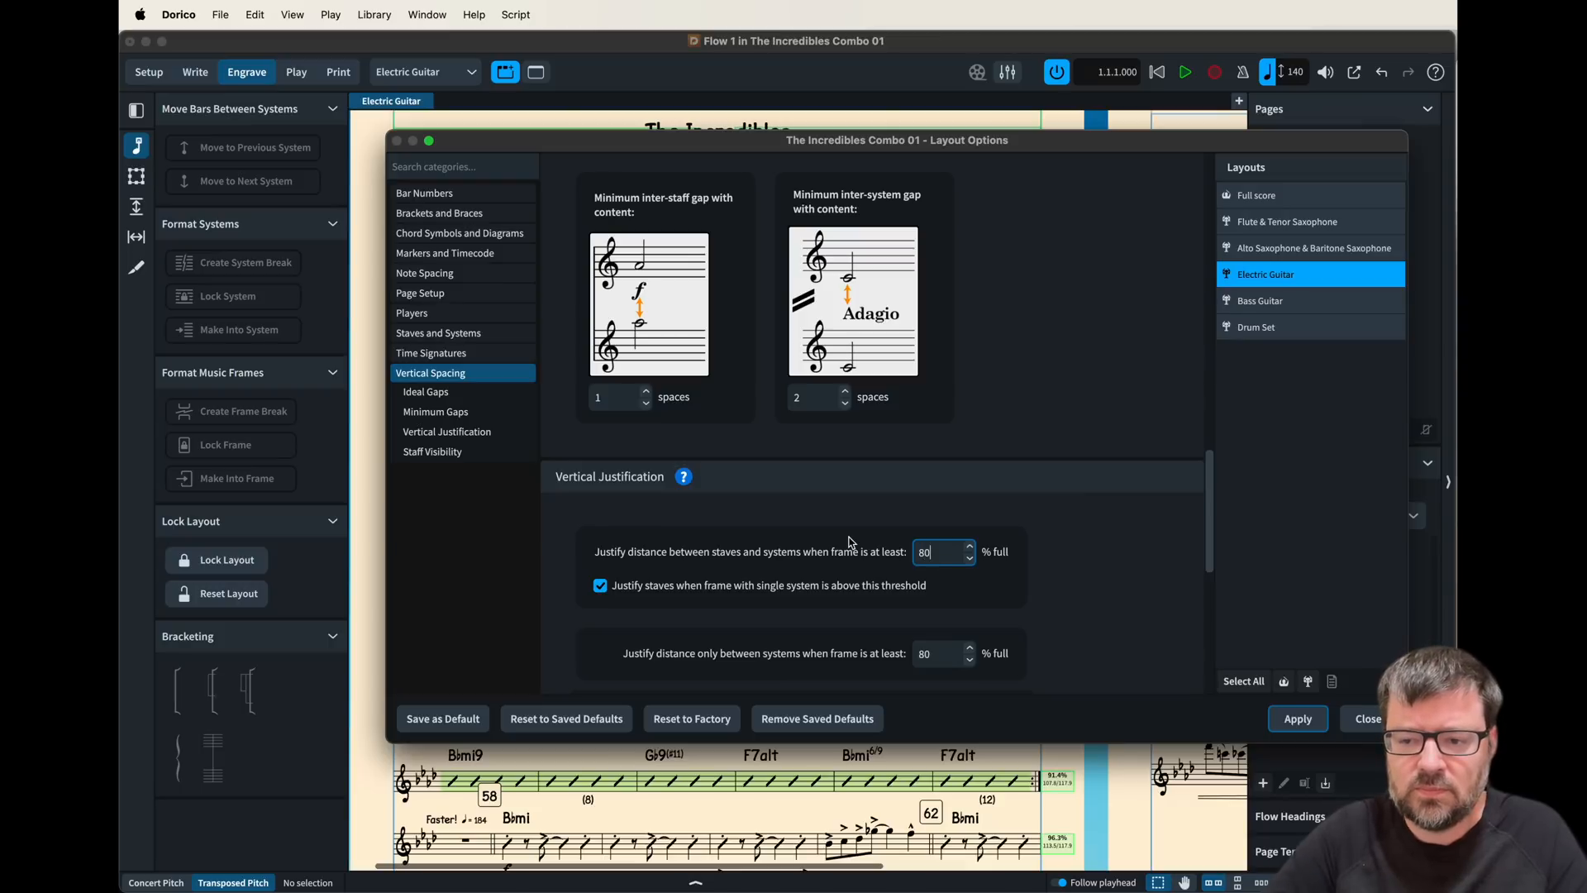
- Close Layout Options and scroll through the Electric Guitar part to review the result
{"action": "left_click", "coordinate": [1366, 718]}
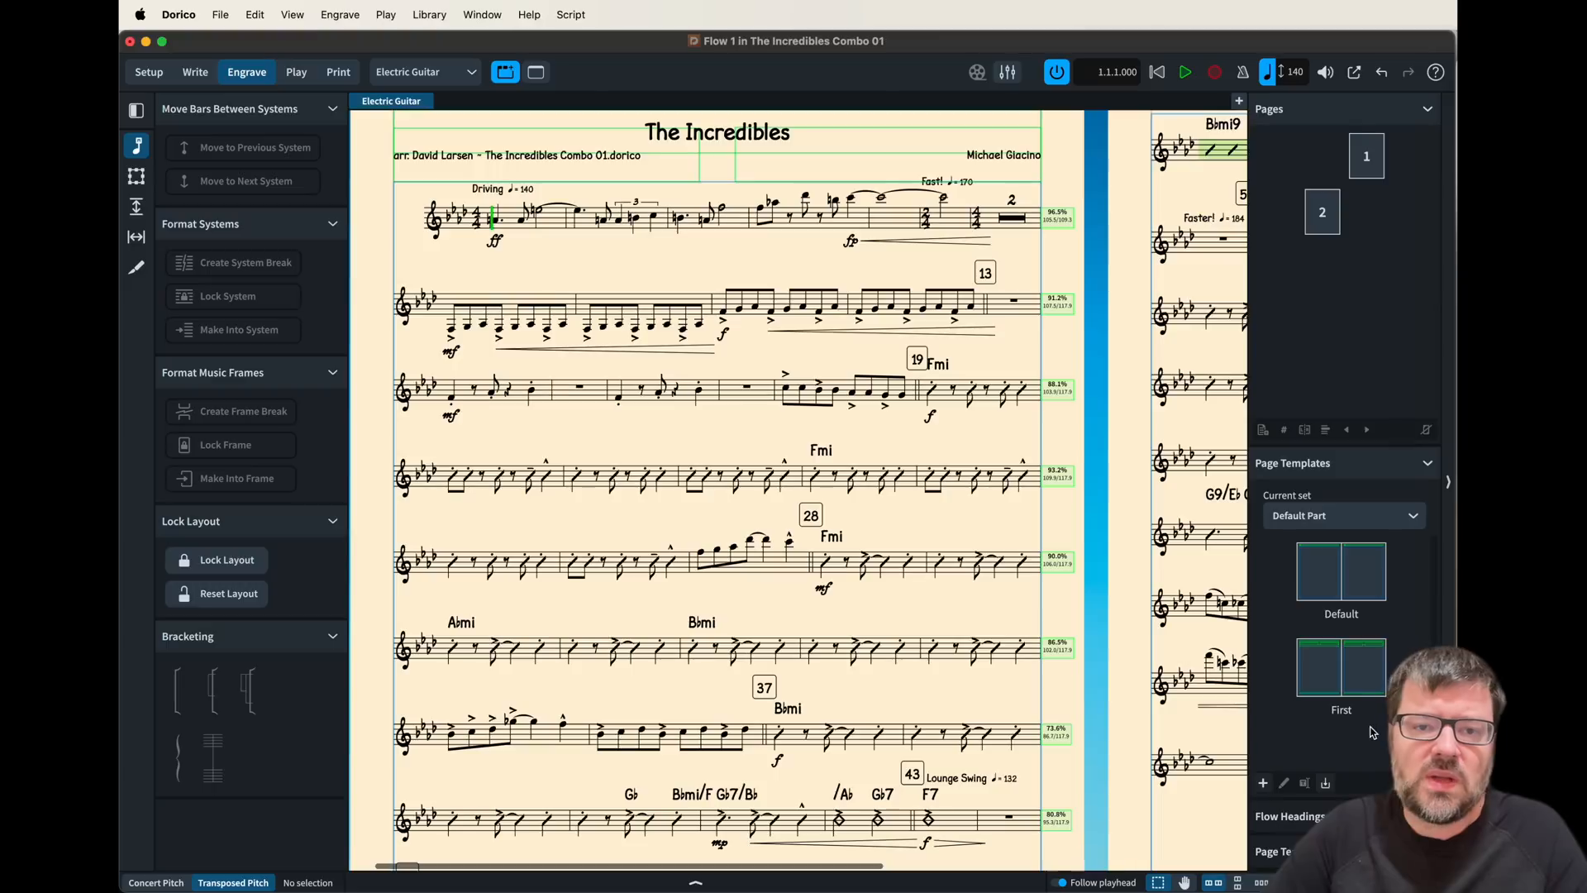
{"action": "scroll", "scroll_direction": "right", "scroll_amount": 3}
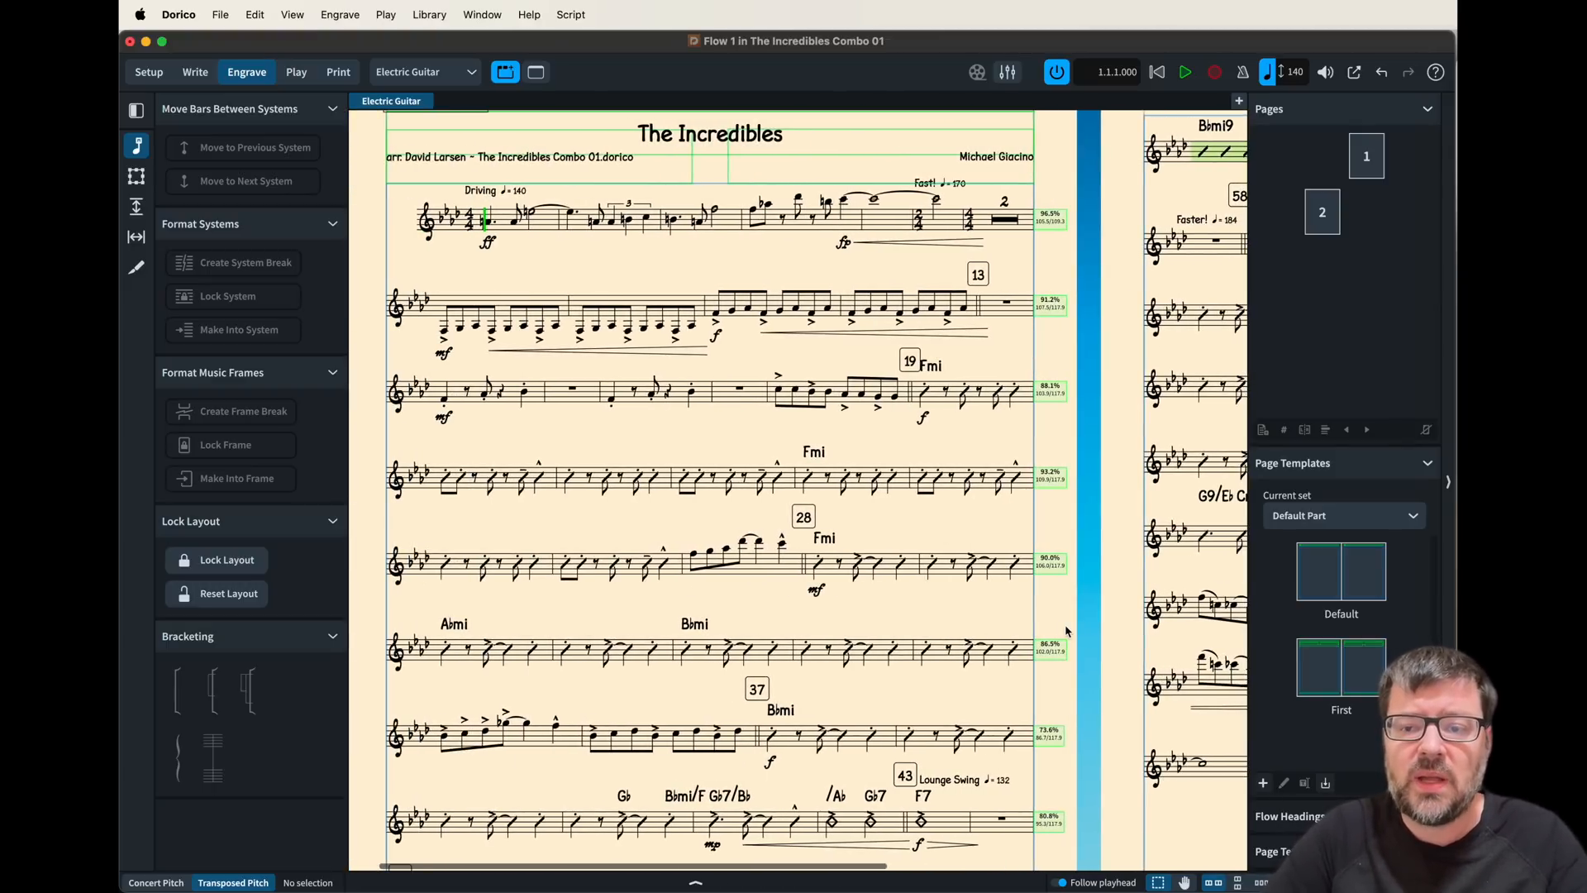
{"action": "scroll", "scroll_direction": "right", "scroll_amount": 3}
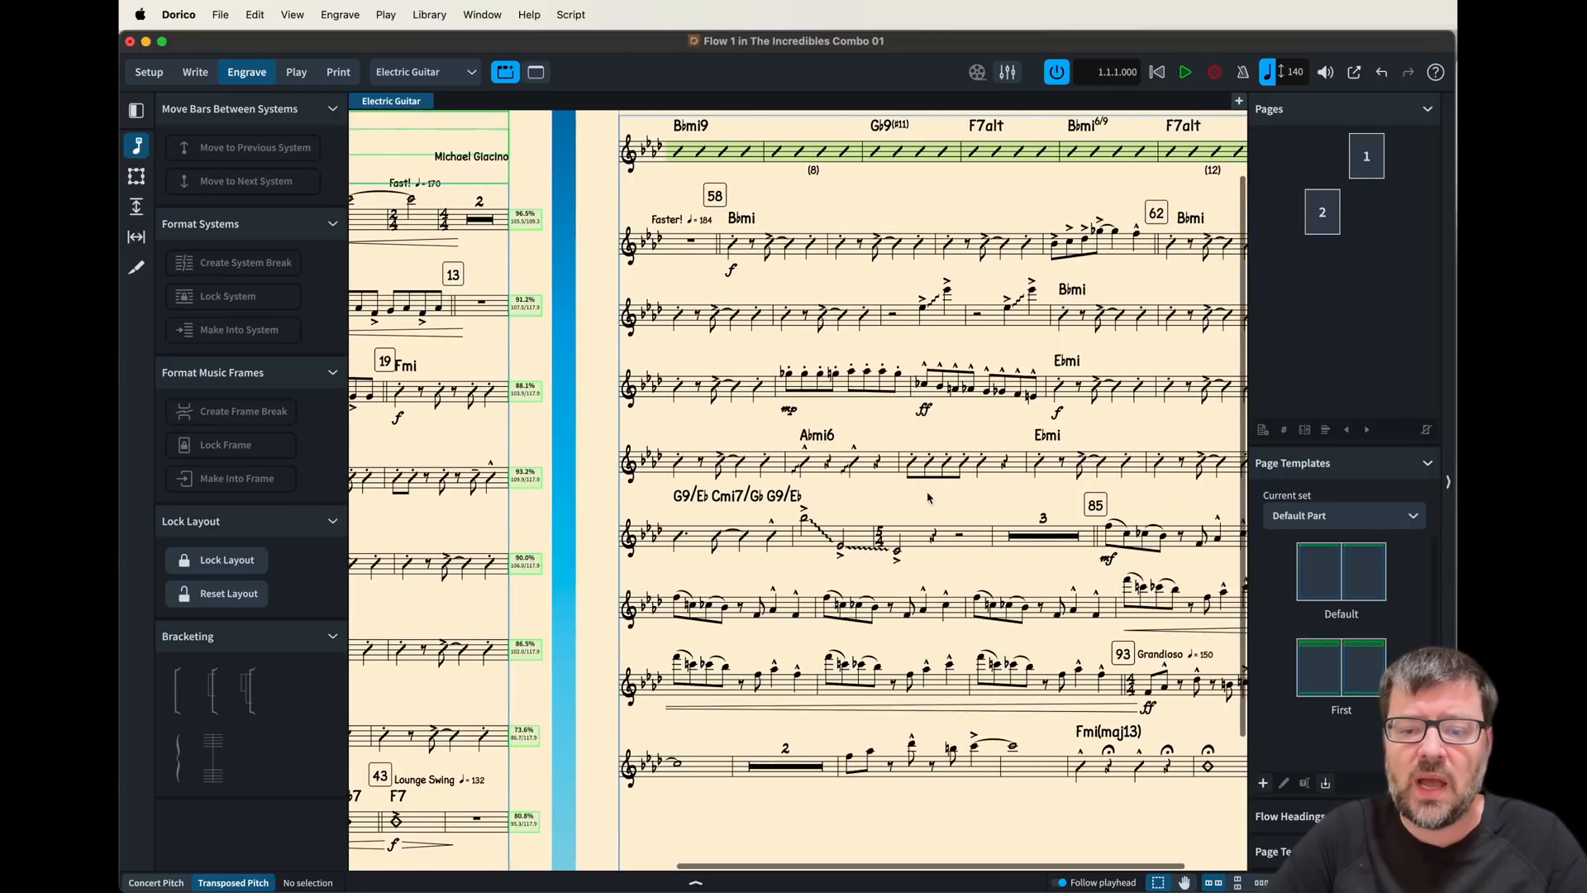
{"action": "scroll", "scroll_direction": "down", "scroll_amount": 3}
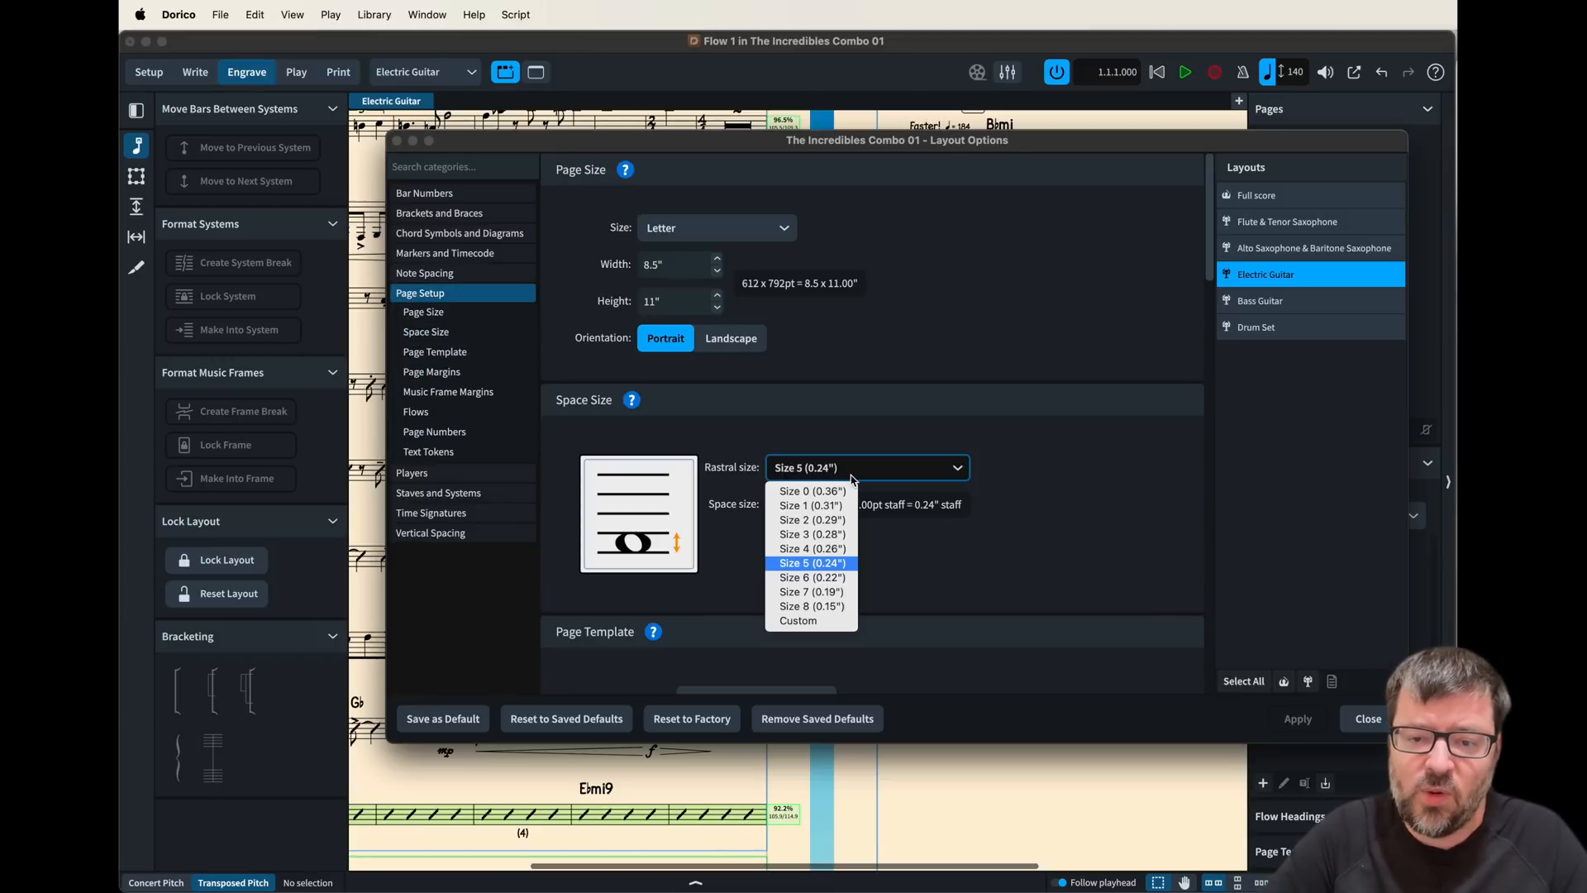
- Set the guitar part to Size 4 rastral size, then nudge the space size to a custom 0.06"
{"action": "left_click", "coordinate": [812, 547]}
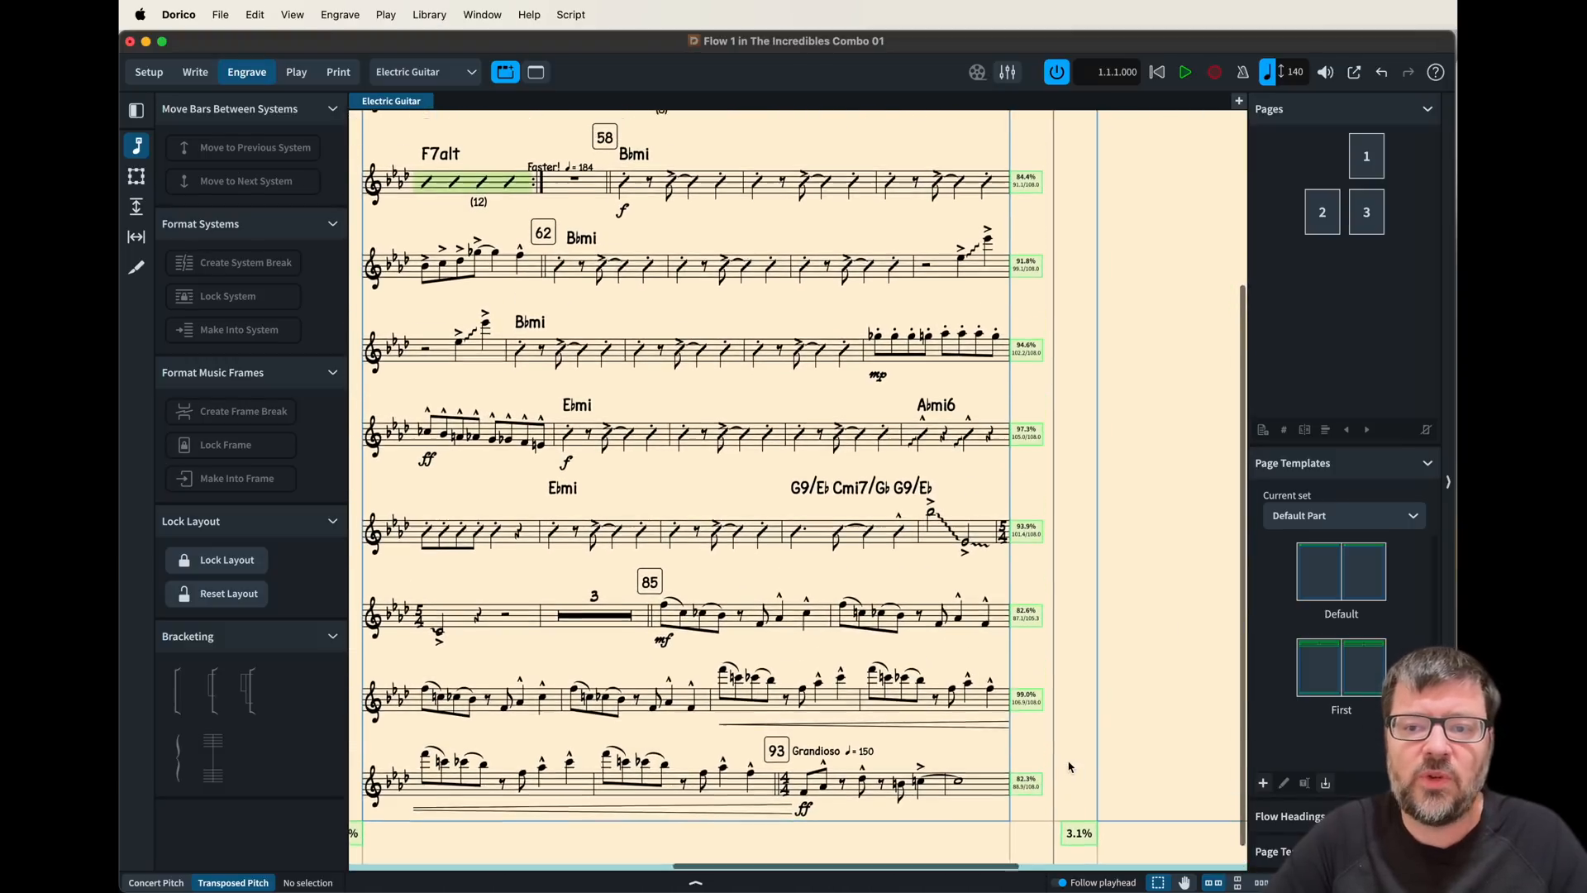
{"action": "scroll", "scroll_direction": "right", "scroll_amount": 3}
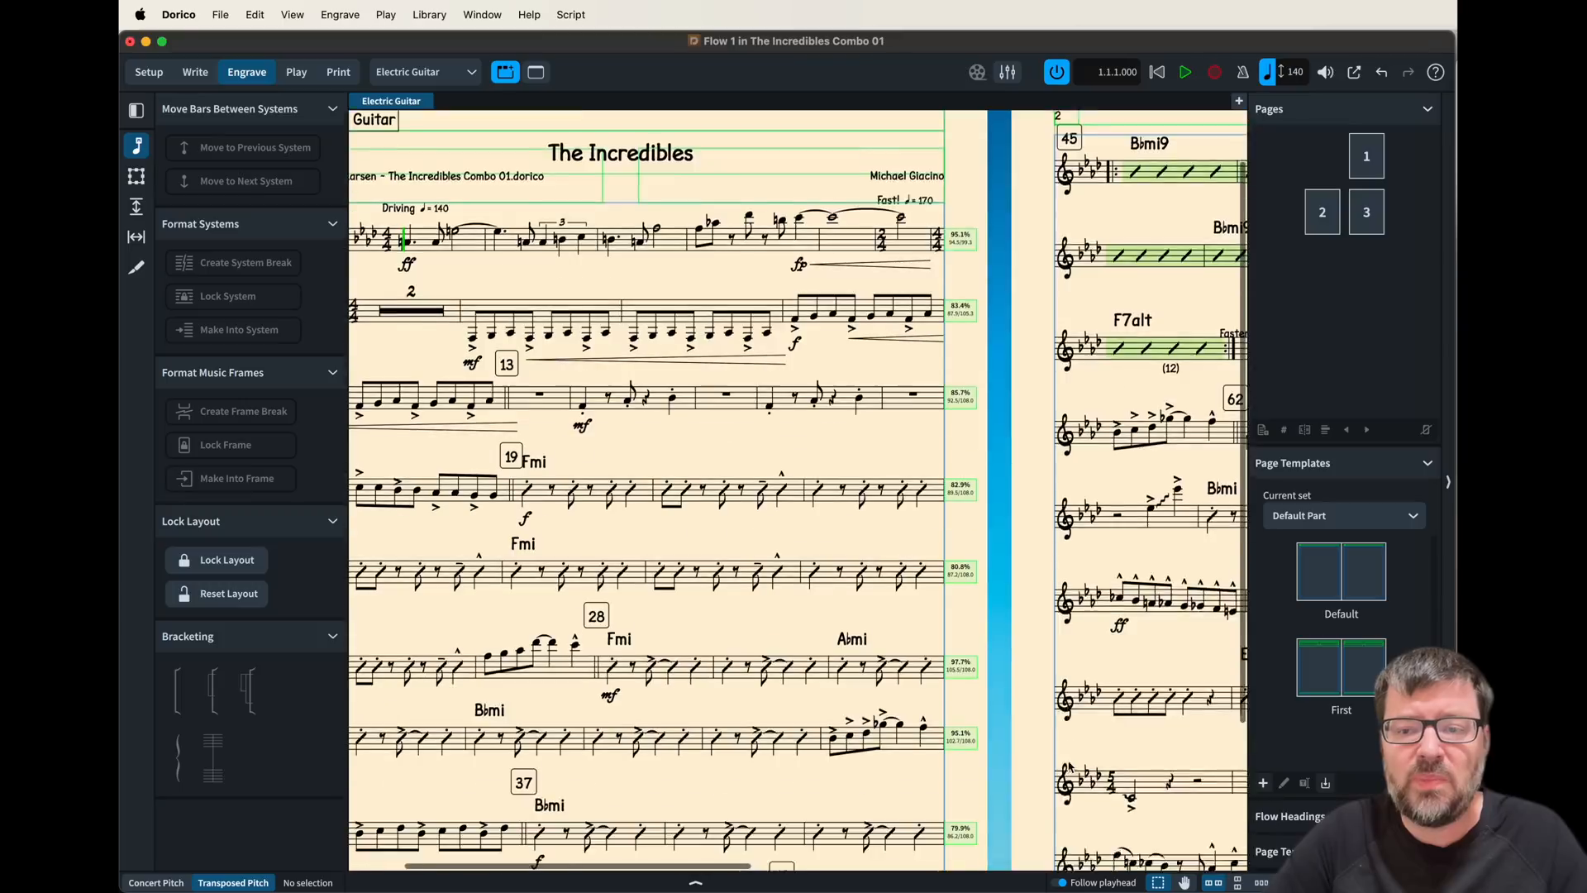
{"action": "scroll", "scroll_direction": "down", "scroll_amount": 3}
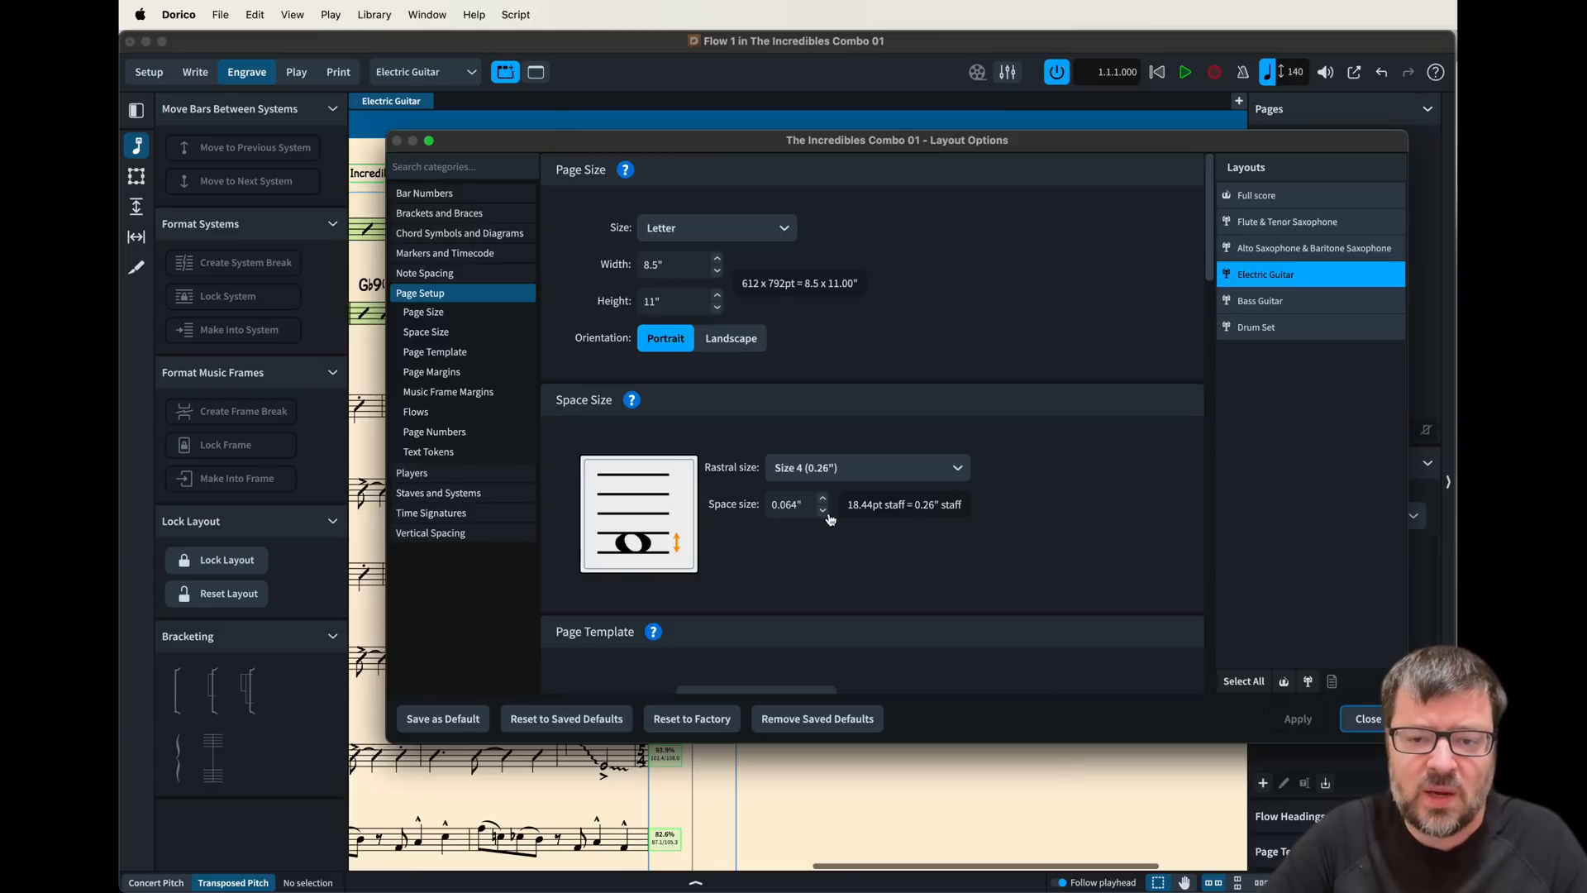
{"action": "left_click", "coordinate": [823, 509]}
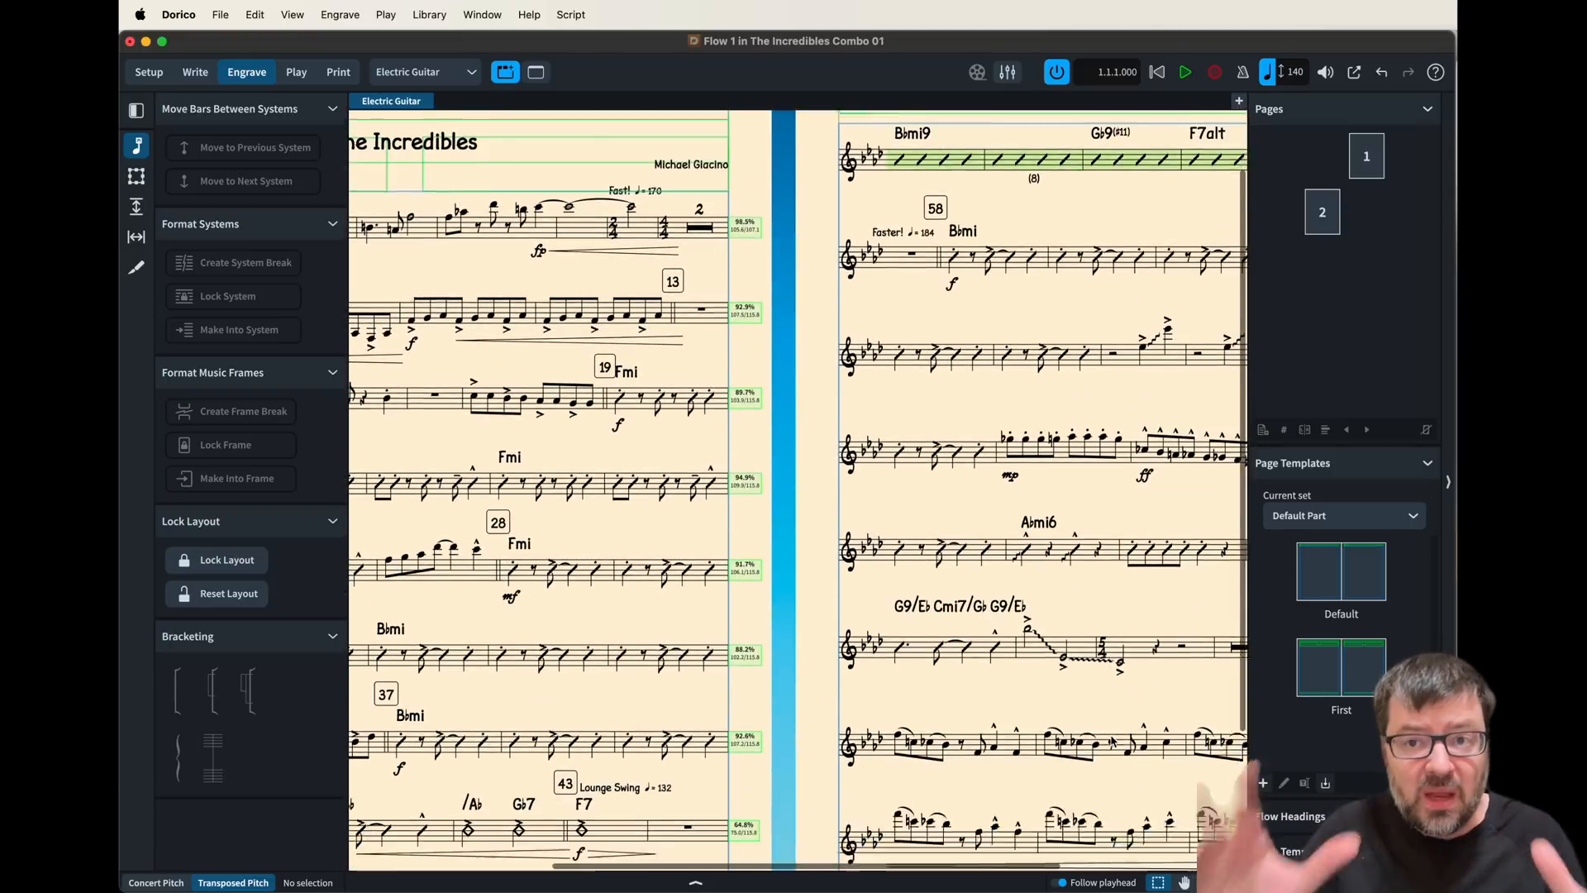
{"action": "scroll", "scroll_direction": "down", "scroll_amount": 3}
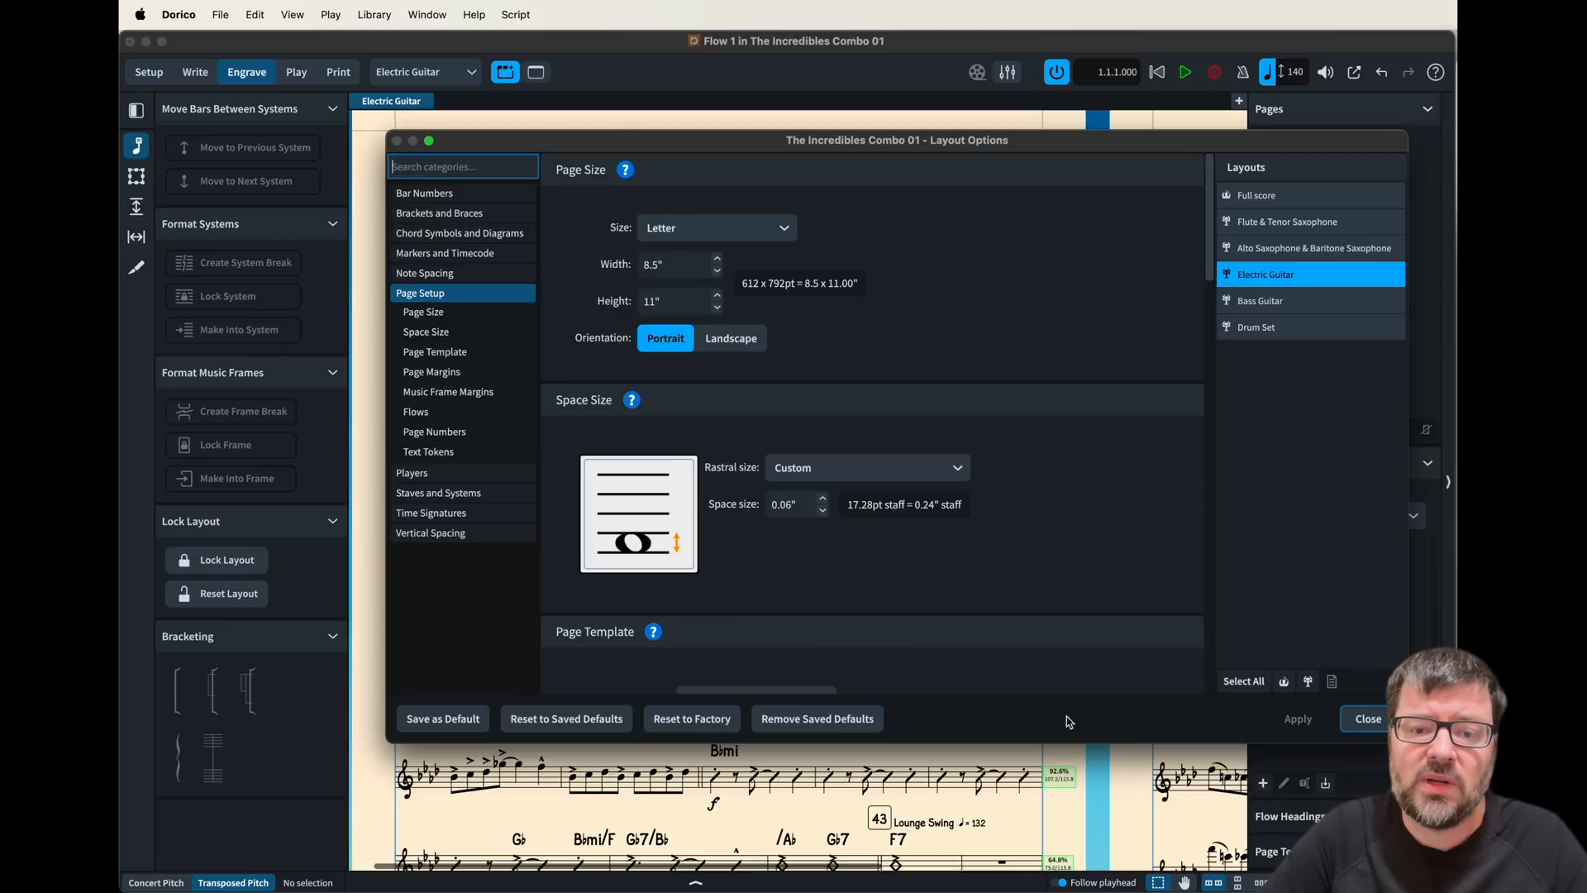
{"action": "mouse_move", "coordinate": [694, 515]}
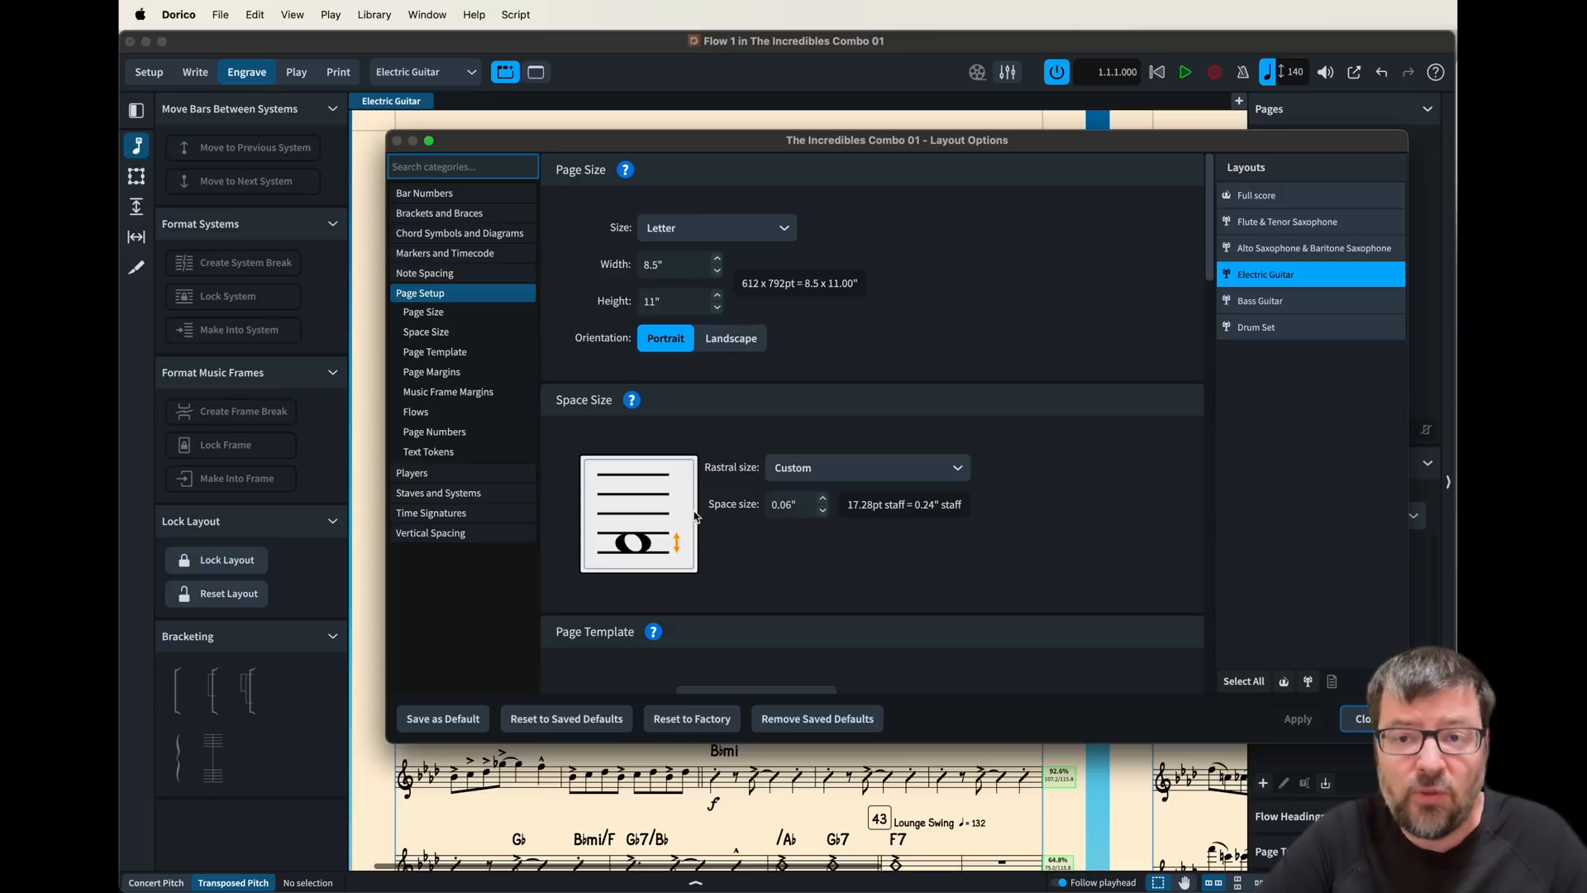
{"action": "mouse_move", "coordinate": [483, 411]}
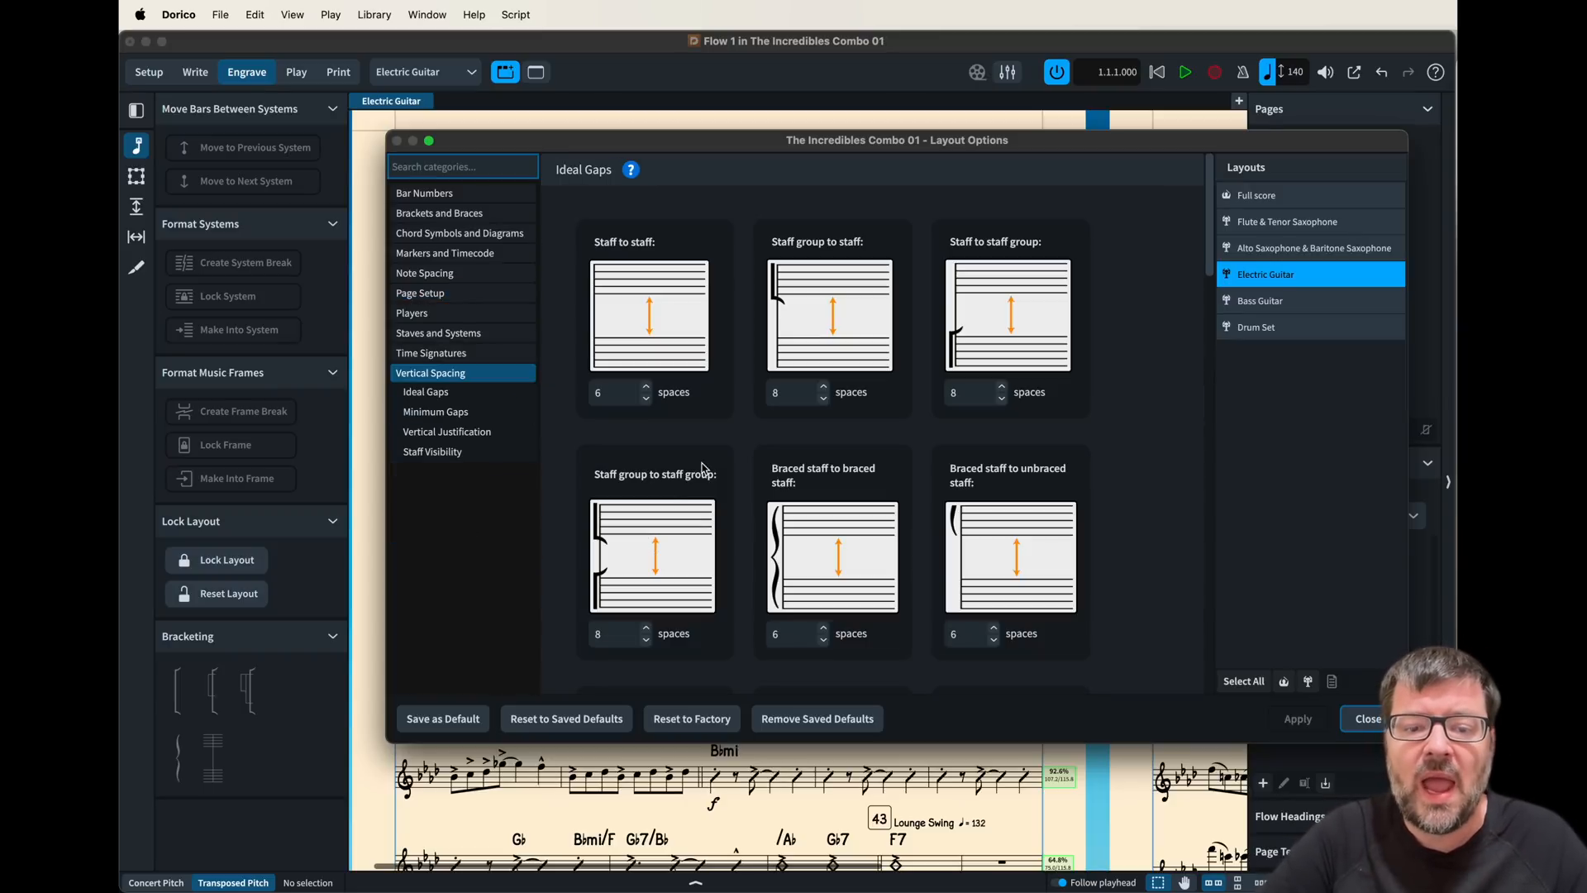
- Show Vertical Spacing and adjust the ideal inter-system gap, revealing Minimum Gaps and Vertical Justification
{"action": "scroll", "scroll_direction": "down", "scroll_amount": 3}
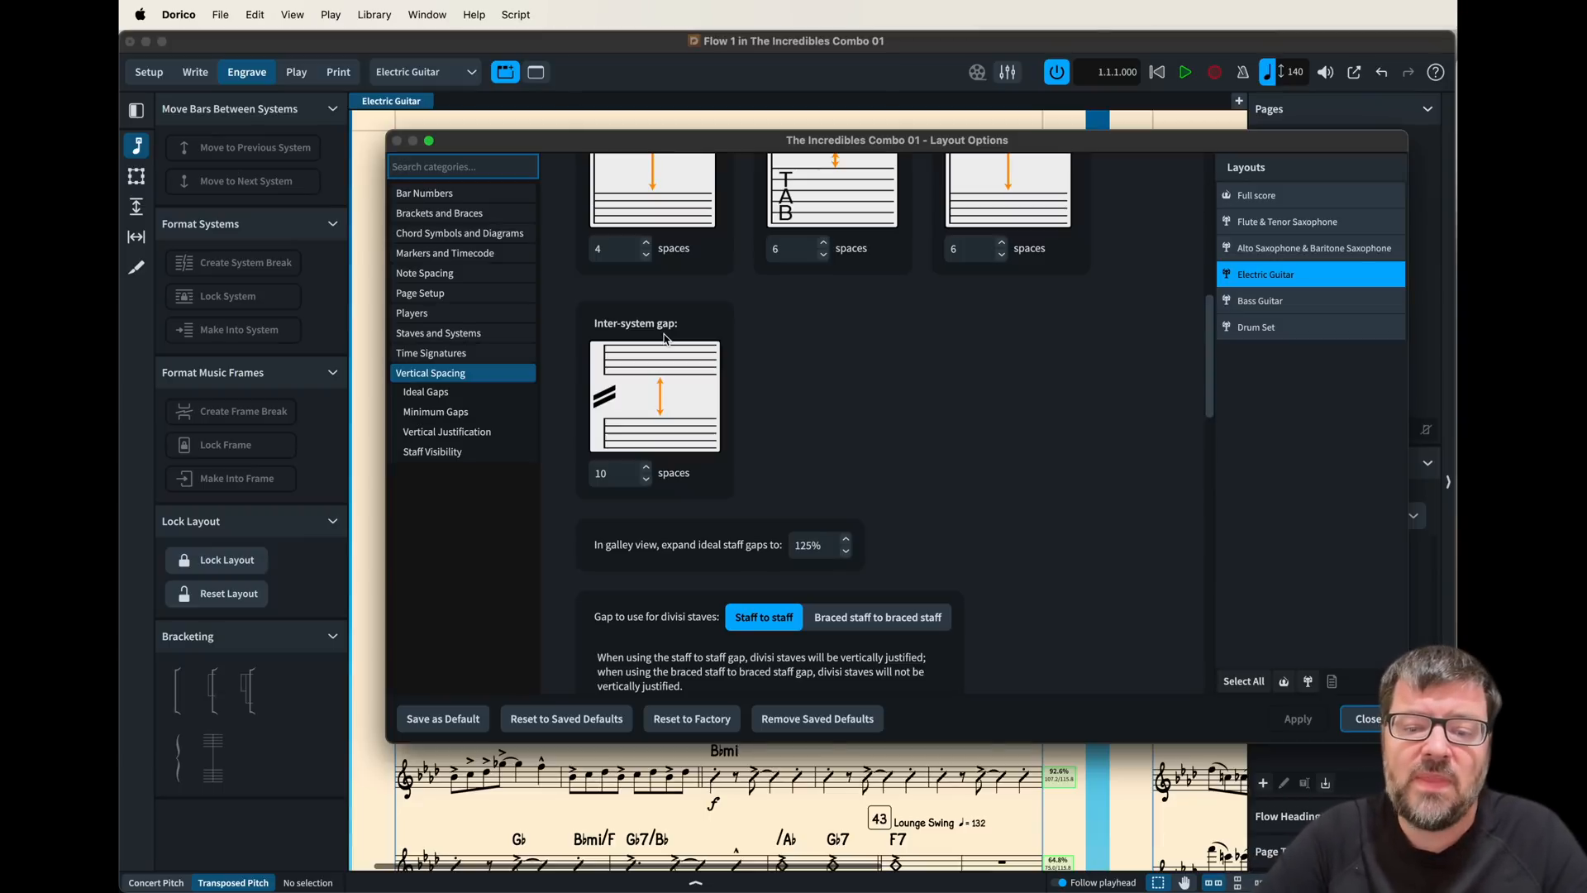
{"action": "left_click", "coordinate": [446, 432]}
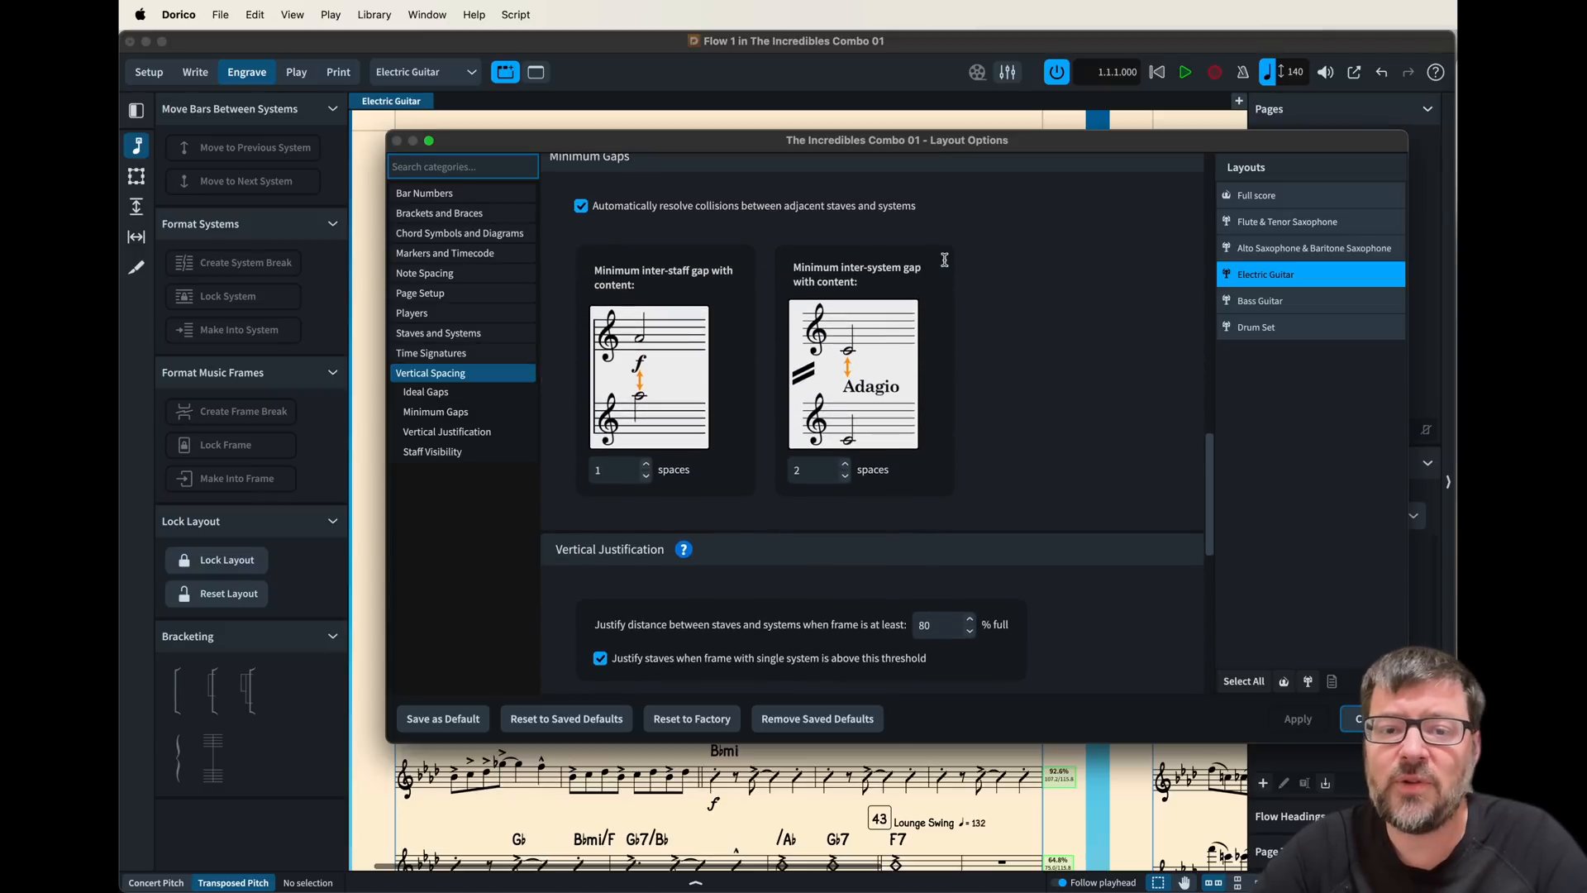
{"action": "scroll", "scroll_direction": "down", "scroll_amount": 3}
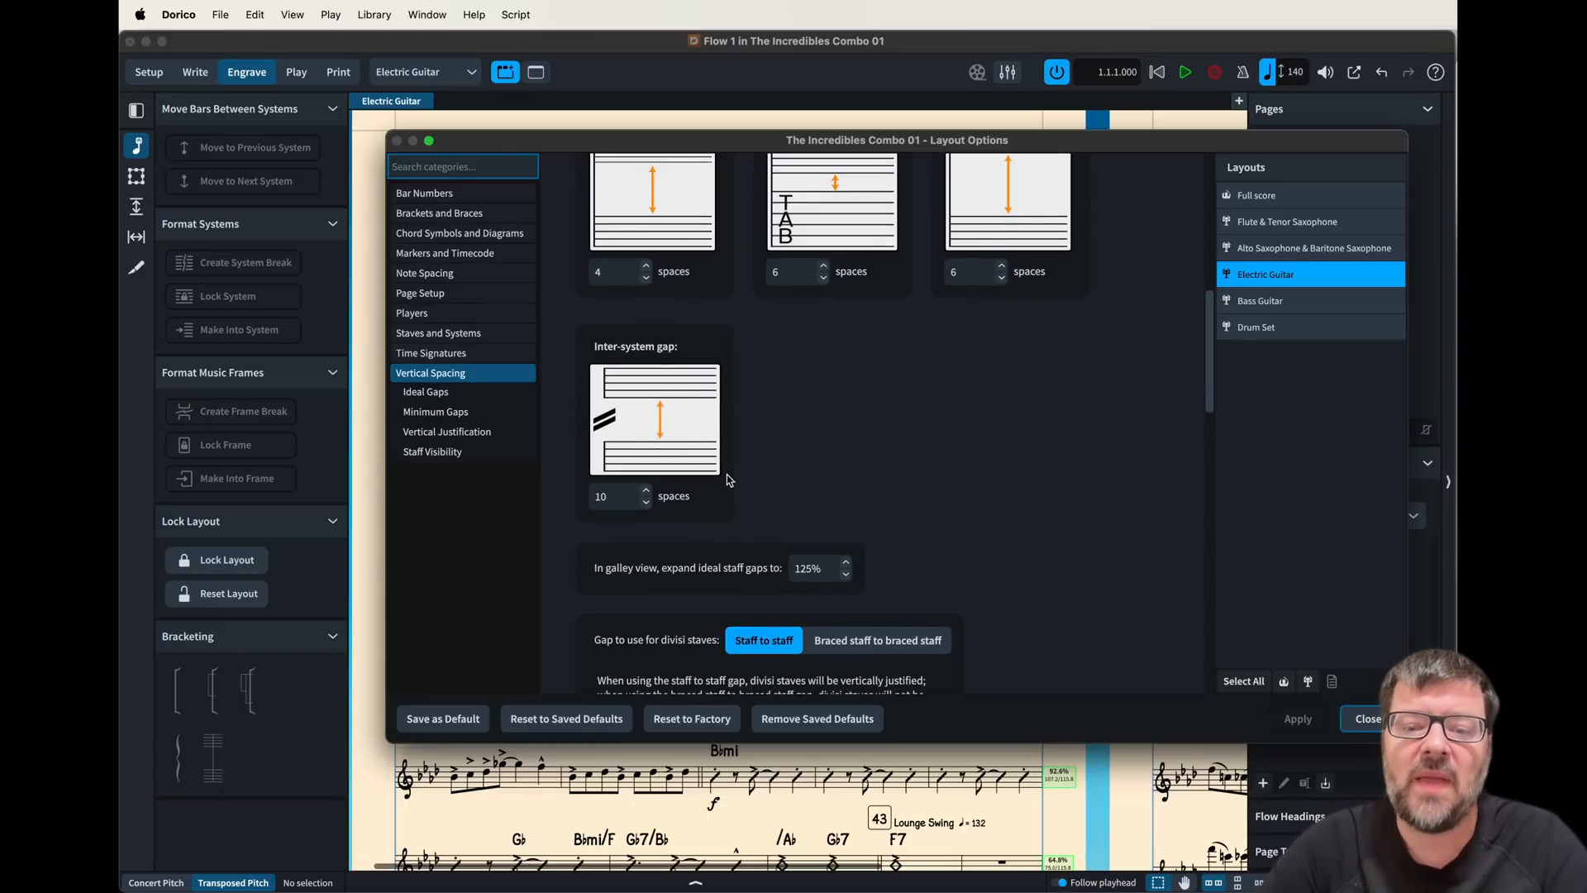
{"action": "scroll", "scroll_direction": "down", "scroll_amount": 3}
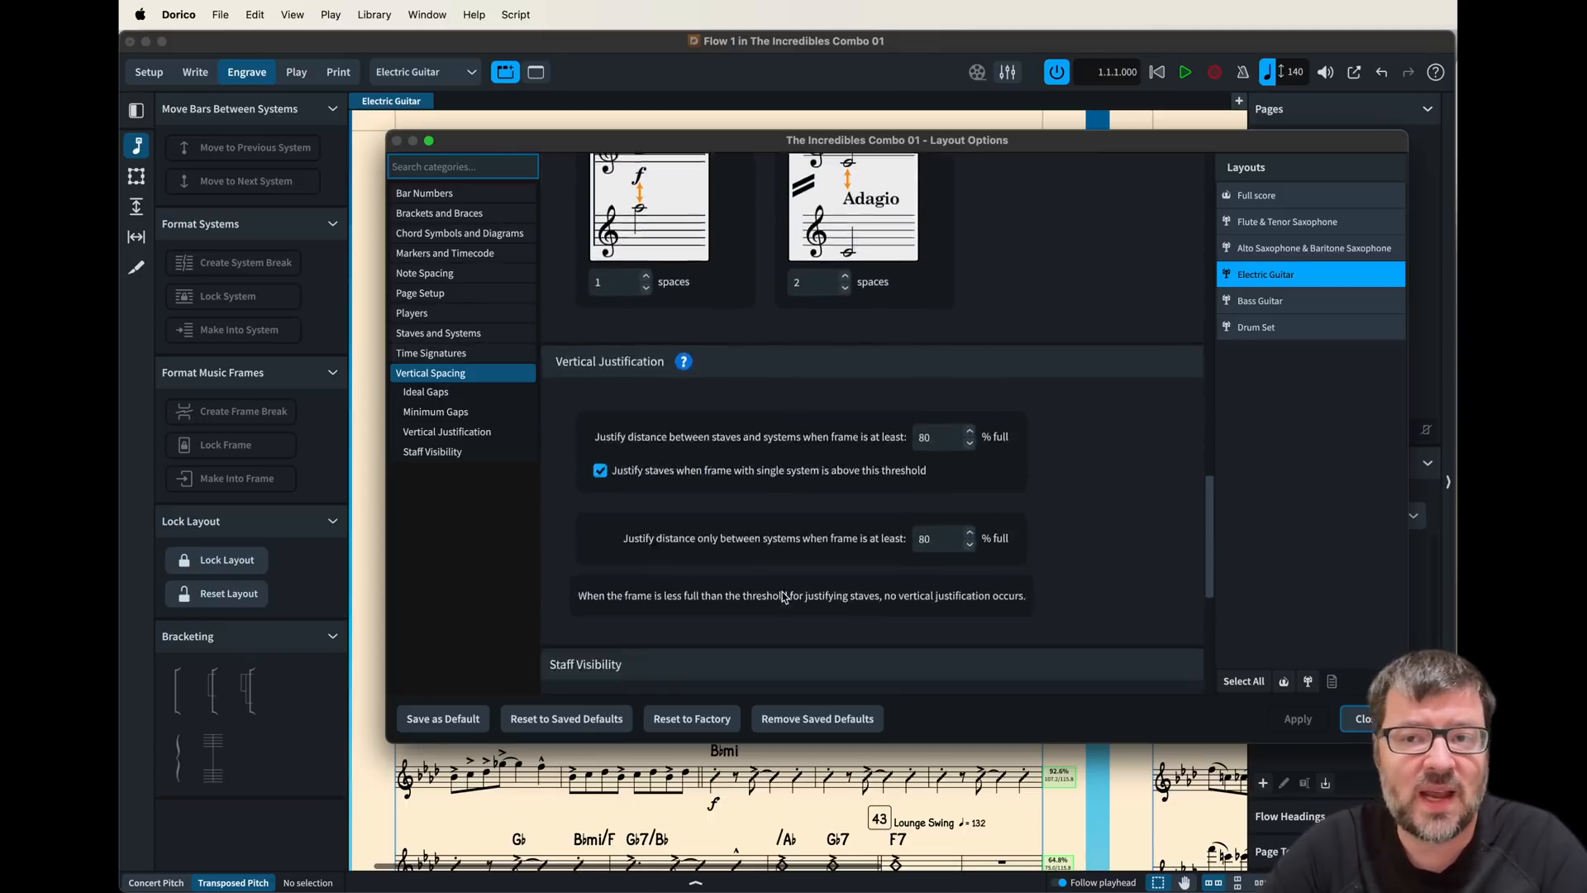
{"action": "scroll", "scroll_direction": "down", "scroll_amount": 3}
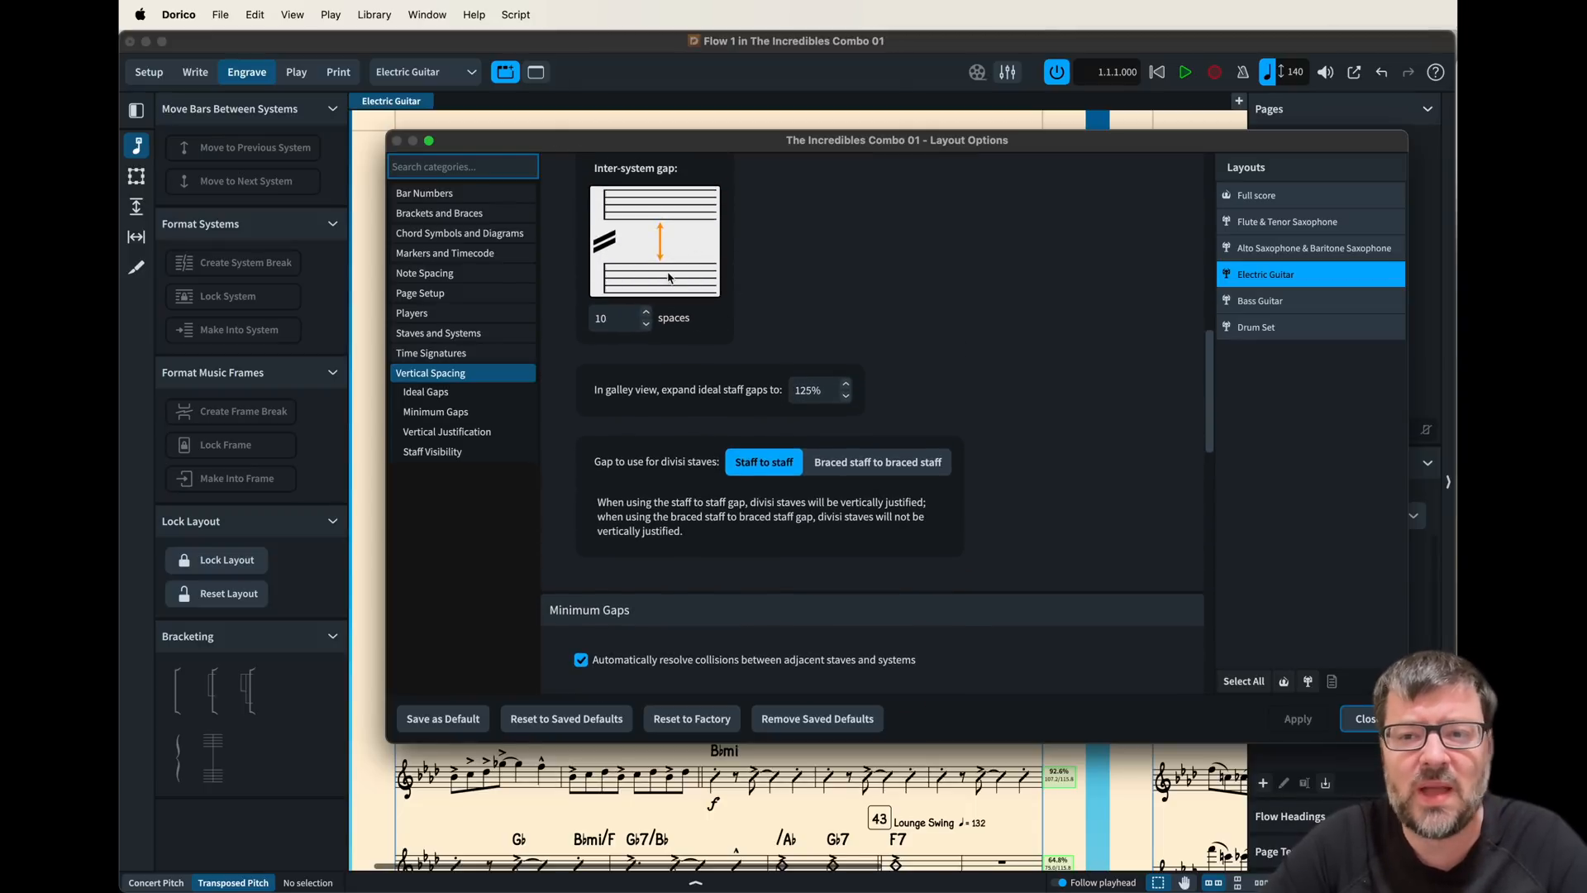
{"action": "mouse_move", "coordinate": [1322, 721]}
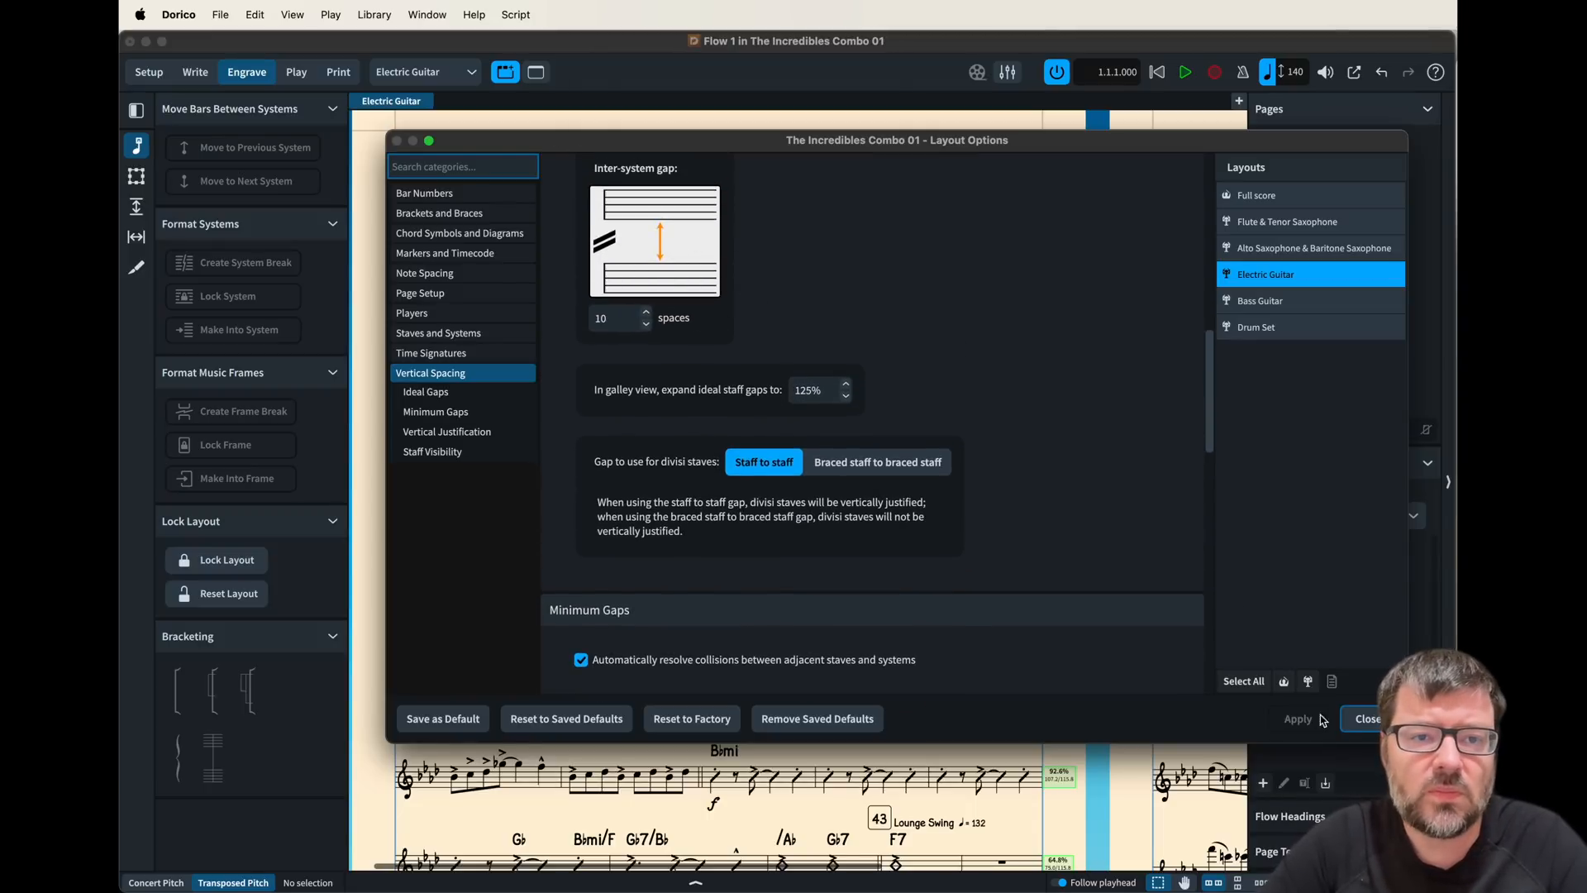
- Leave Layout Options, switch to the Bass Guitar part and start a new system at bar 45
{"action": "left_click", "coordinate": [425, 71]}
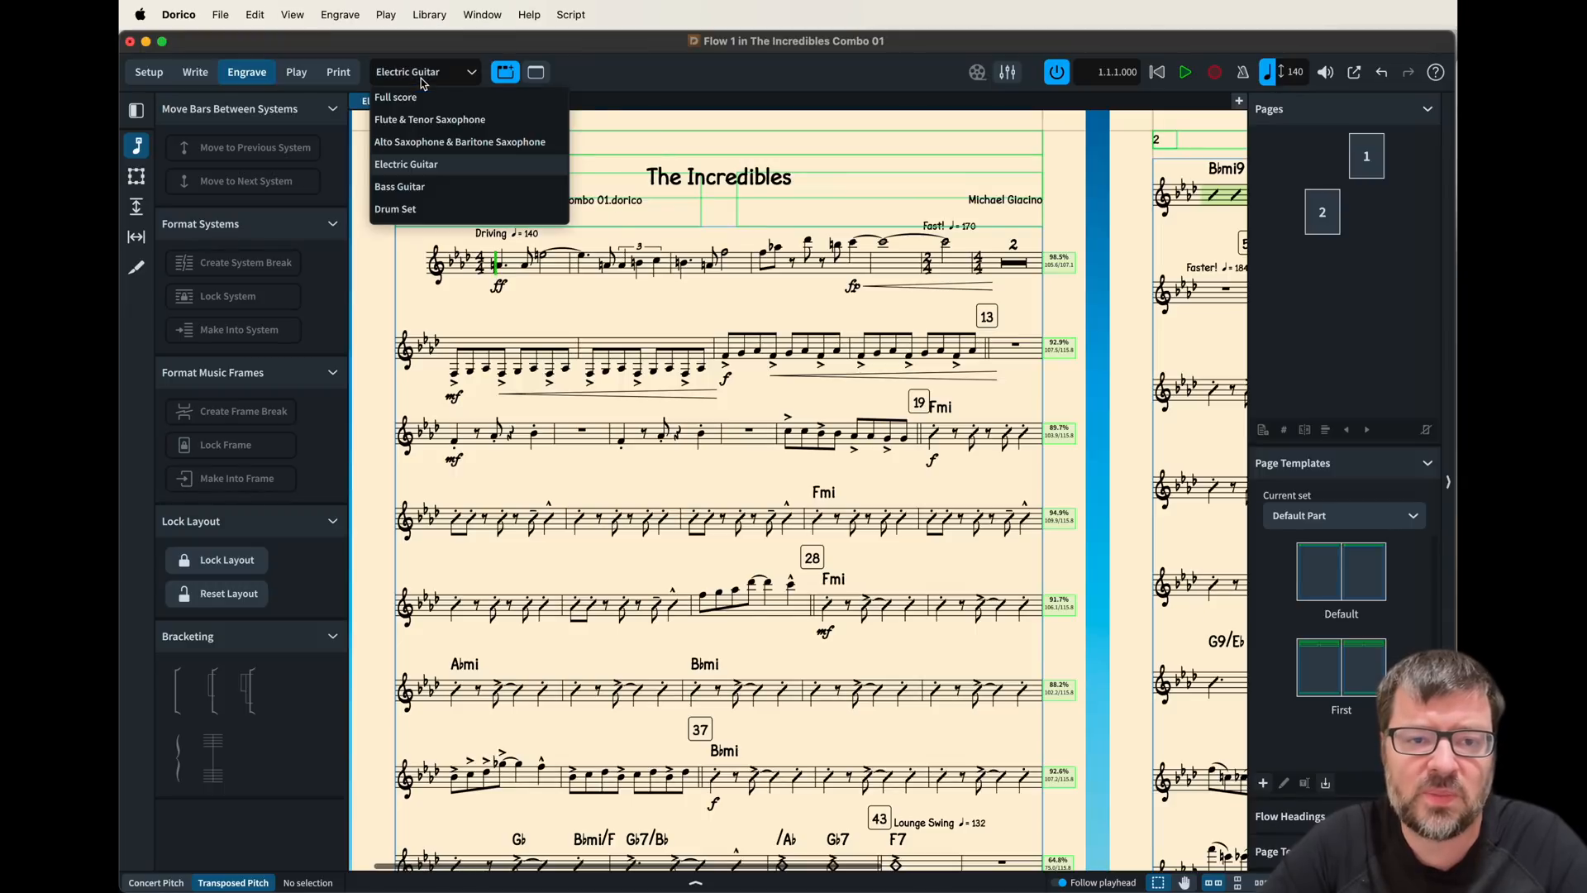
{"action": "left_click", "coordinate": [399, 185]}
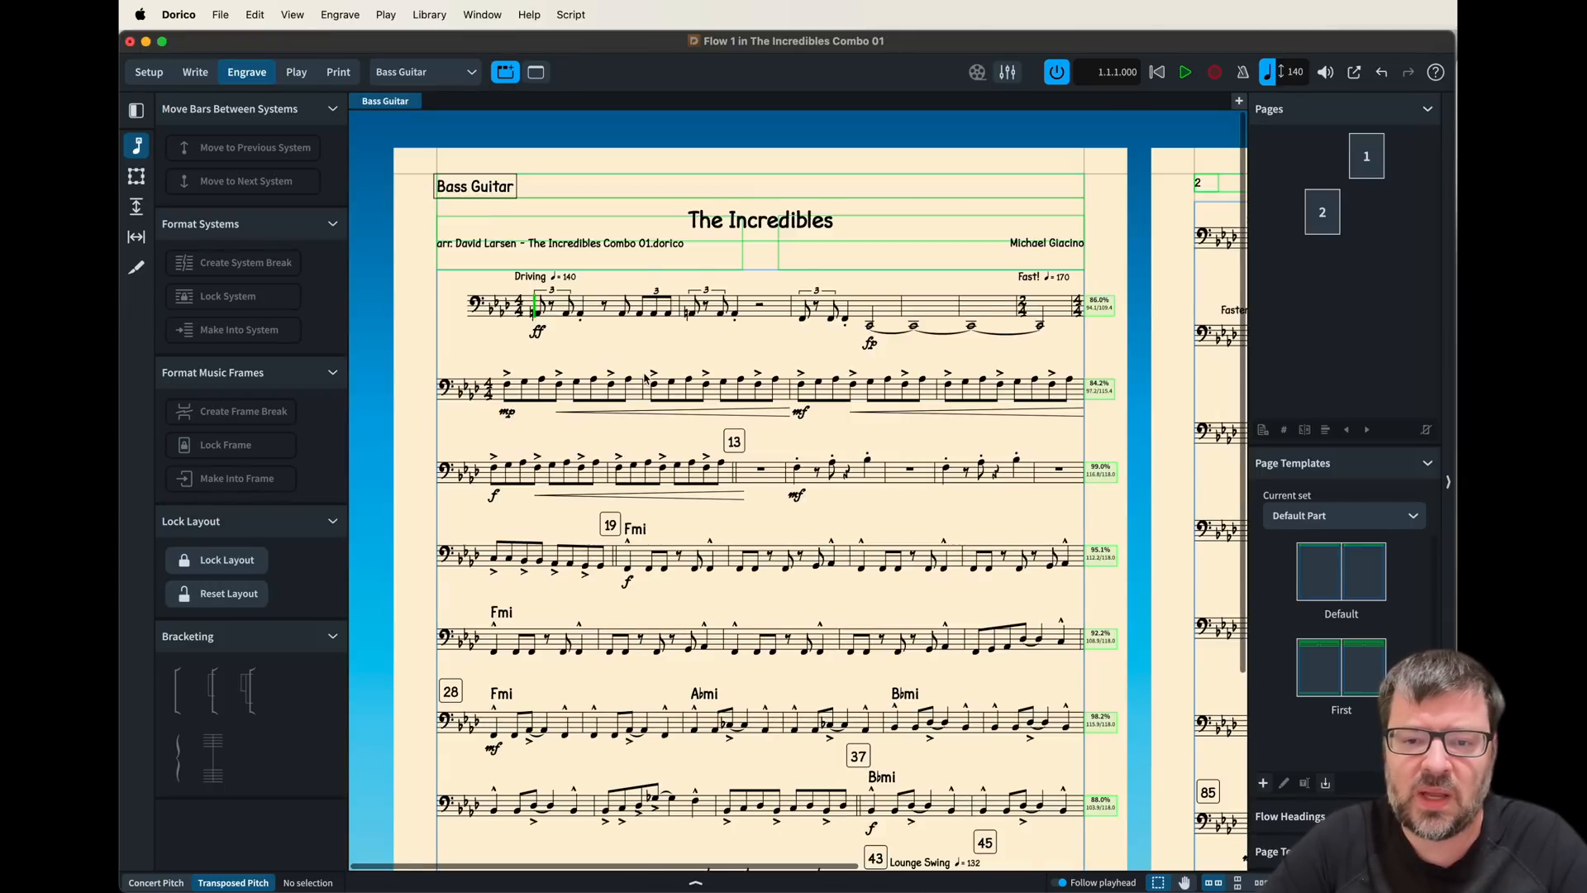
{"action": "scroll", "scroll_direction": "down", "scroll_amount": 3}
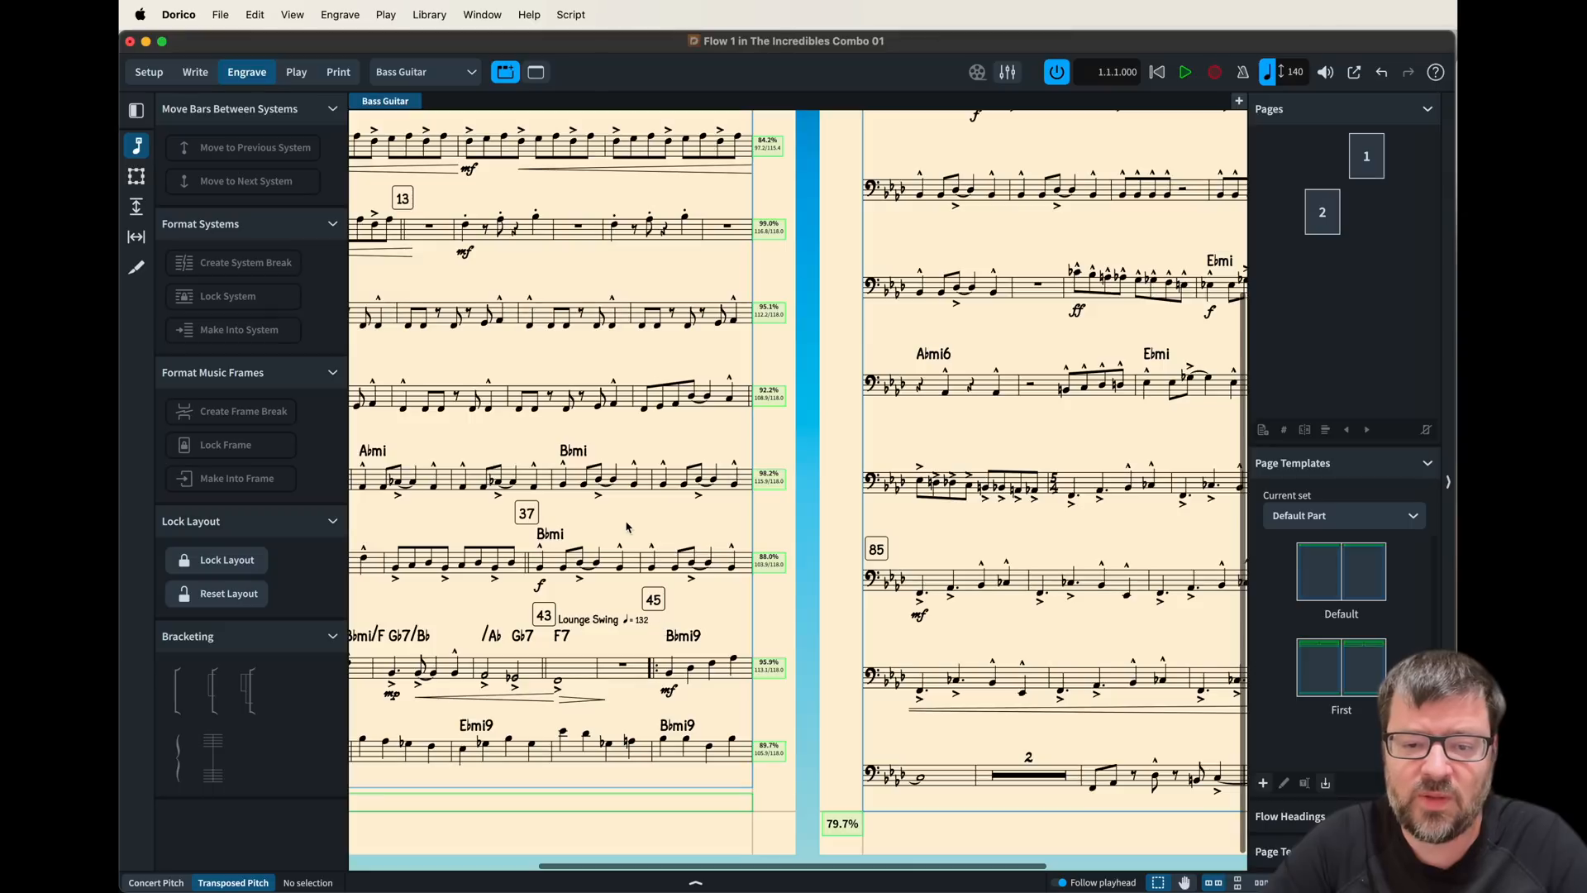
{"action": "left_click", "coordinate": [668, 665]}
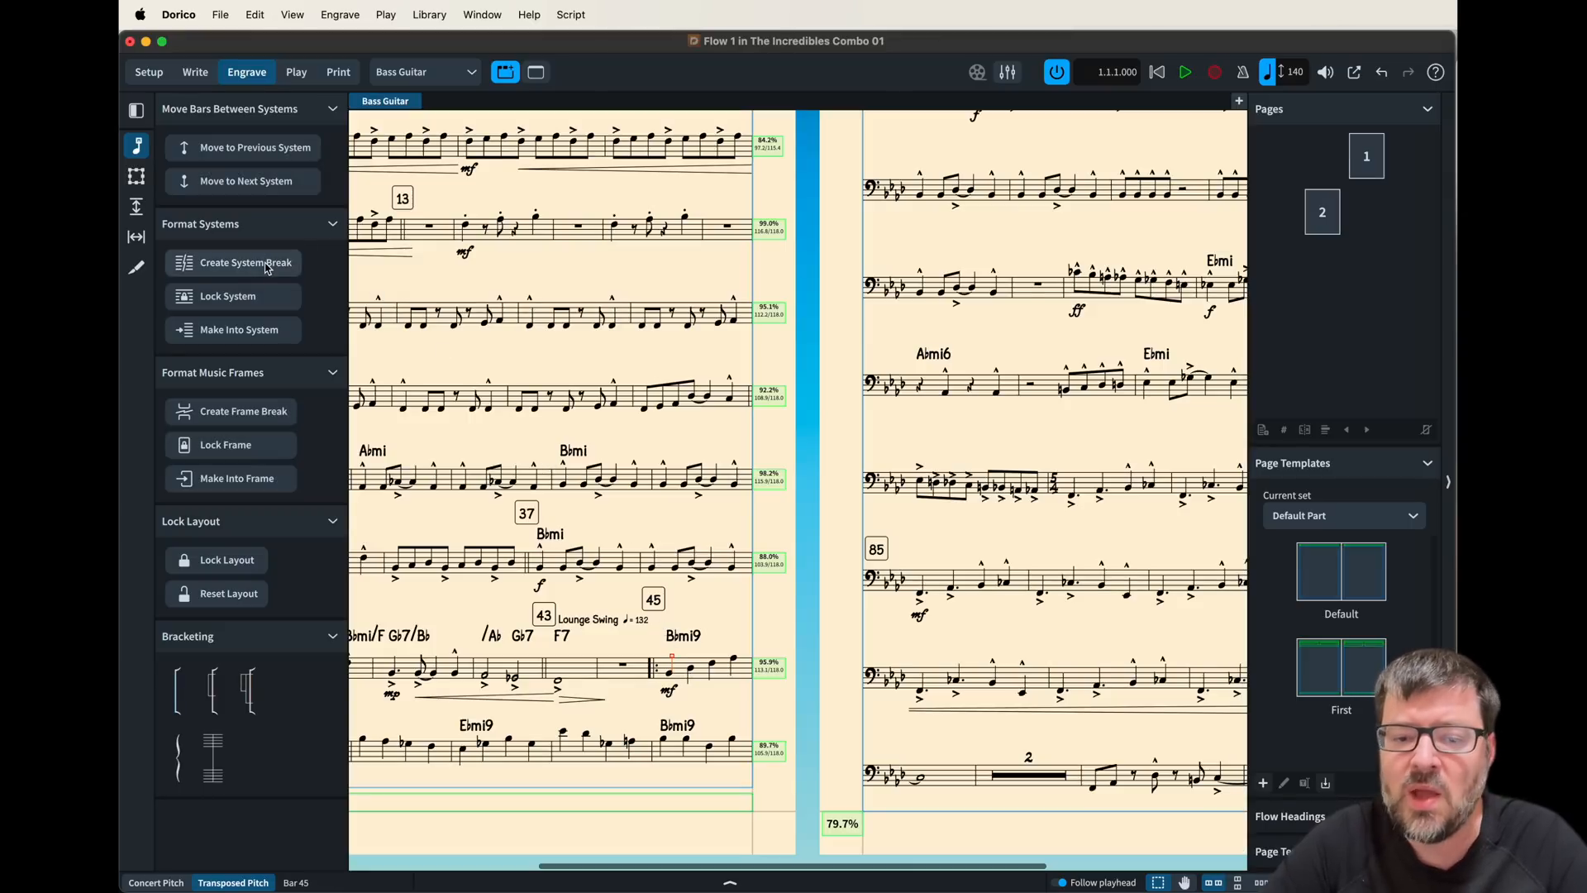
{"action": "left_click", "coordinate": [245, 263]}
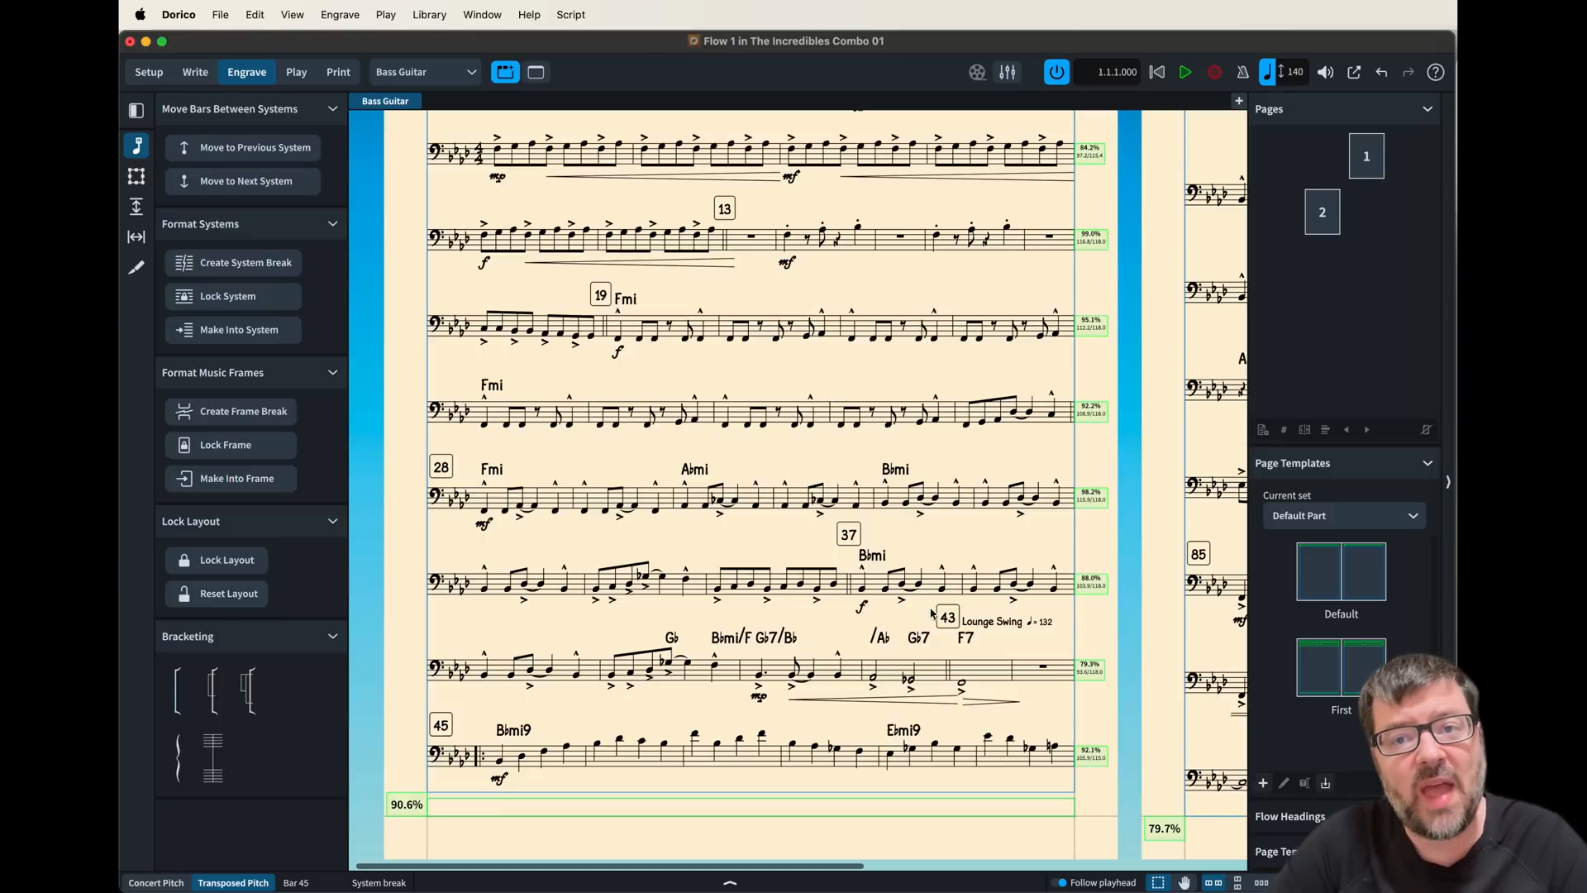
{"action": "mouse_move", "coordinate": [1013, 635]}
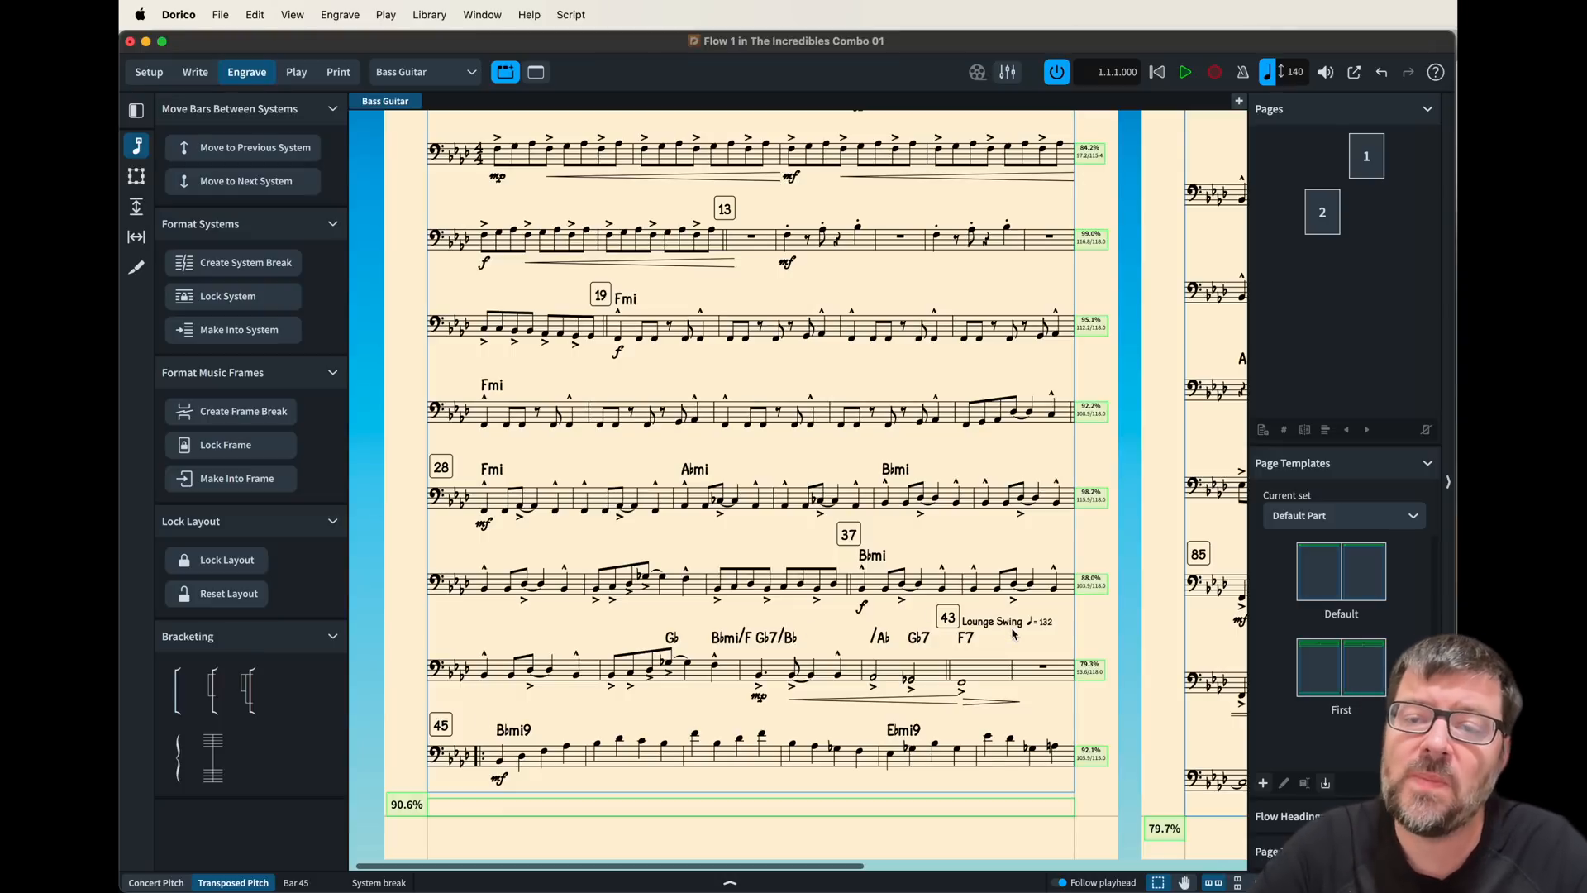